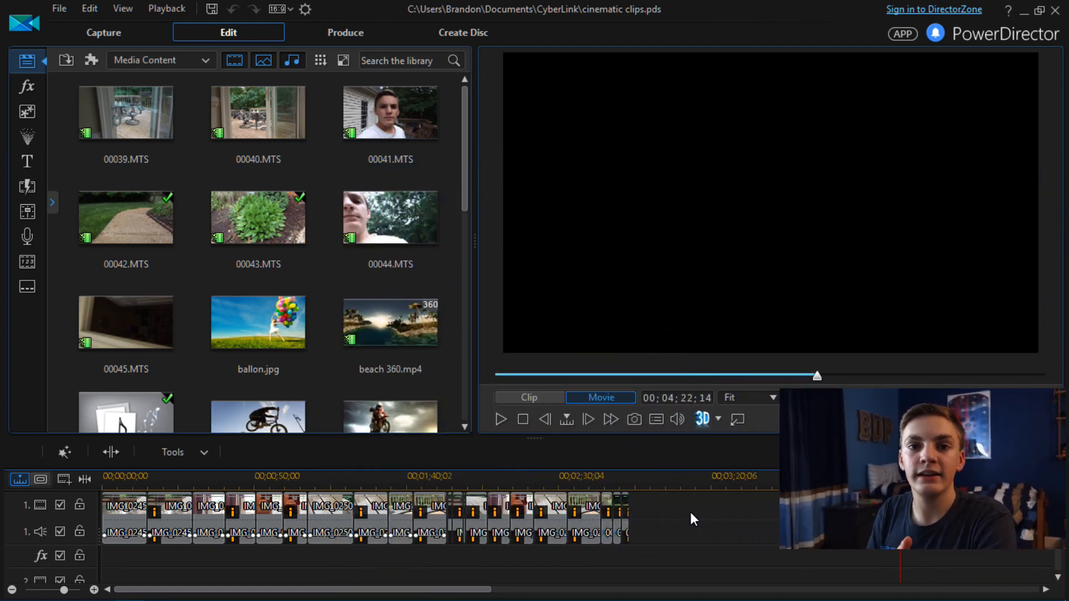
pyautogui.moveTo(382, 224)
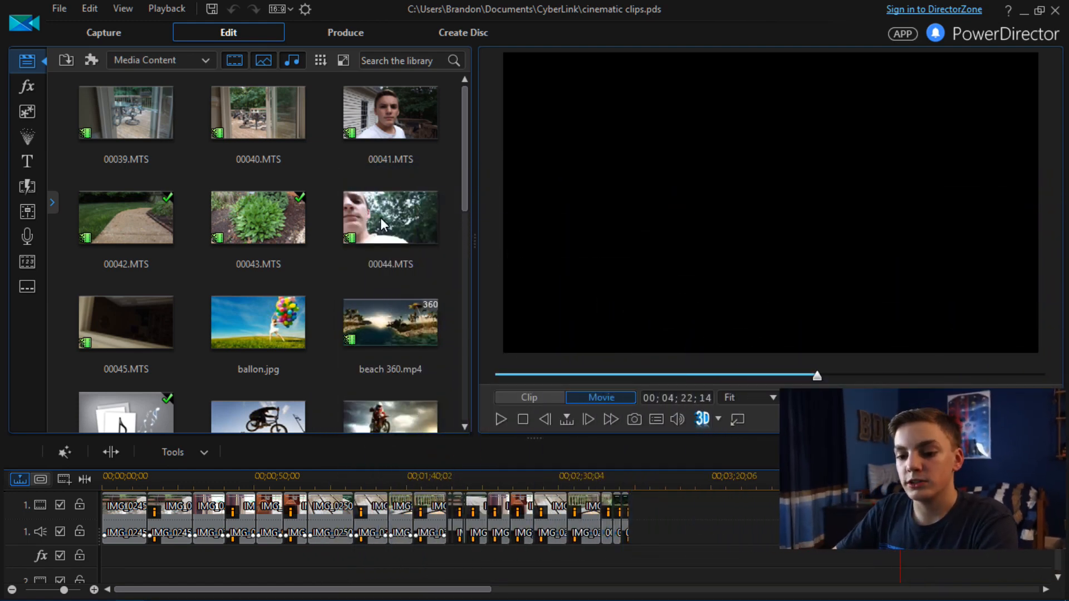
# Select the first timeline clip, the blurry deck-and-water shot, to load it in the preview.
pyautogui.click(124, 508)
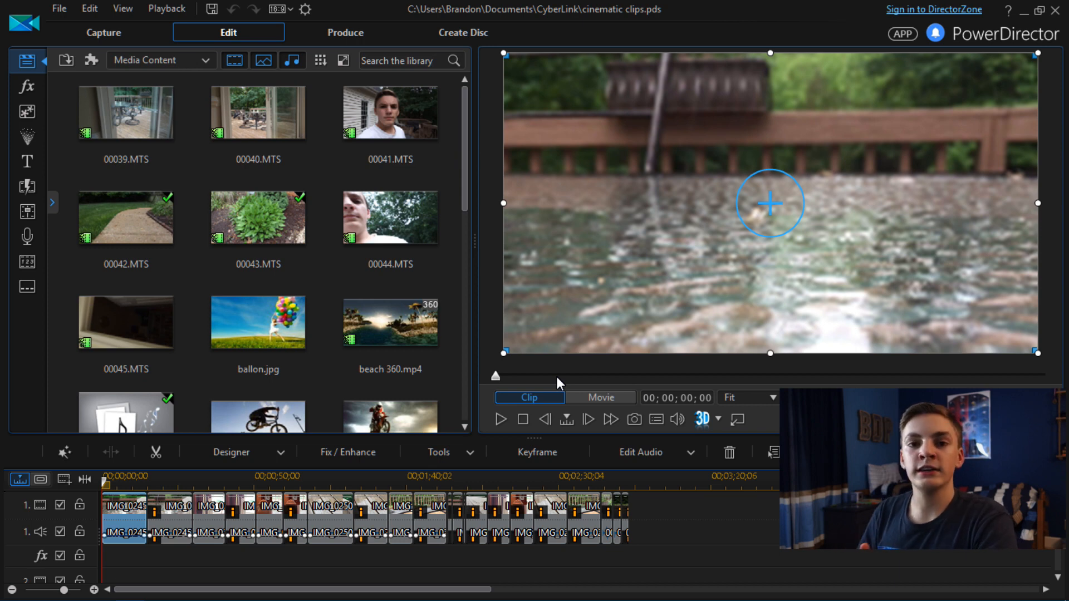
# Bring up the first clip's options to start moving it toward 00;04;10.
pyautogui.rightClick(125, 507)
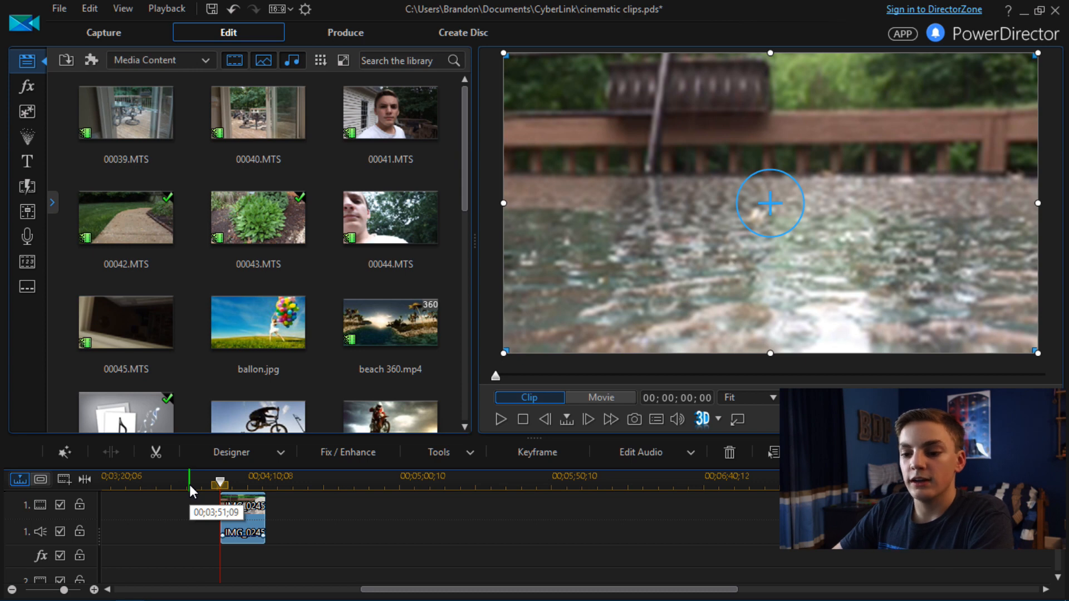
pyautogui.moveTo(385, 498)
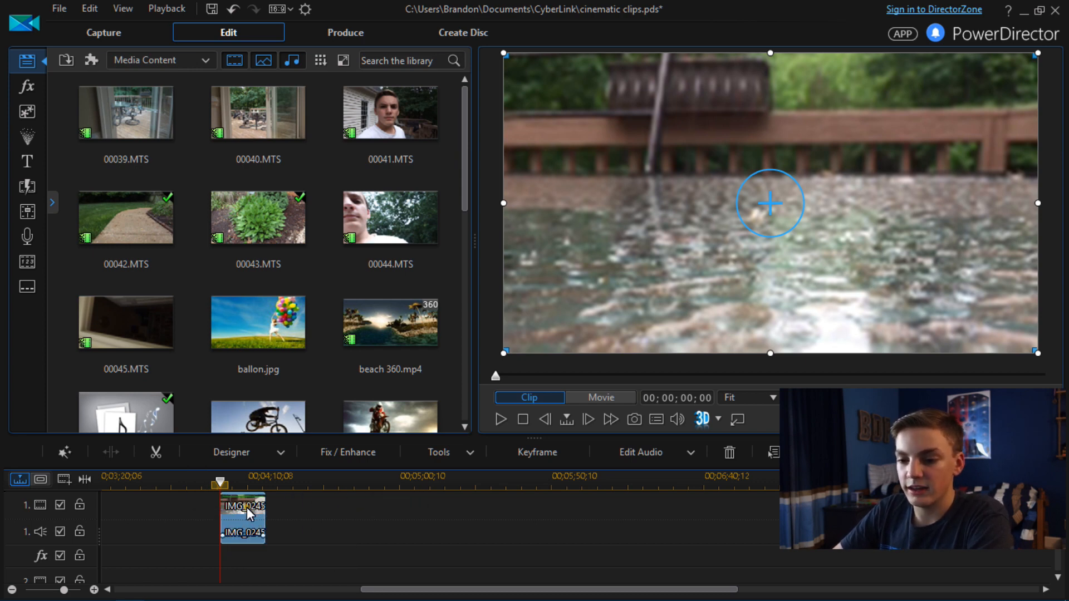
# Split the isolated water-shot clip at the 00;04;16;13 playhead position.
pyautogui.rightClick(242, 508)
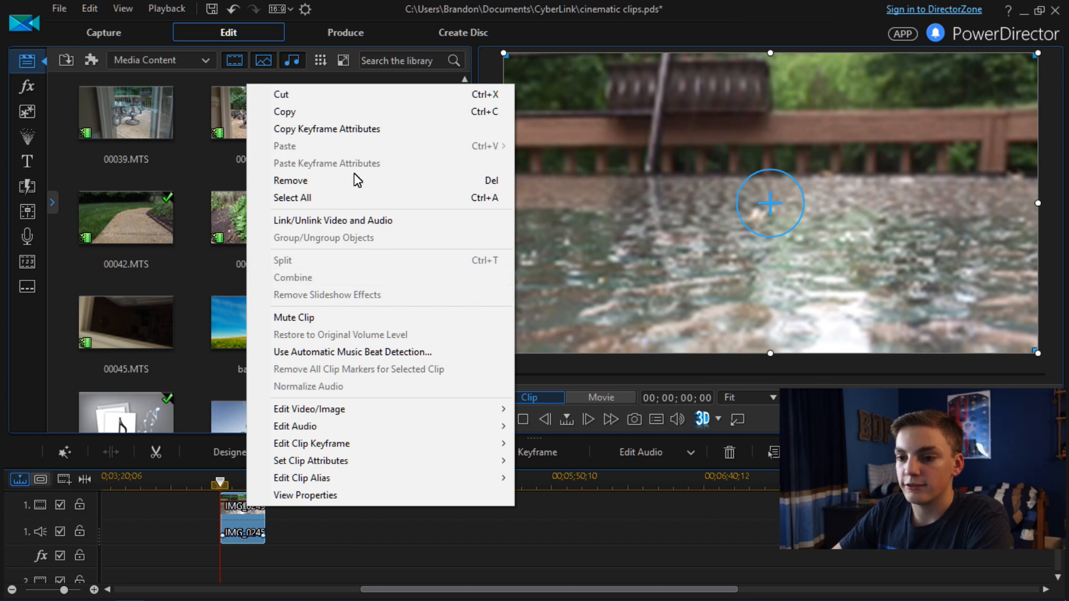
pyautogui.moveTo(355, 180)
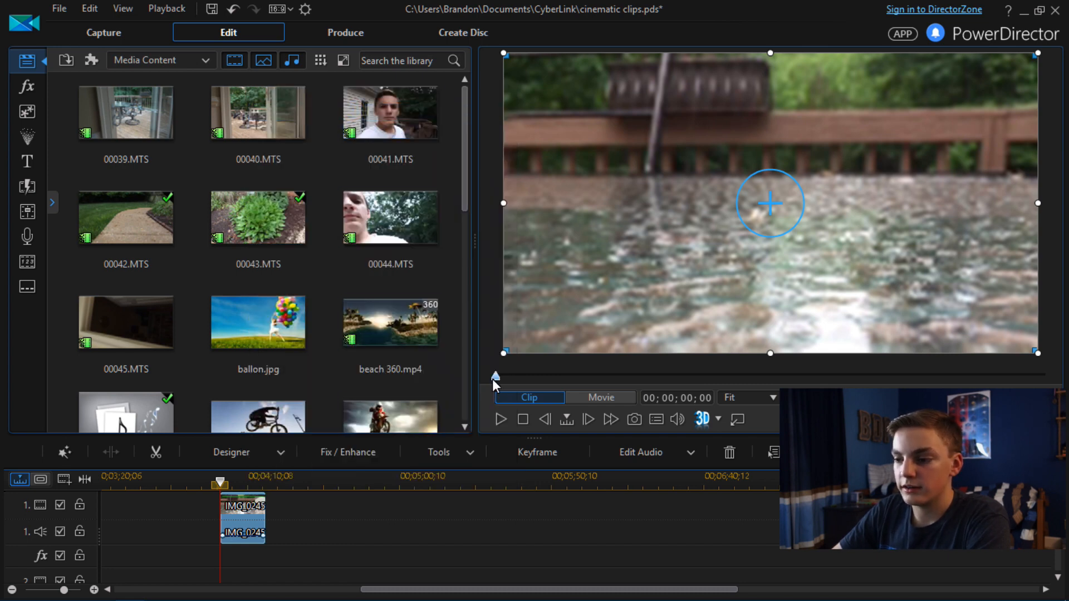
pyautogui.click(599, 397)
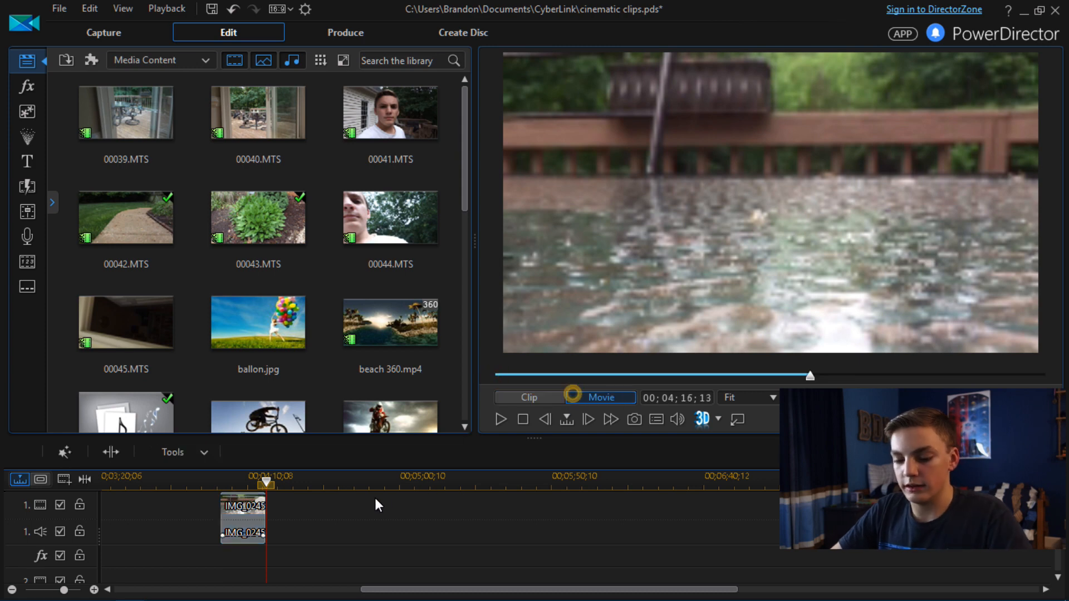
pyautogui.click(242, 518)
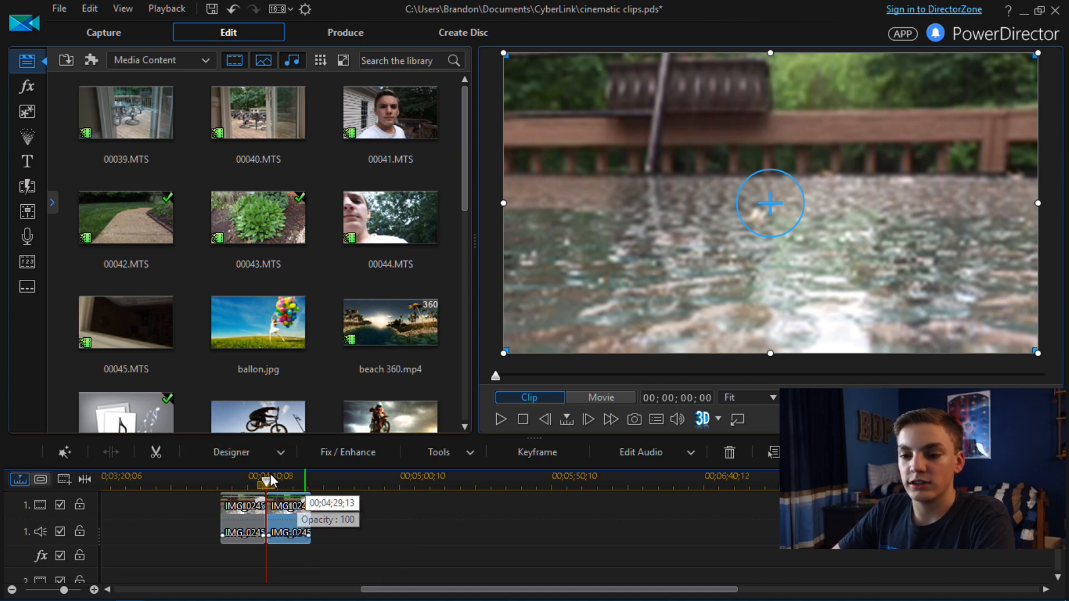
pyautogui.moveTo(27, 211)
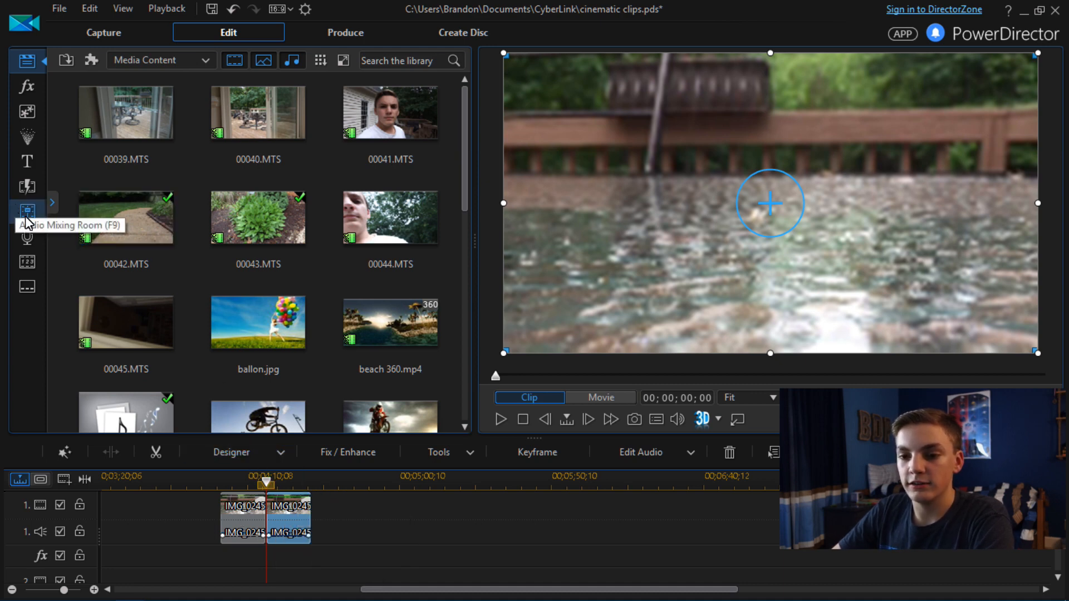
pyautogui.moveTo(286, 521)
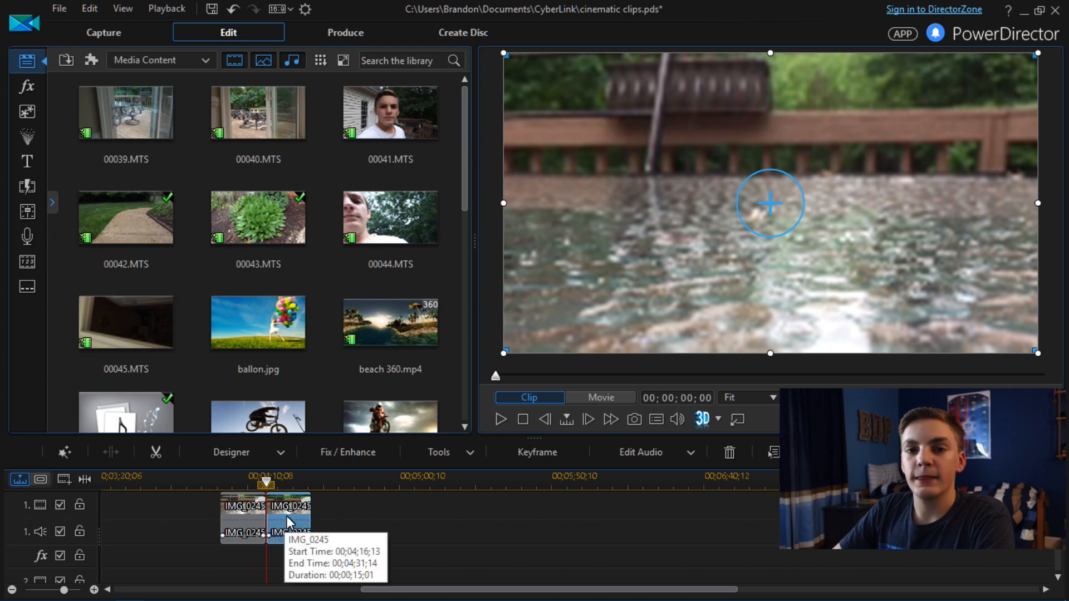
pyautogui.moveTo(391, 523)
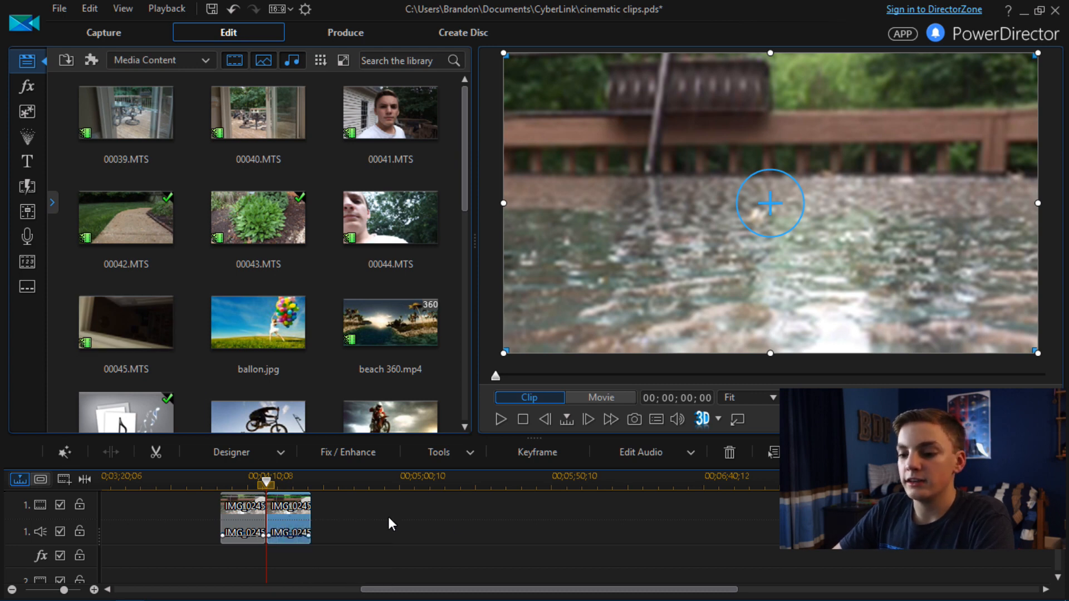
pyautogui.moveTo(327, 515)
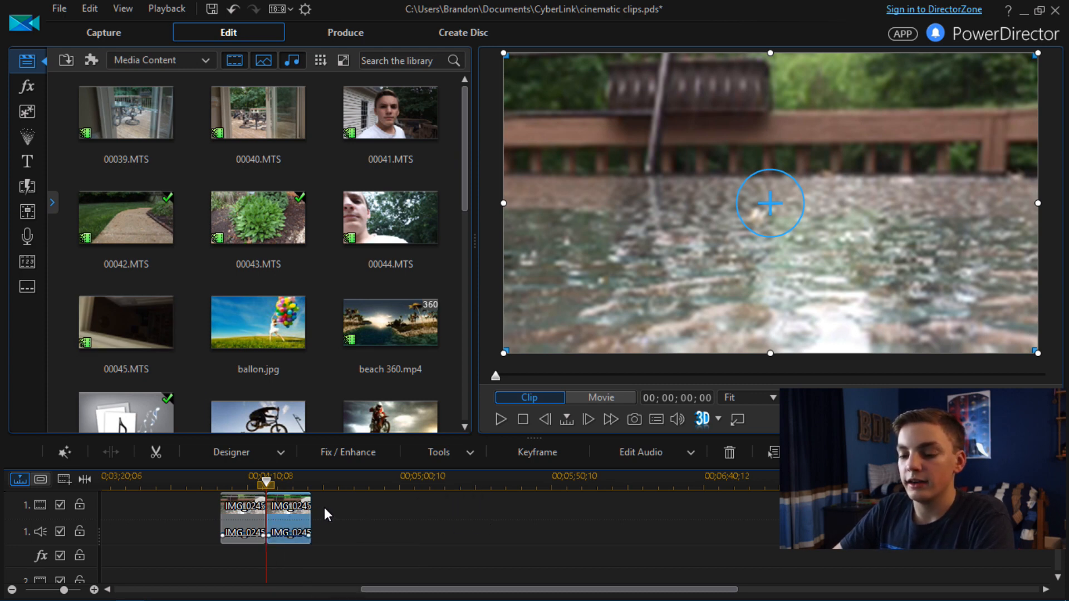
pyautogui.moveTo(359, 476)
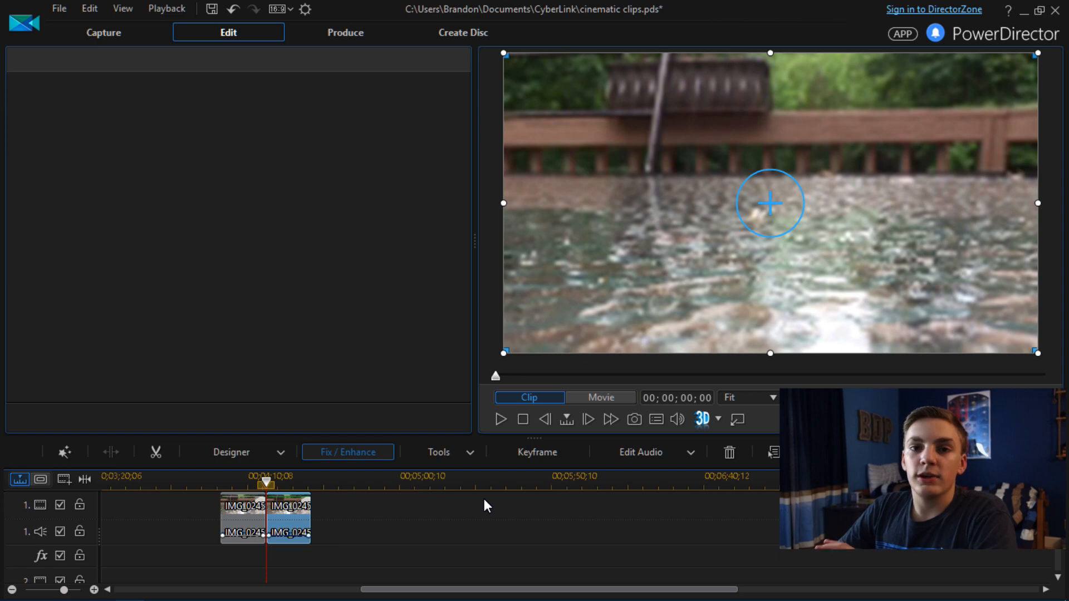
# Open the Fix / Enhance correction options for the second water-clip piece.
pyautogui.click(347, 452)
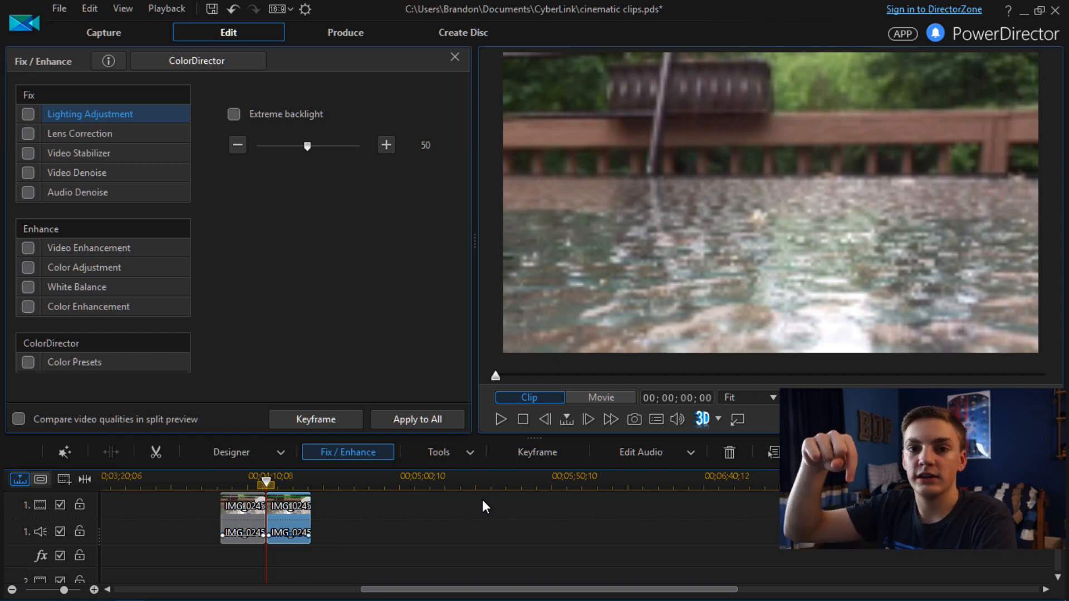
pyautogui.moveTo(487, 498)
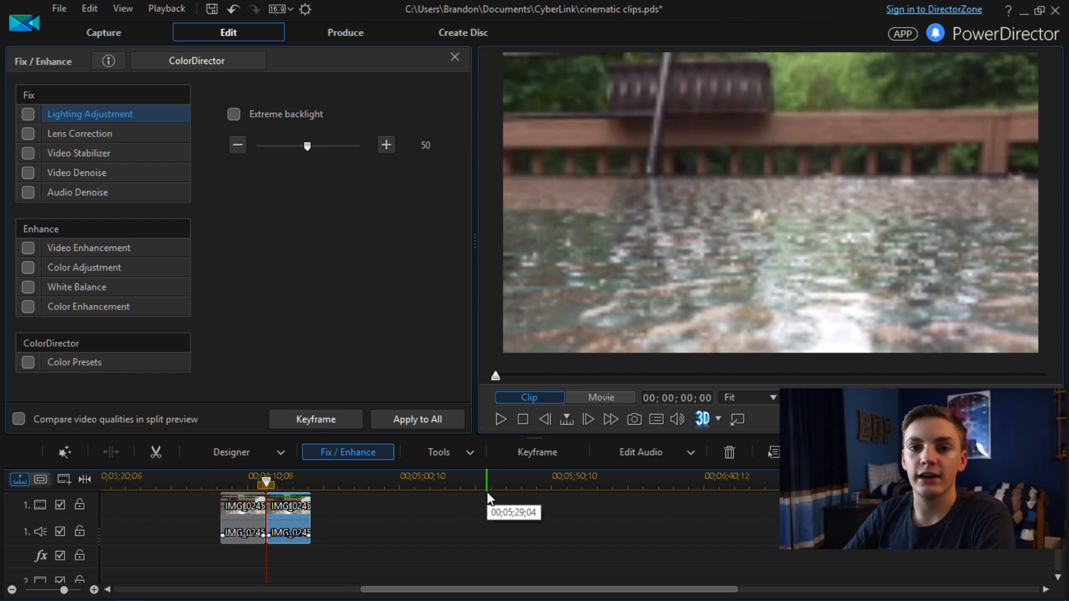
pyautogui.moveTo(430, 388)
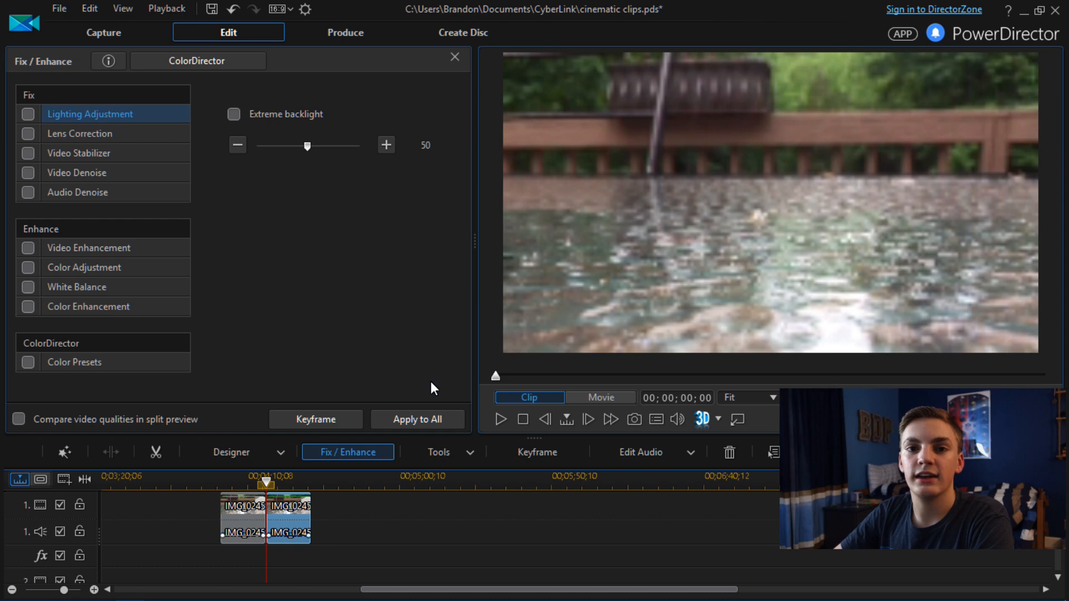
pyautogui.moveTo(247, 218)
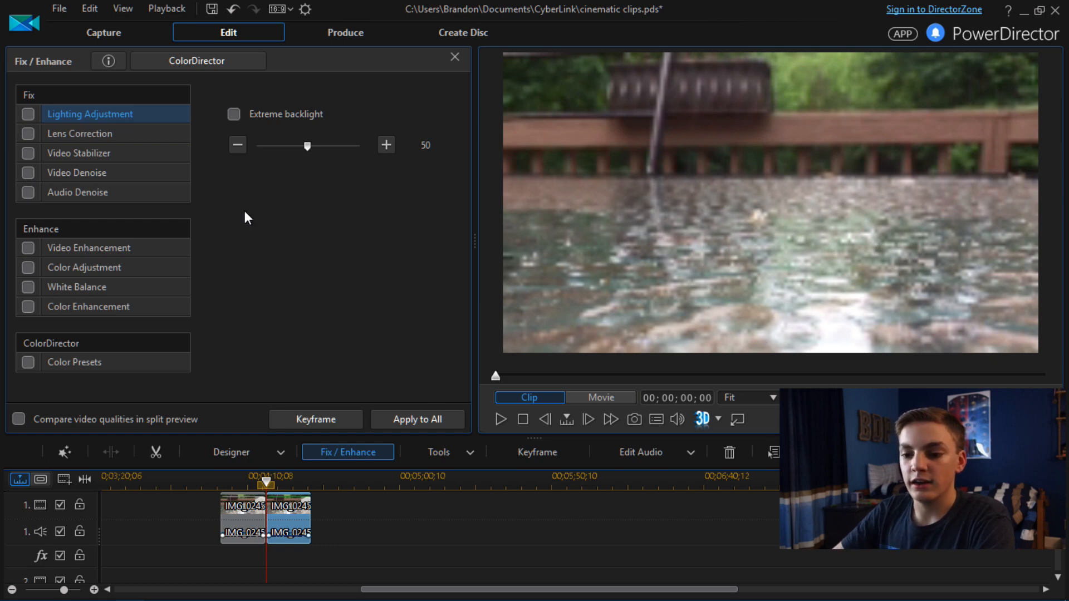
pyautogui.moveTo(72, 320)
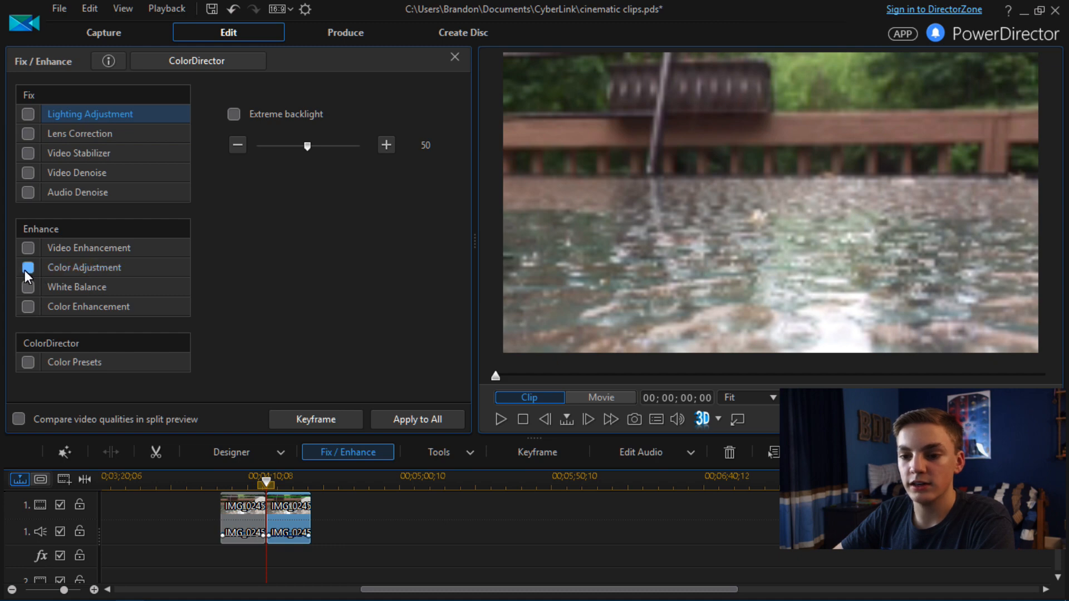
# Enable Color Adjustment, briefly toggling Lighting Adjustment on and off, then show its settings.
pyautogui.click(28, 268)
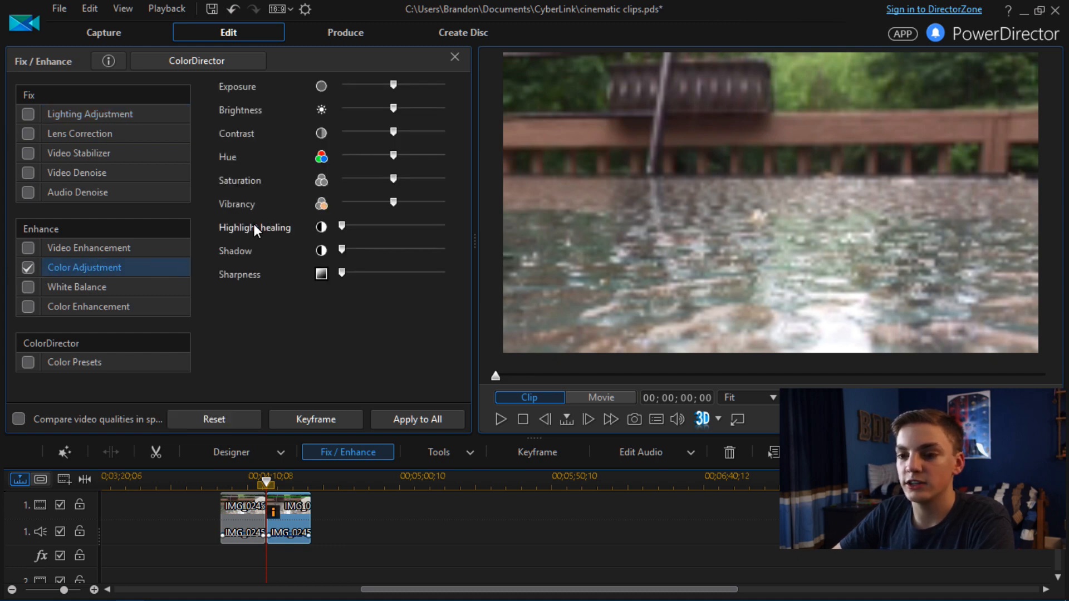
pyautogui.moveTo(286, 61)
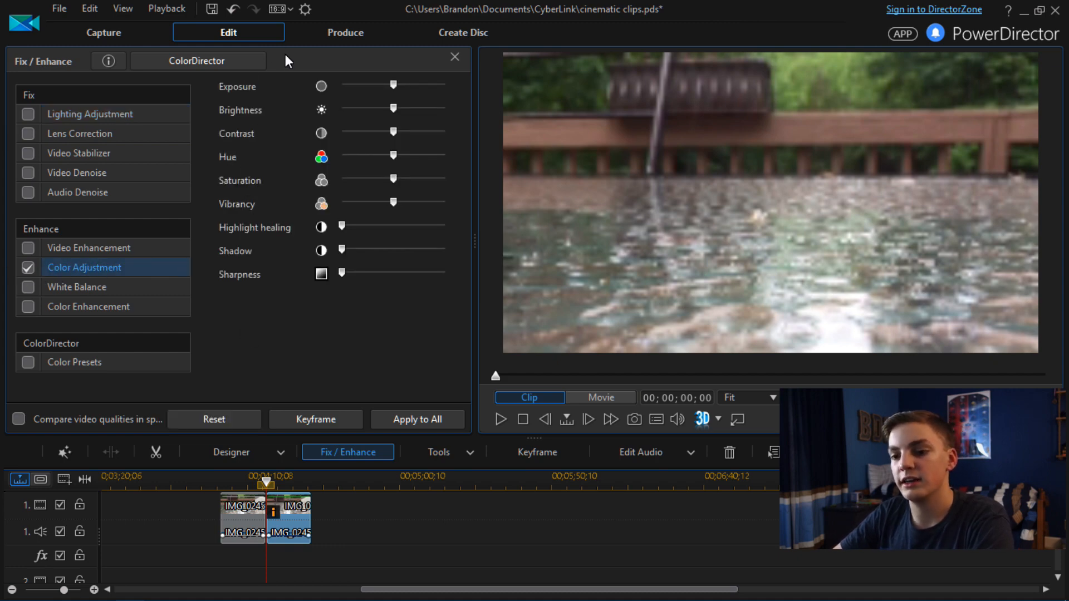
pyautogui.moveTo(362, 182)
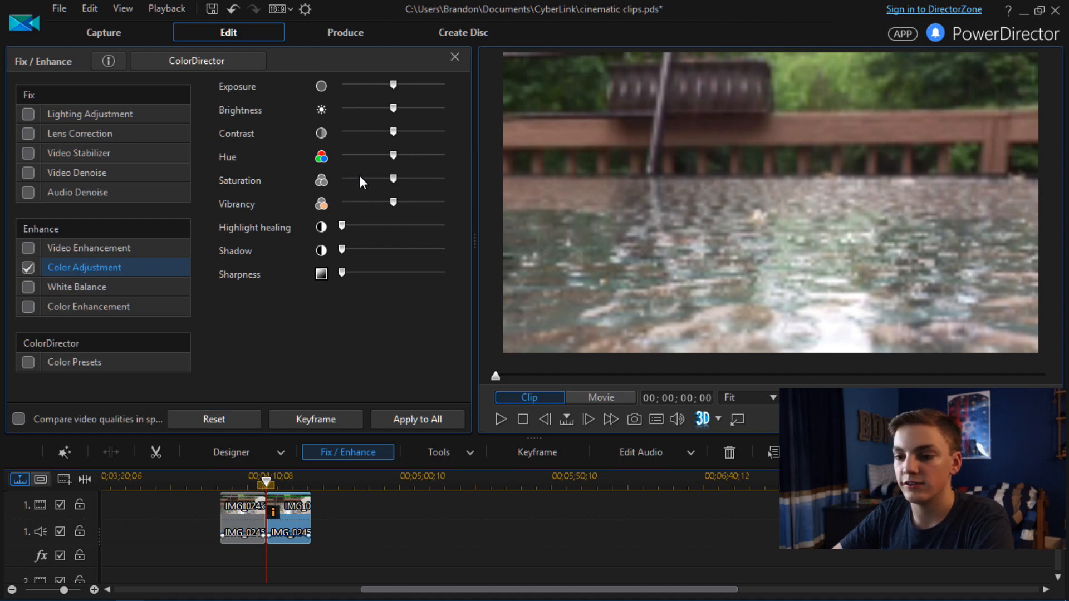
pyautogui.moveTo(66, 141)
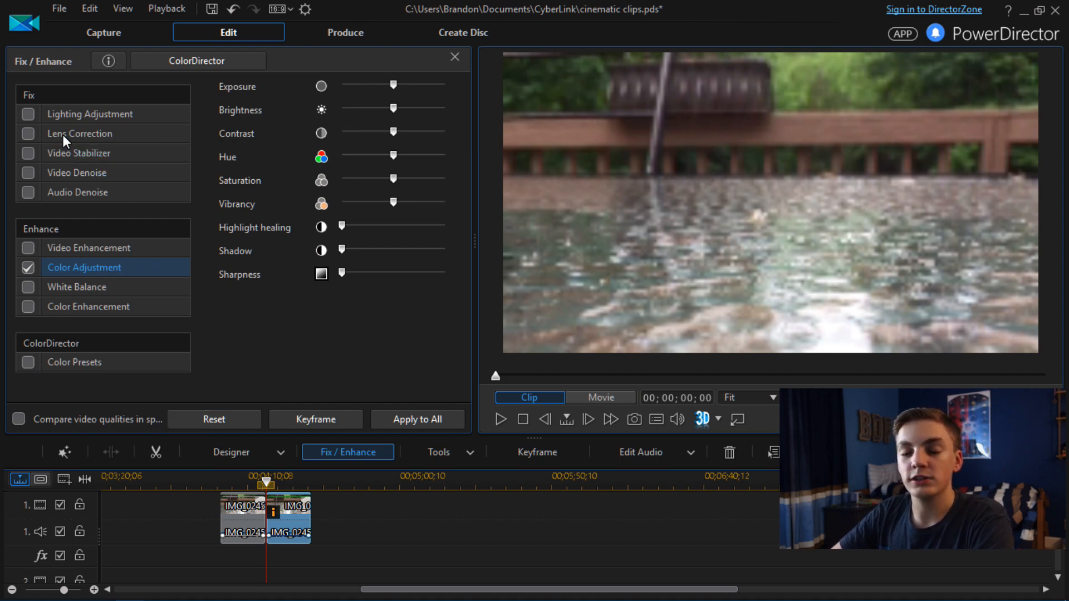
pyautogui.moveTo(90, 114)
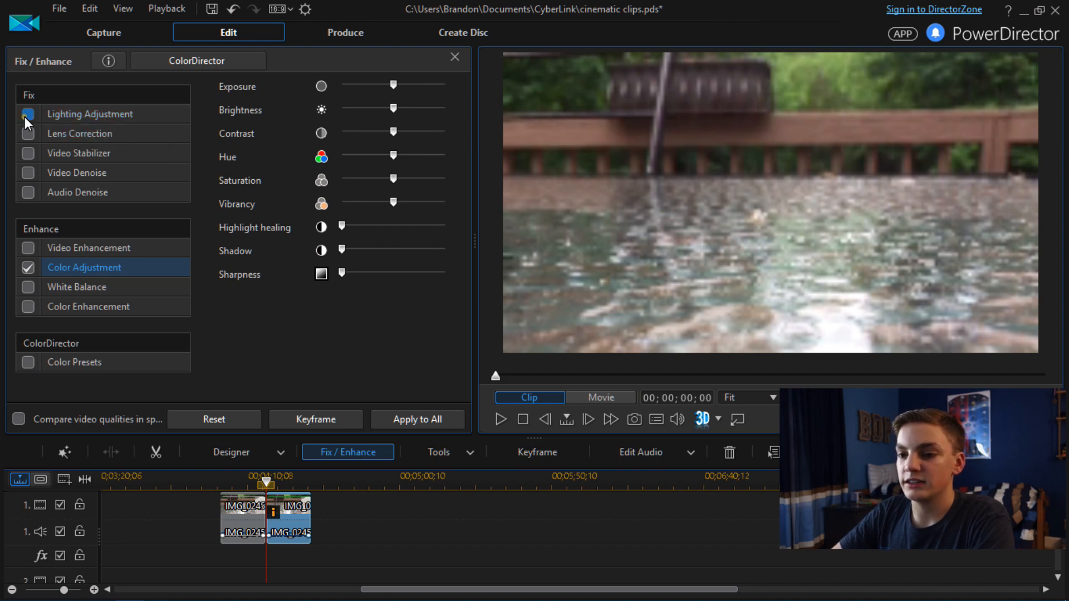
pyautogui.click(28, 113)
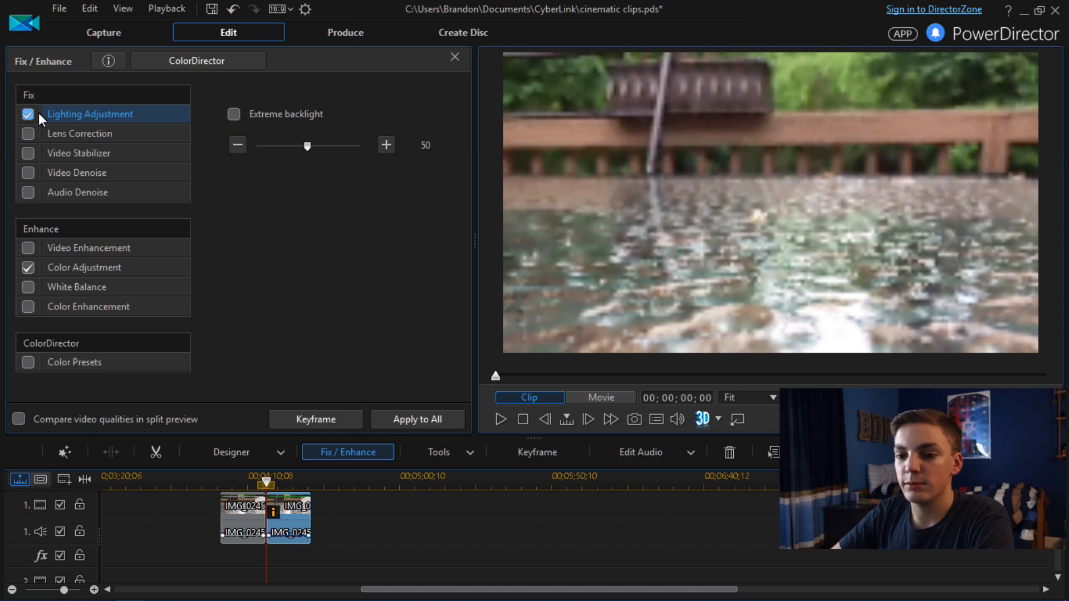
pyautogui.click(28, 113)
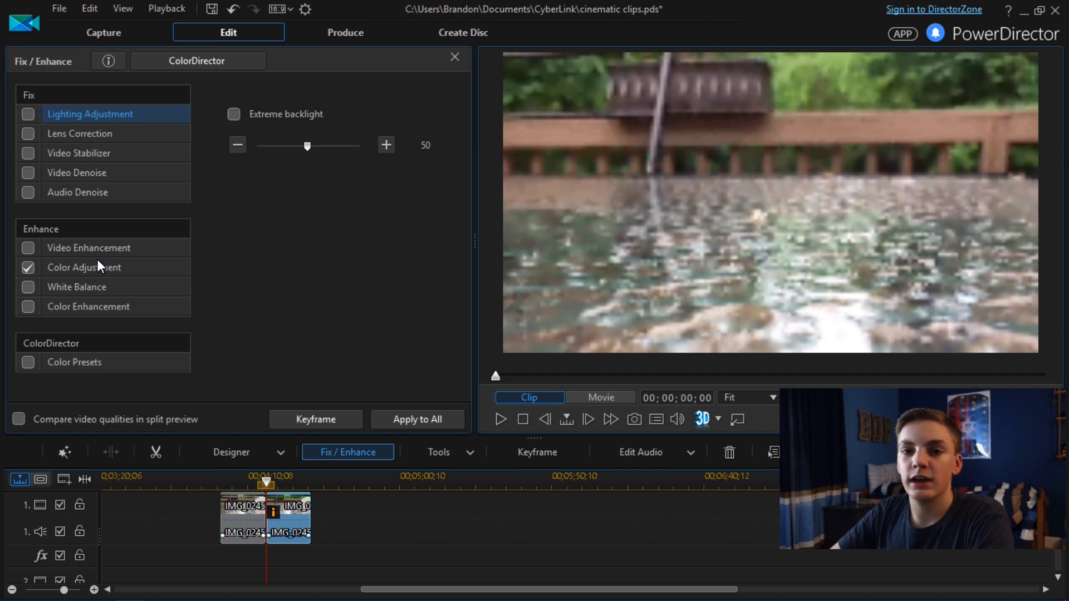
pyautogui.click(82, 267)
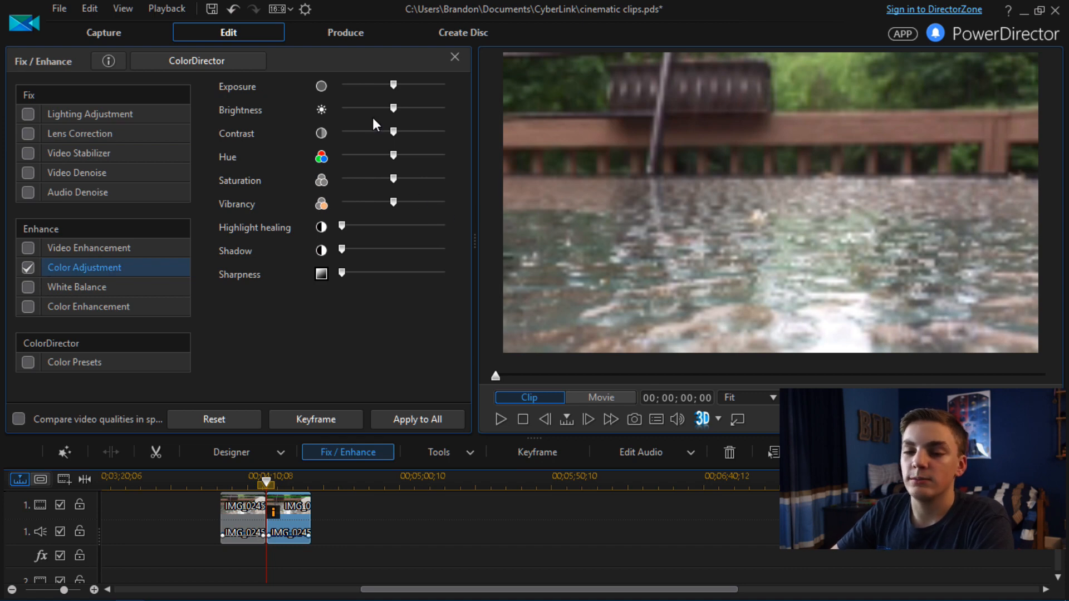
pyautogui.moveTo(86, 281)
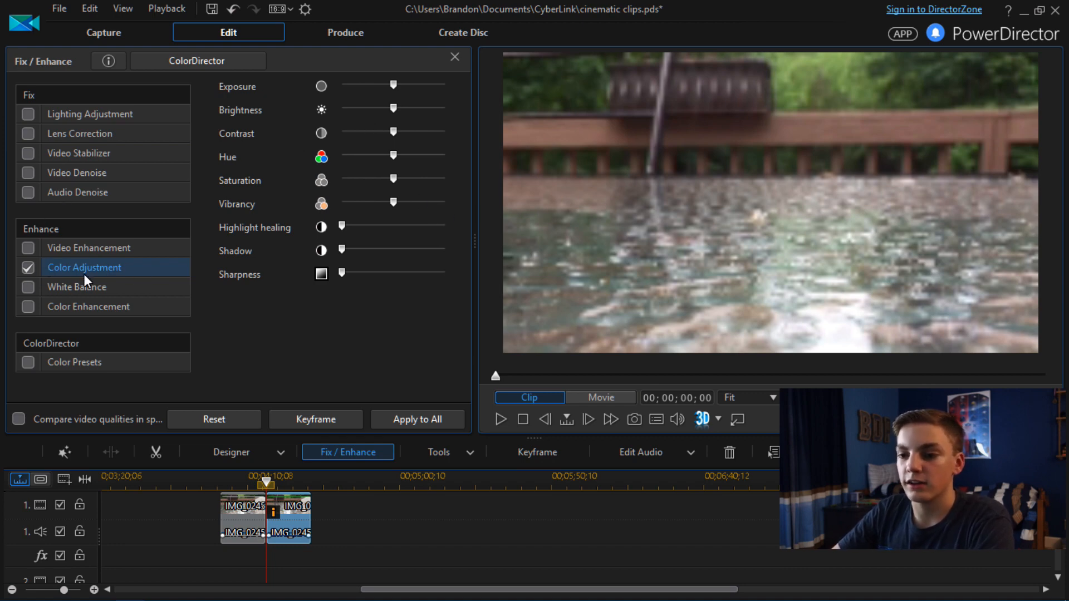
pyautogui.moveTo(394, 85)
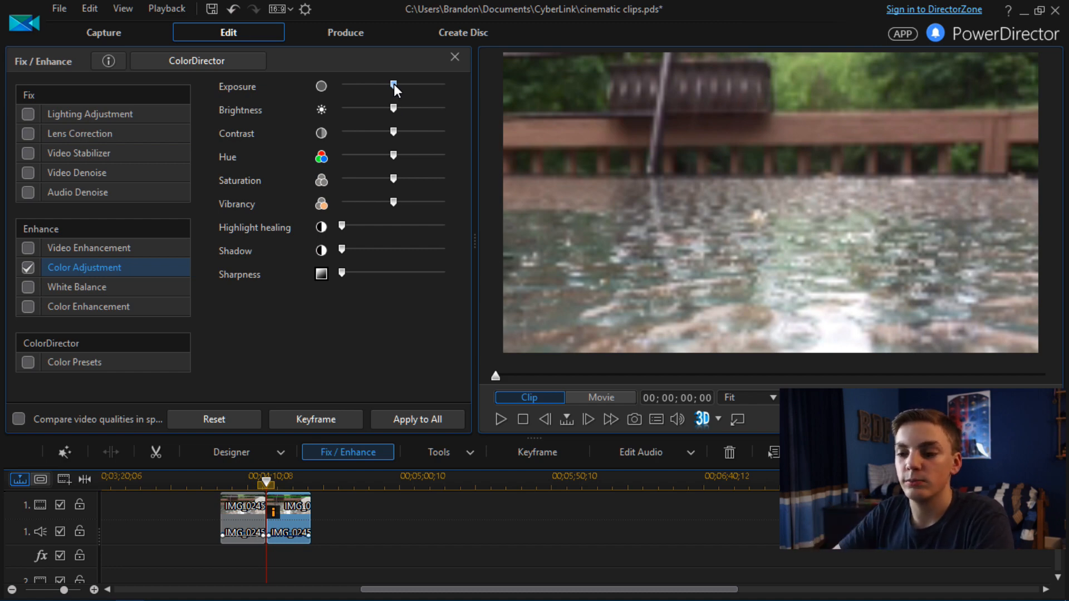
# Lower exposure and brightness, and push contrast up to its maximum.
pyautogui.moveTo(394, 85); pyautogui.dragTo(368, 85)
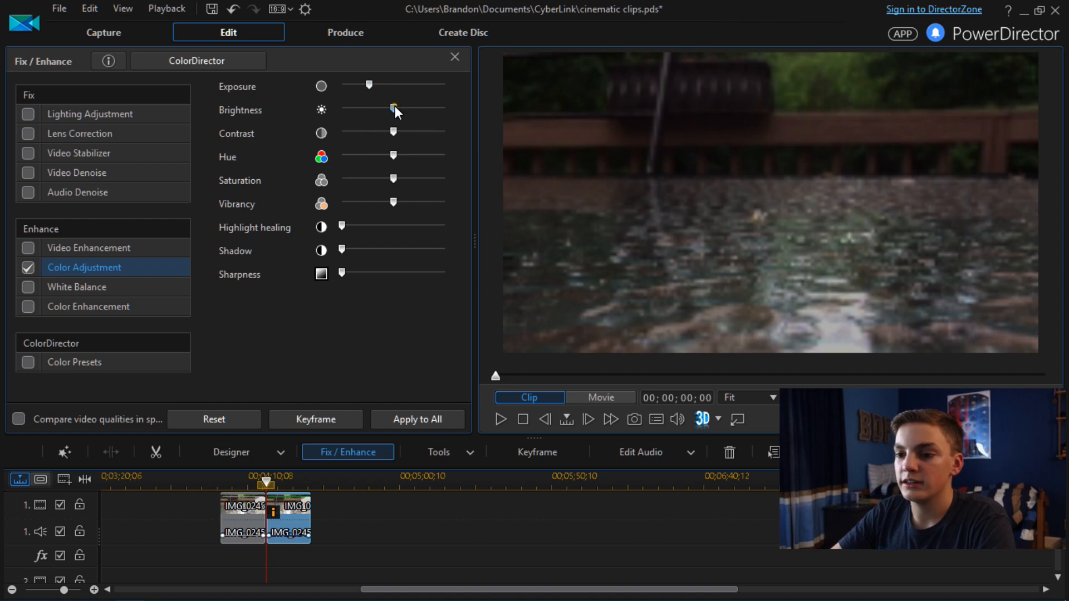
pyautogui.moveTo(395, 109); pyautogui.dragTo(382, 109)
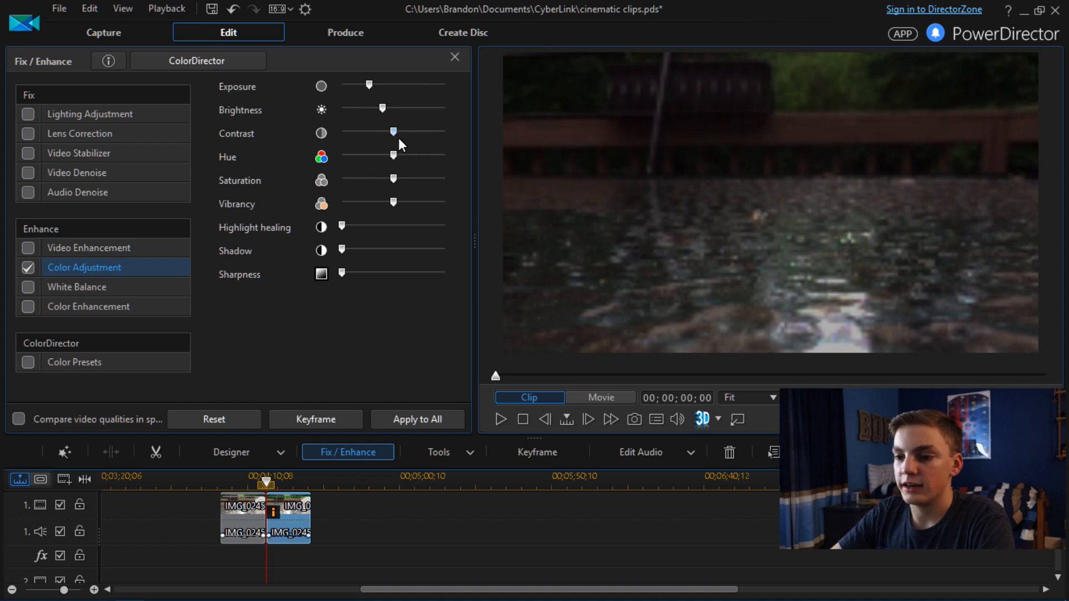
pyautogui.moveTo(392, 130); pyautogui.dragTo(428, 131)
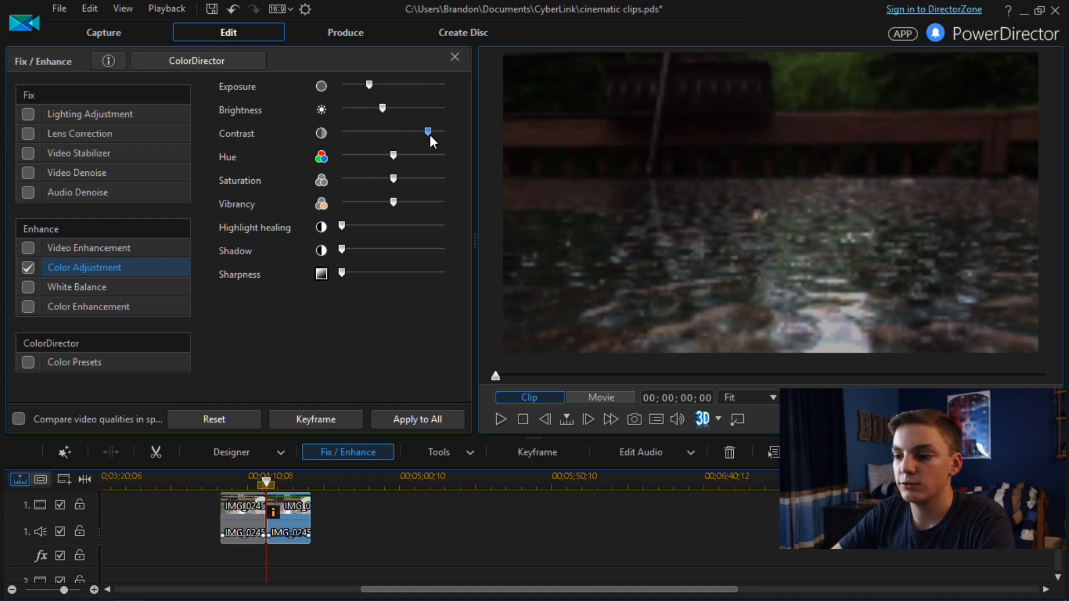
pyautogui.moveTo(428, 131); pyautogui.dragTo(434, 131)
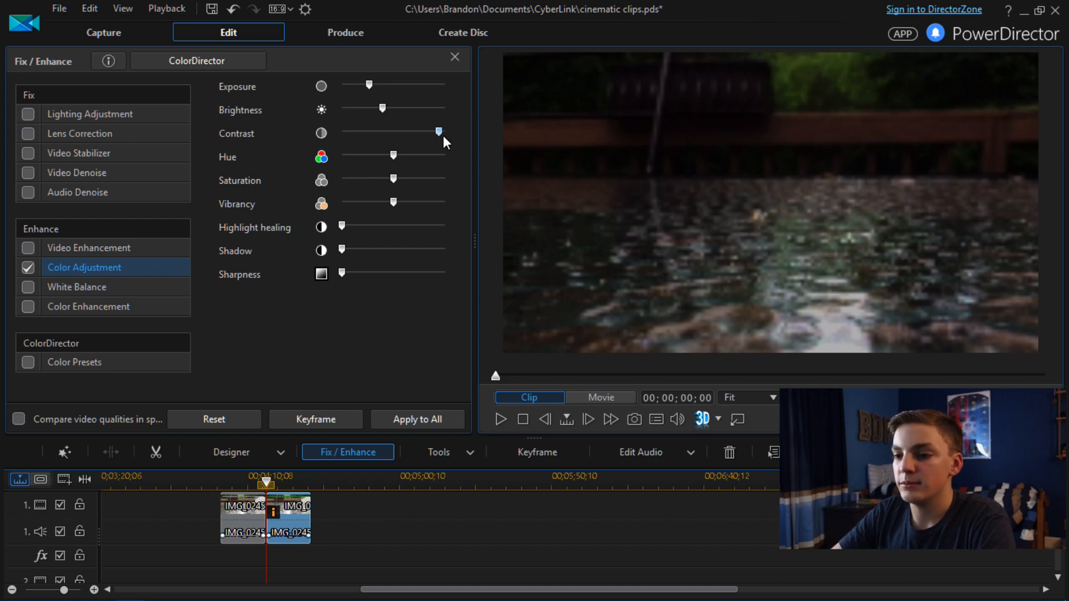
pyautogui.moveTo(421, 158)
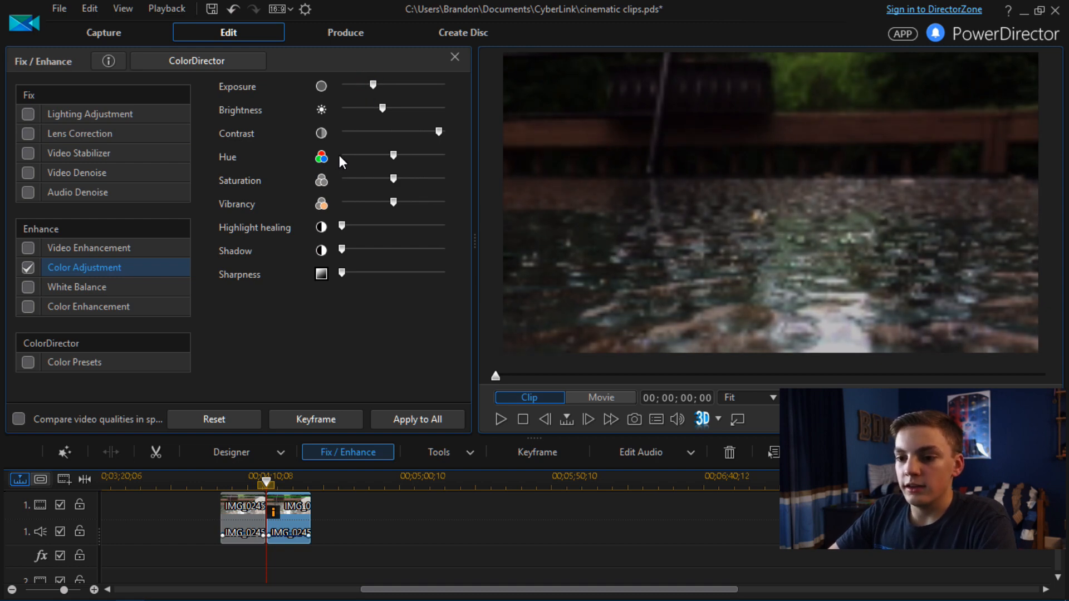
pyautogui.moveTo(394, 181)
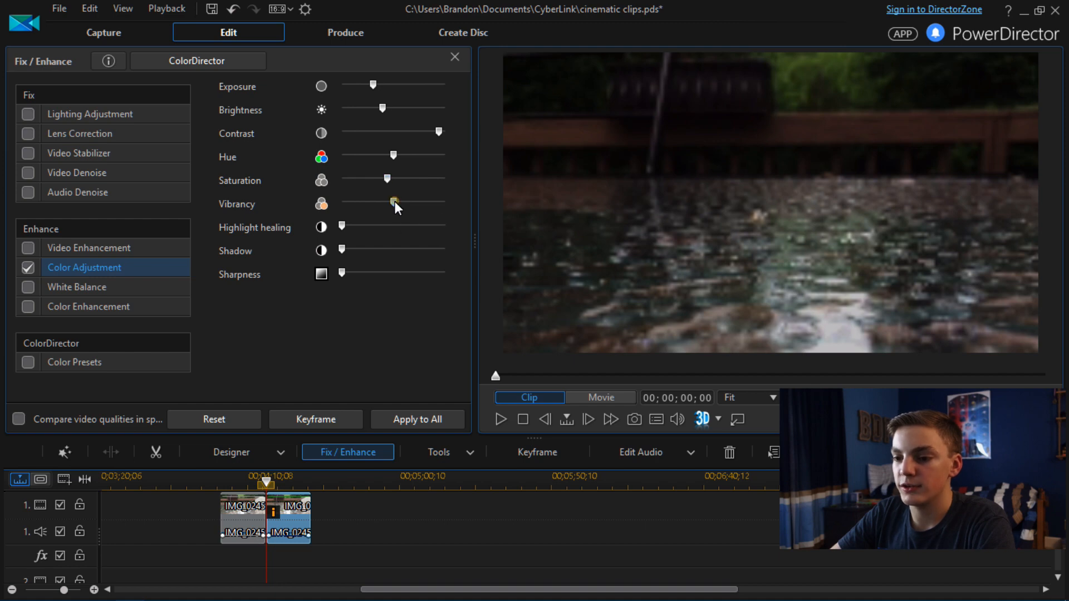
# Boost vibrancy, try then reduce highlight healing, and view the preview at higher quality.
pyautogui.moveTo(394, 202); pyautogui.dragTo(426, 203)
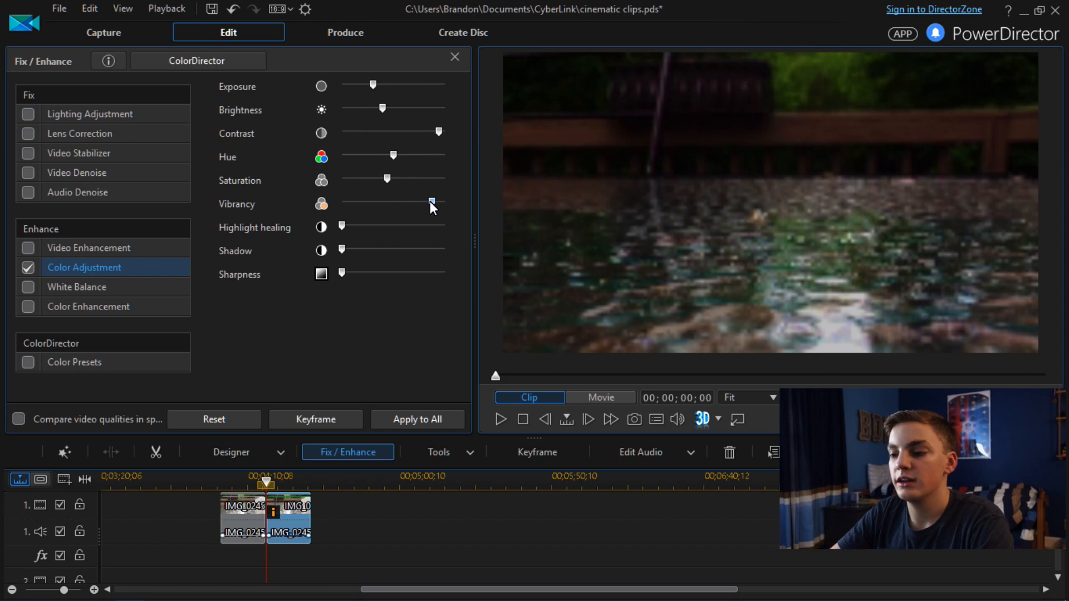
pyautogui.moveTo(455, 226)
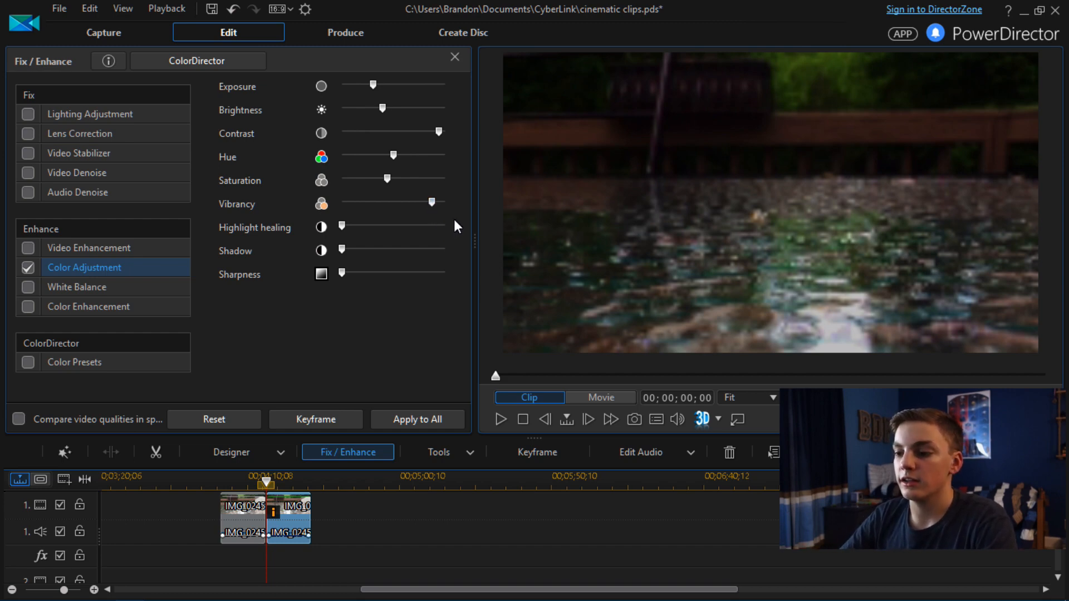
pyautogui.moveTo(402, 208)
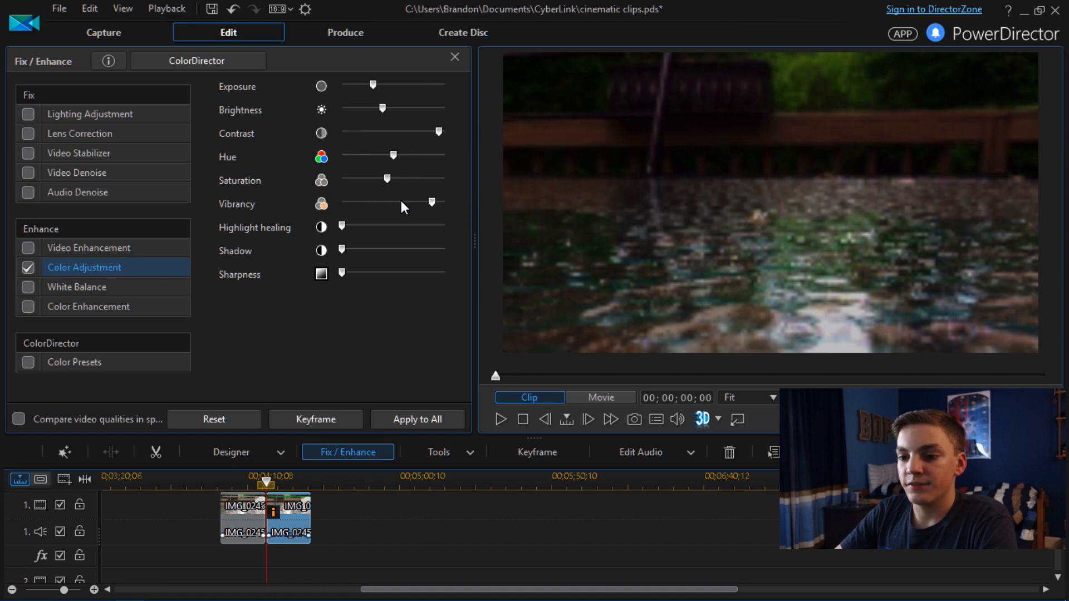
pyautogui.moveTo(368, 234)
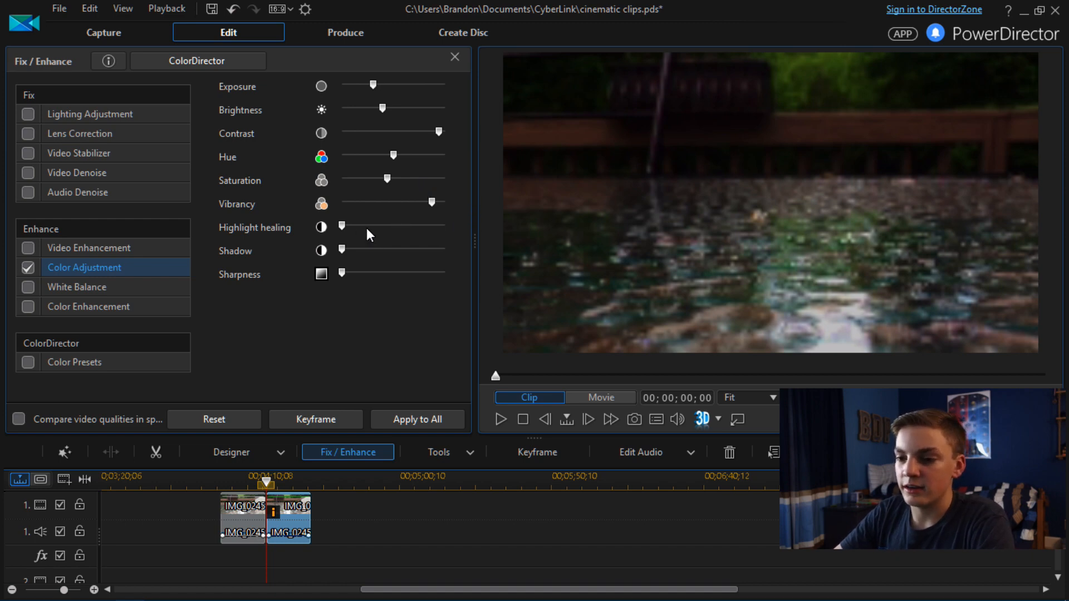
pyautogui.moveTo(341, 225); pyautogui.dragTo(445, 225)
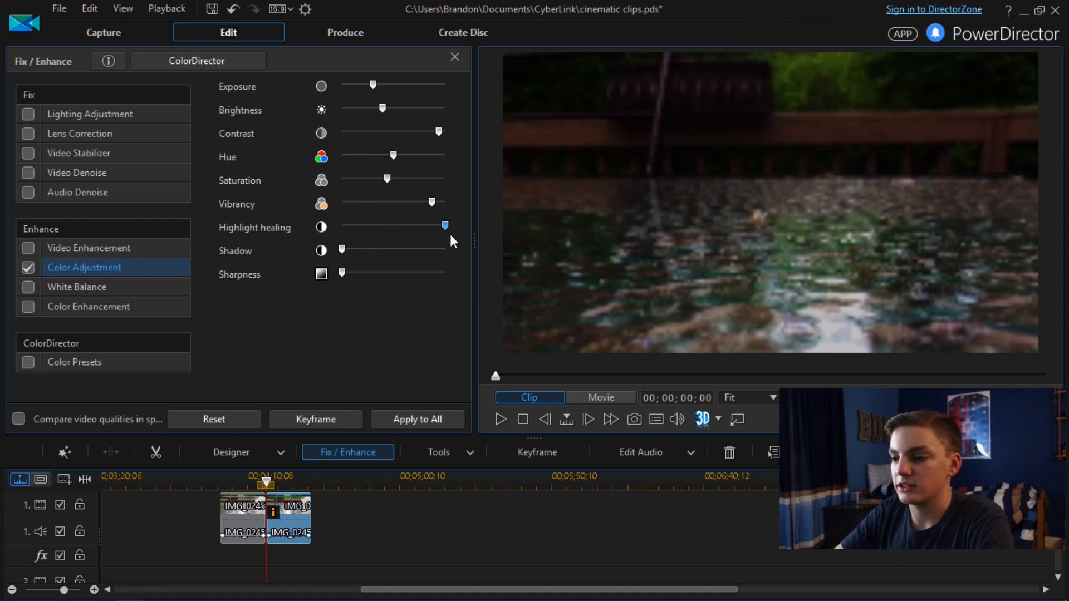
pyautogui.moveTo(446, 225); pyautogui.dragTo(400, 225)
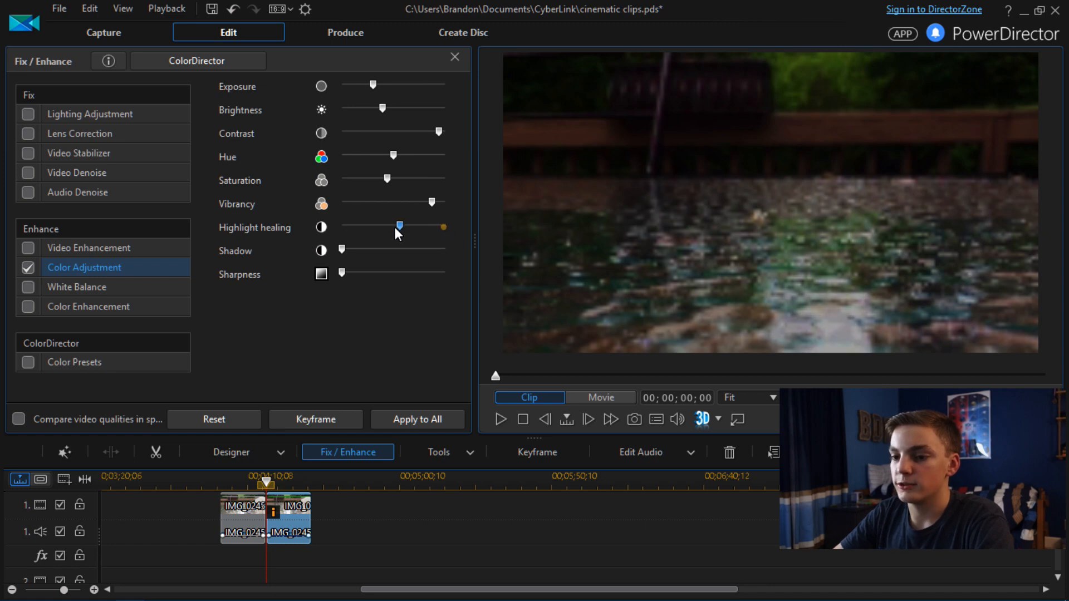
pyautogui.moveTo(369, 253)
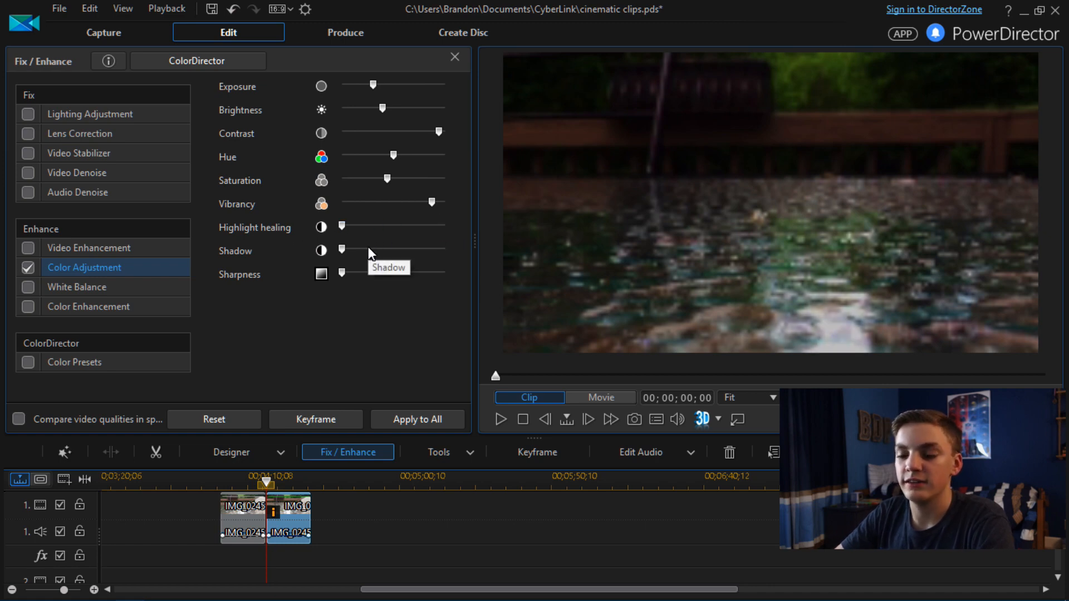
pyautogui.moveTo(340, 280)
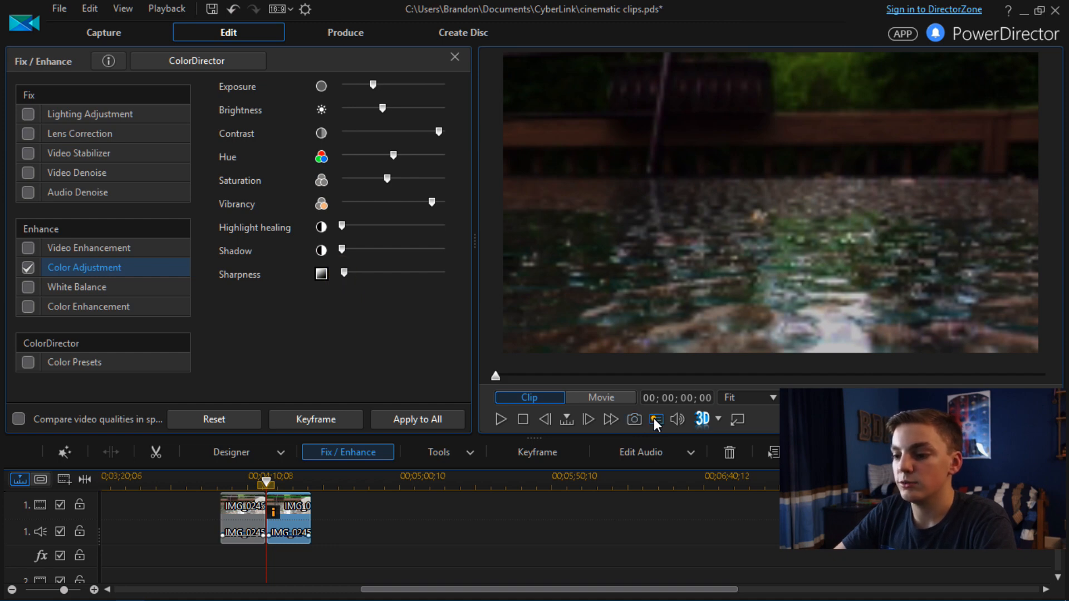
pyautogui.click(655, 419)
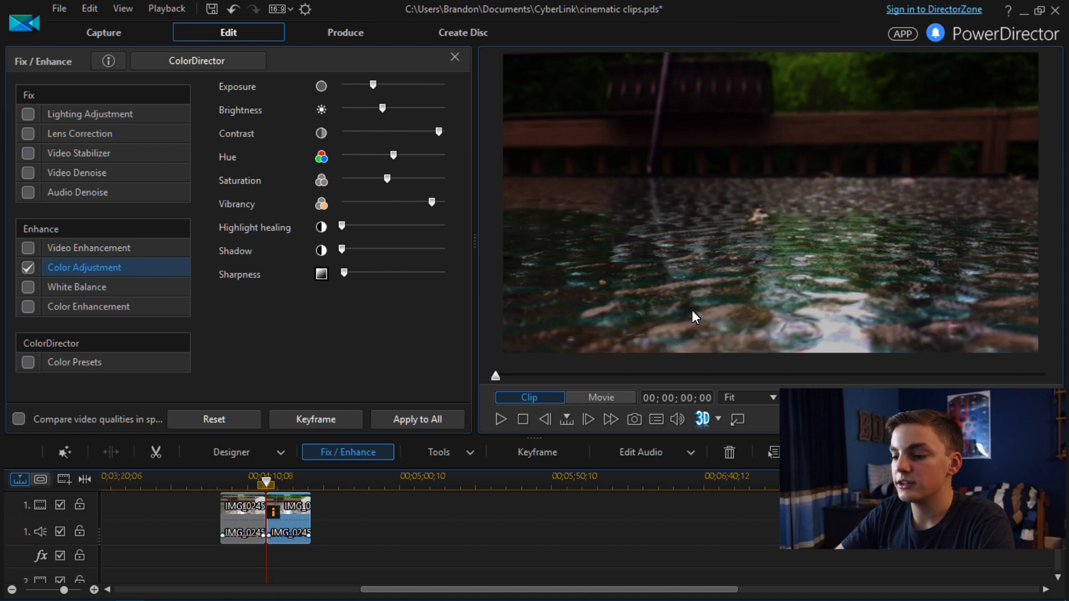
pyautogui.moveTo(340, 396)
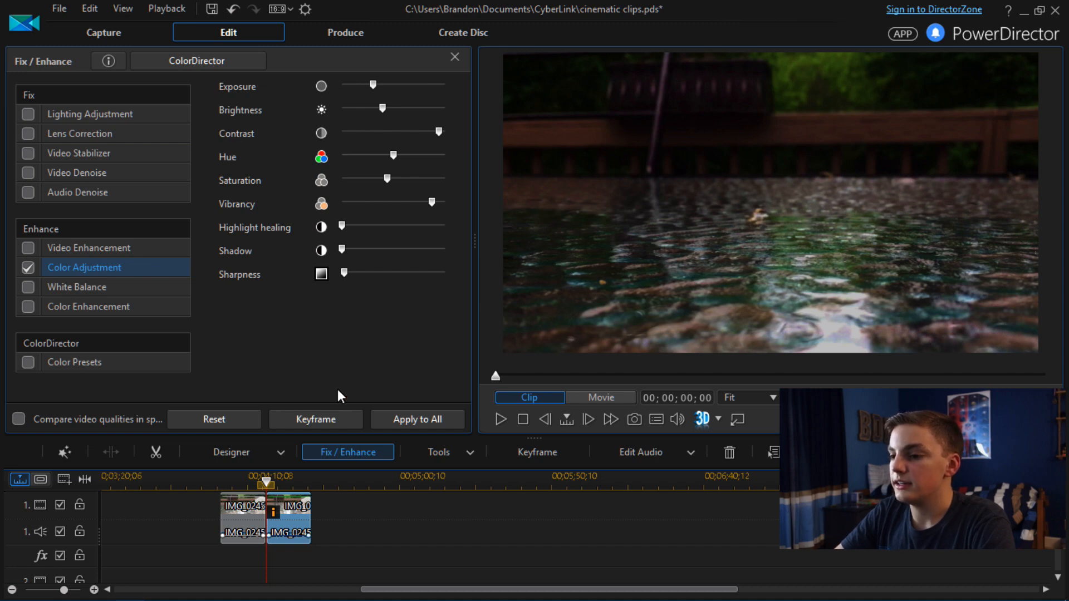
pyautogui.moveTo(726, 284)
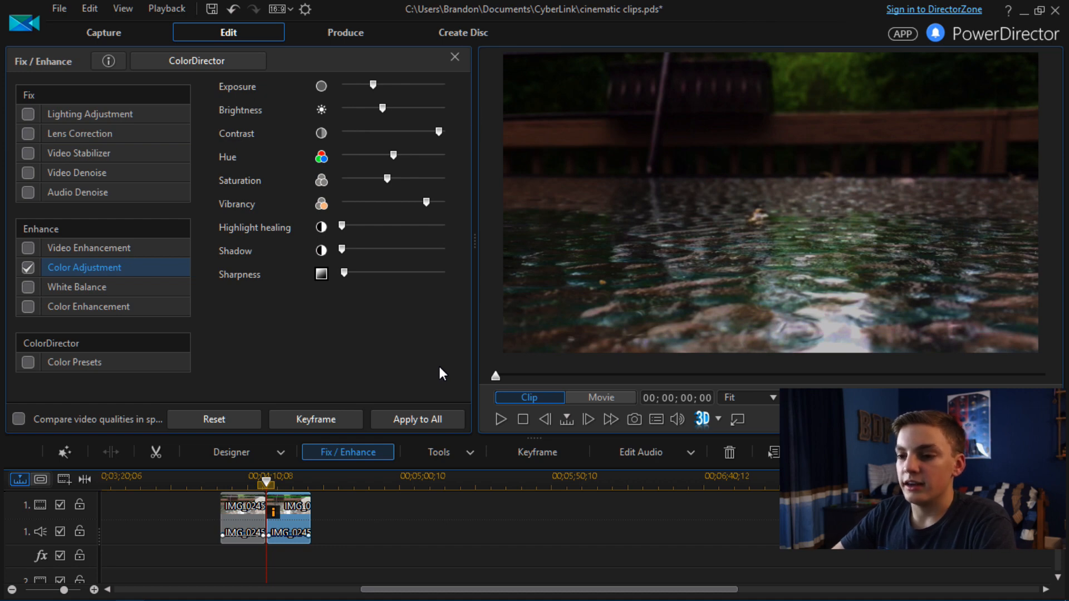
# Close Color Adjustment and switch on Video Speed under Tools > Power Tools.
pyautogui.click(455, 56)
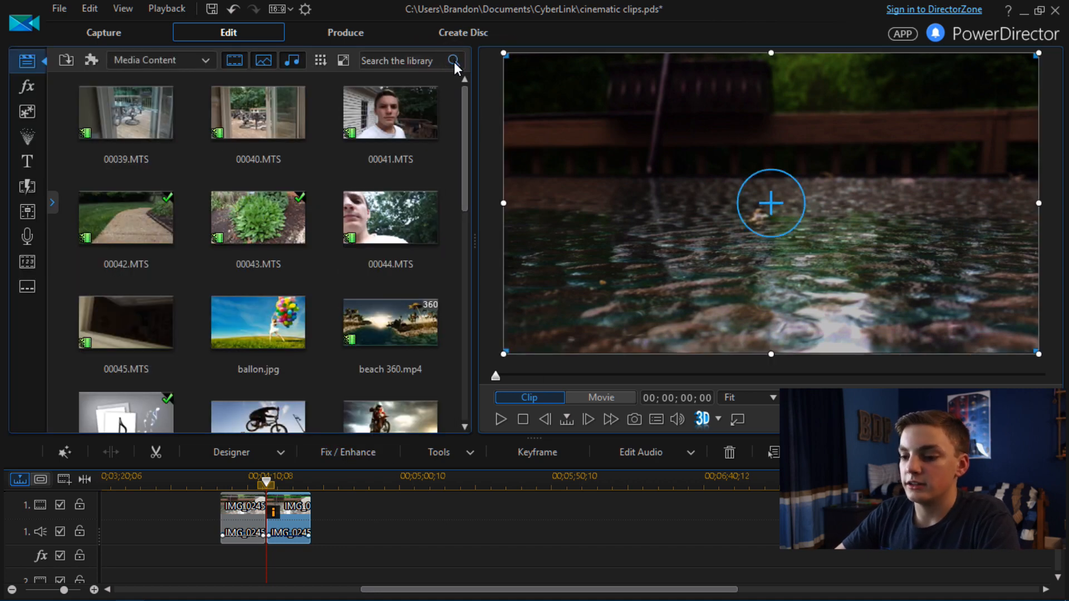
pyautogui.click(439, 452)
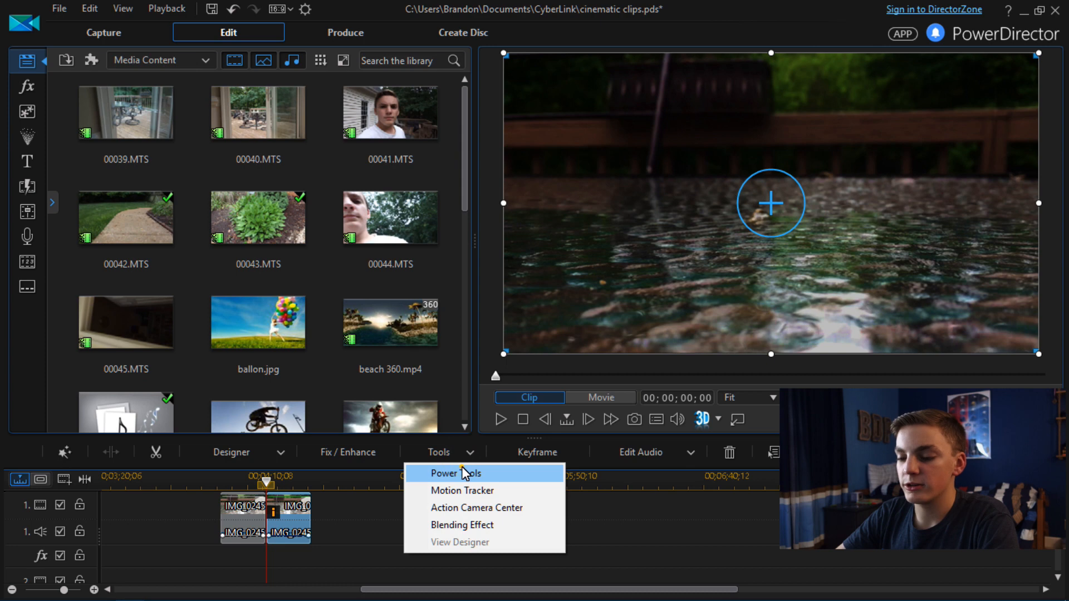
pyautogui.click(455, 473)
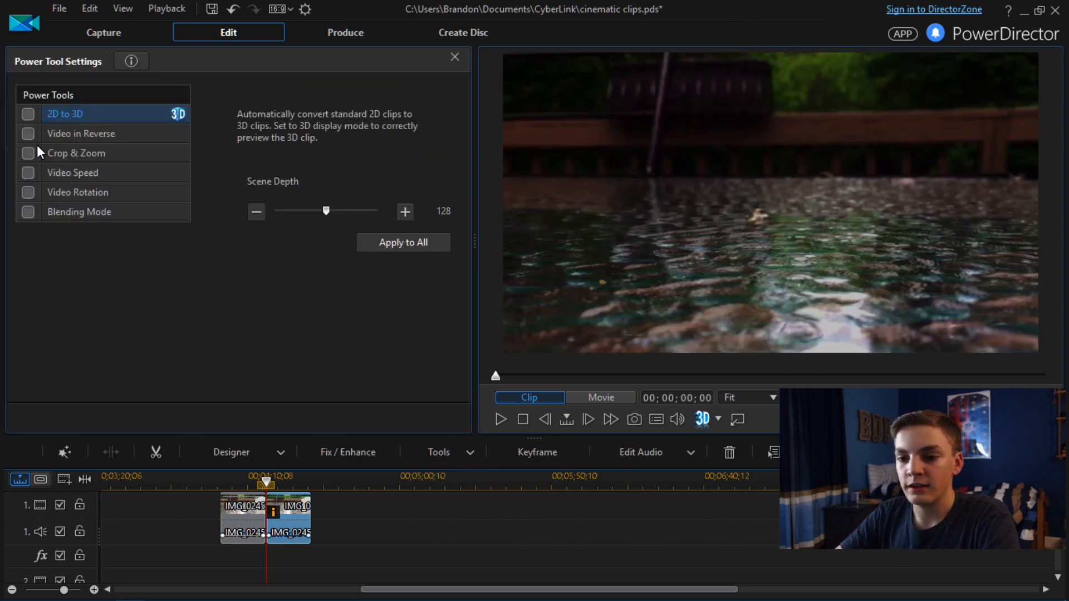
pyautogui.click(72, 173)
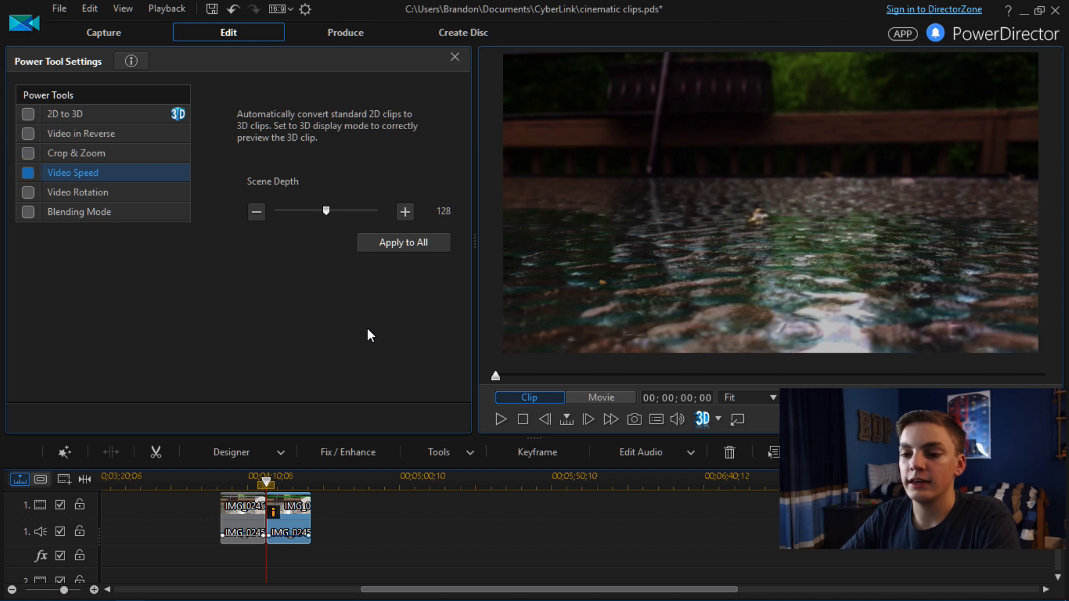
pyautogui.click(28, 172)
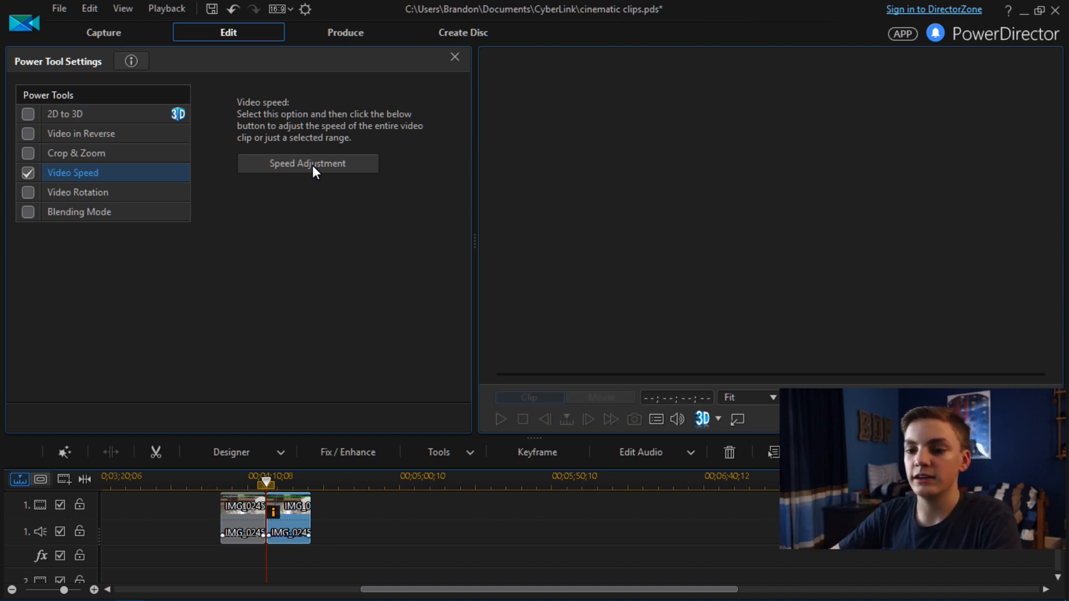
# Open Speed Adjustment's Selected Range tab and create a time shift at the clip's start.
pyautogui.click(307, 163)
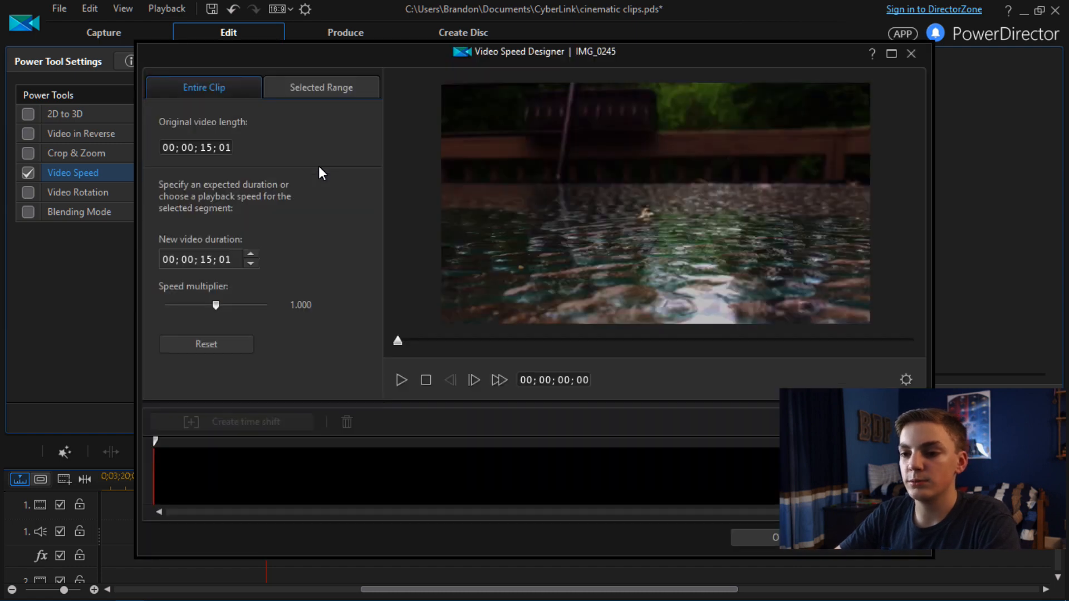
pyautogui.click(321, 88)
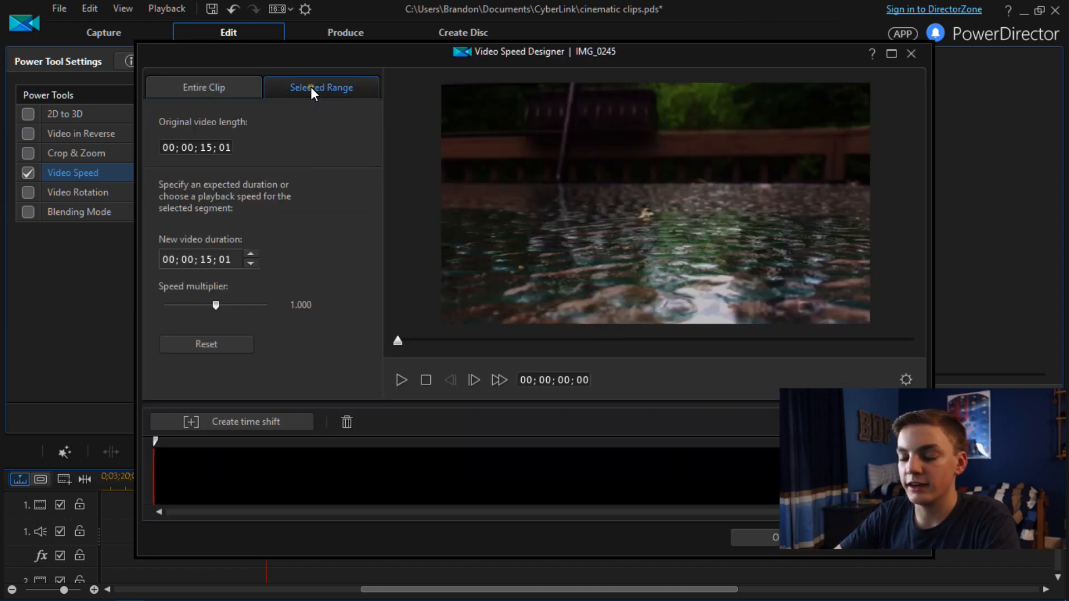
pyautogui.click(321, 87)
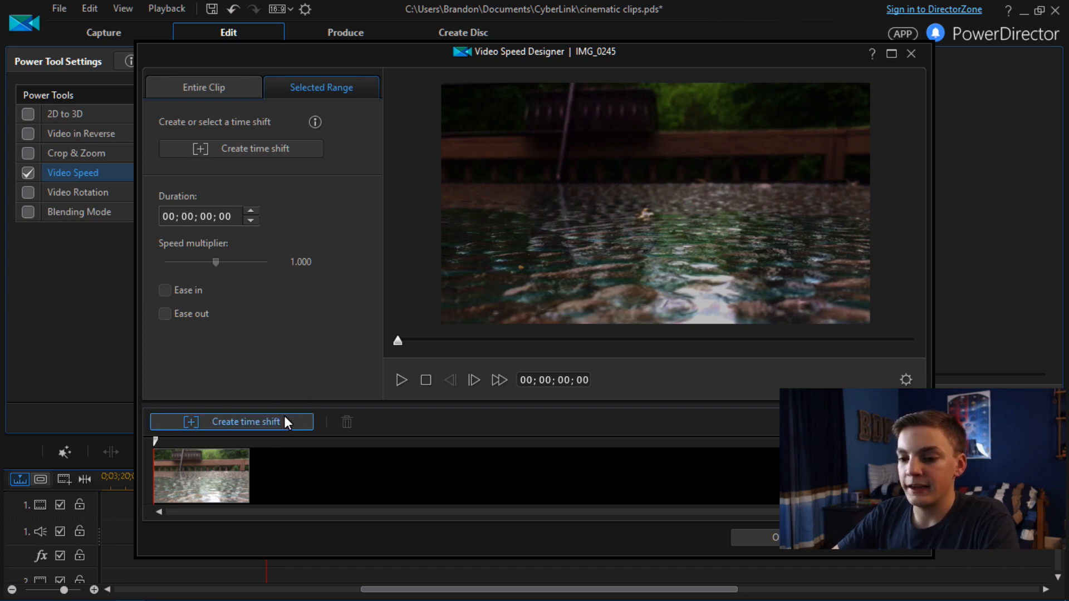
pyautogui.moveTo(257, 425)
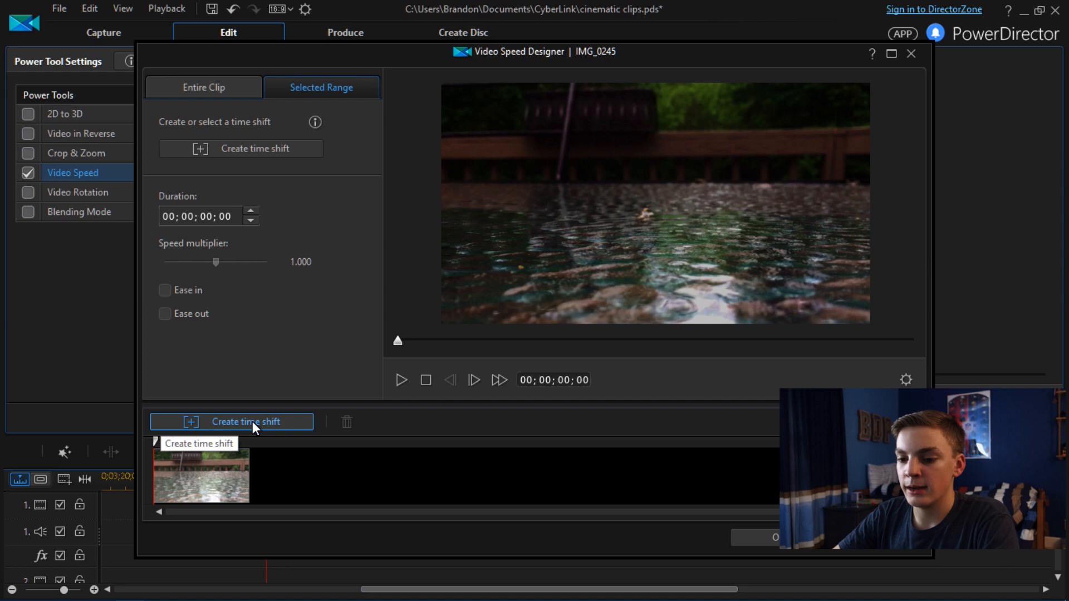
pyautogui.click(231, 421)
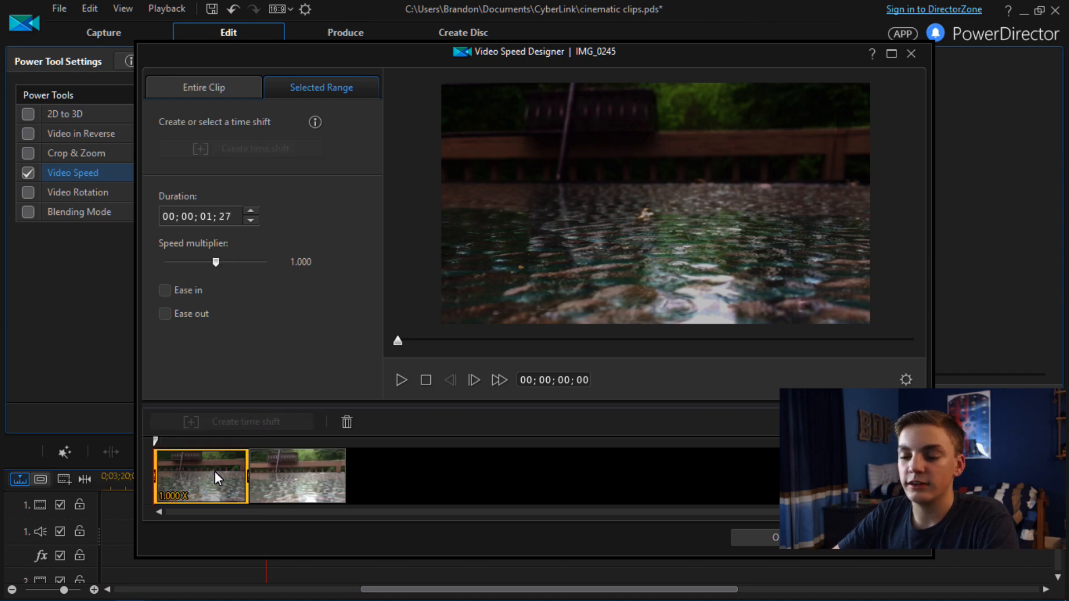
pyautogui.moveTo(208, 480)
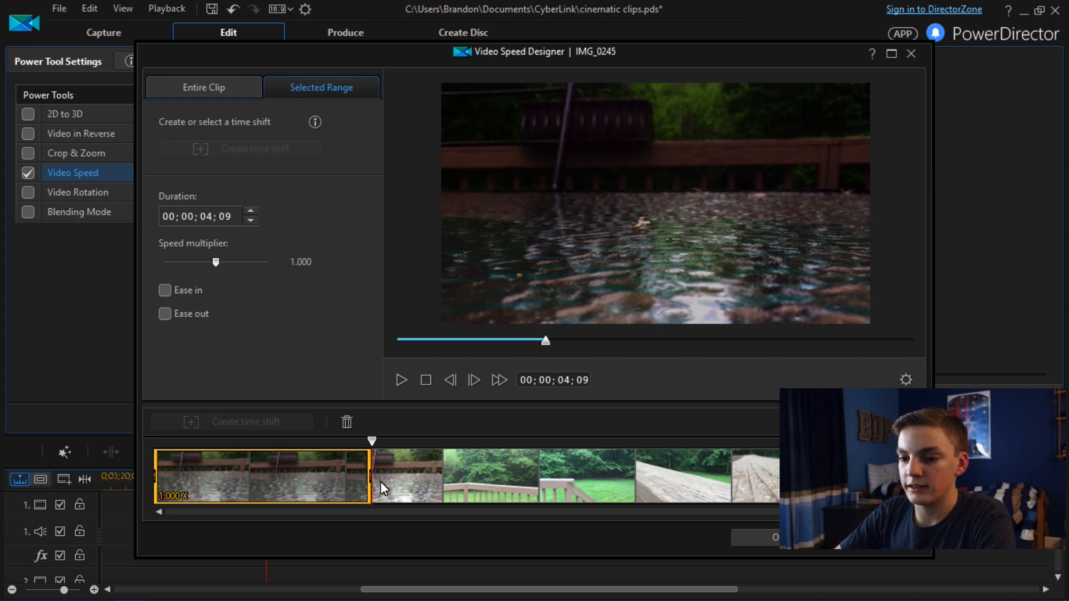
# Turn on Ease in and Ease out for the opening time-shift range.
pyautogui.click(164, 290)
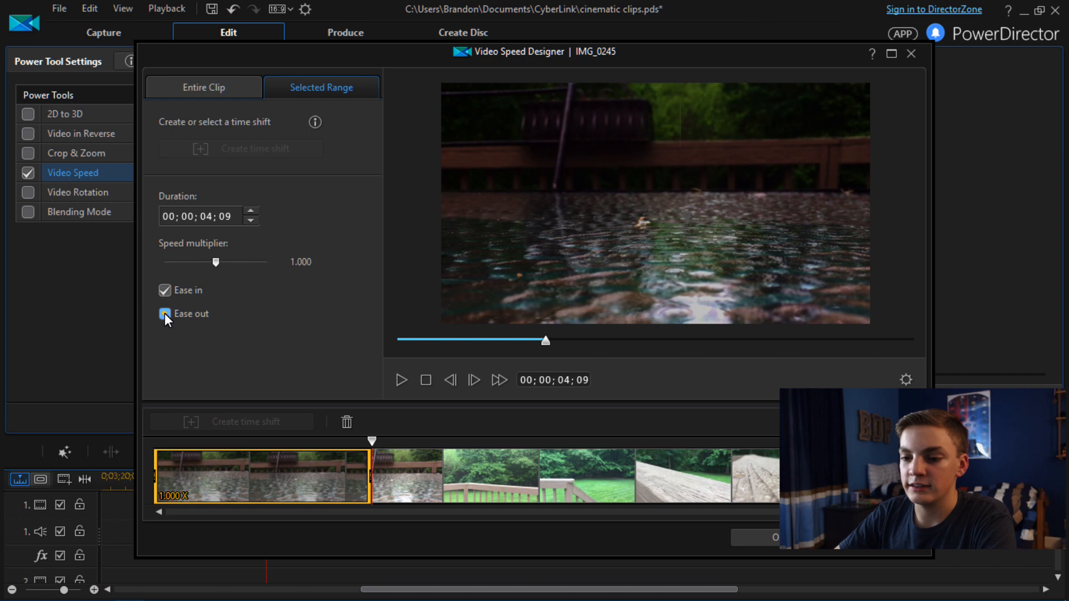
pyautogui.click(164, 313)
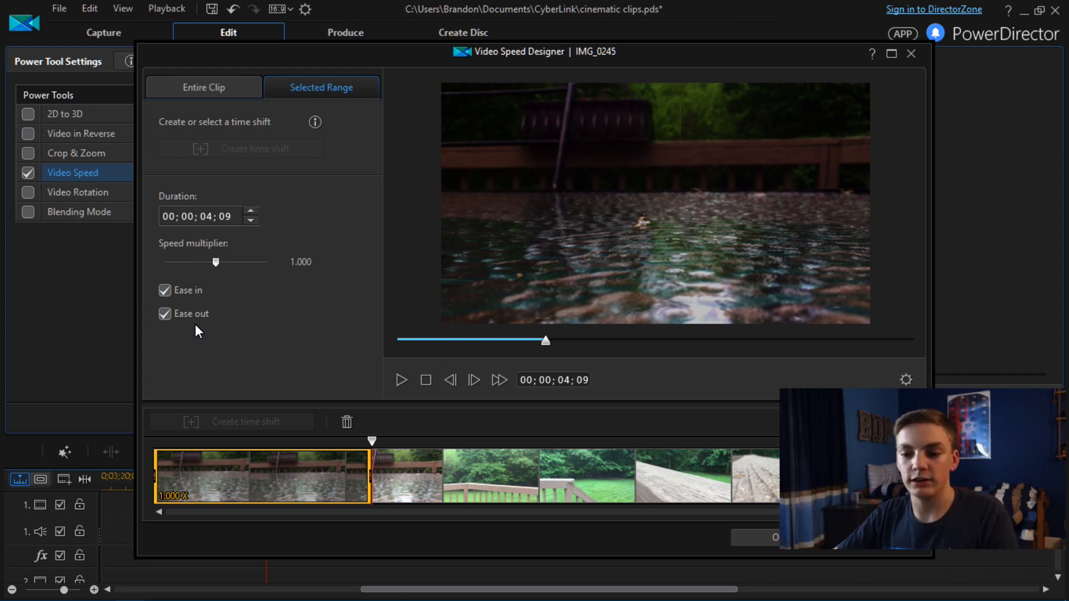
pyautogui.moveTo(182, 280)
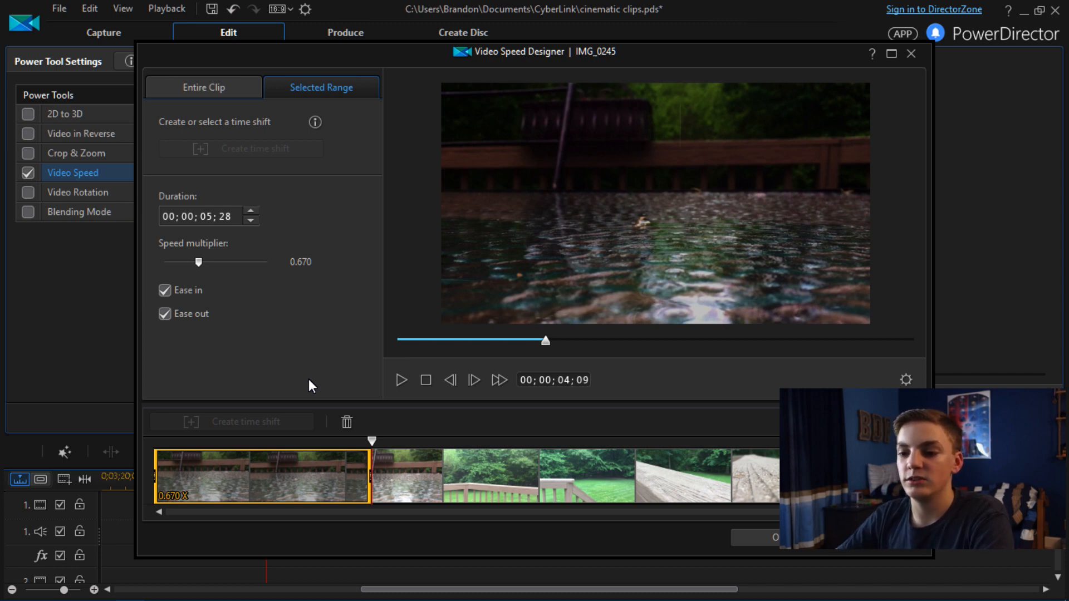
pyautogui.moveTo(423, 399)
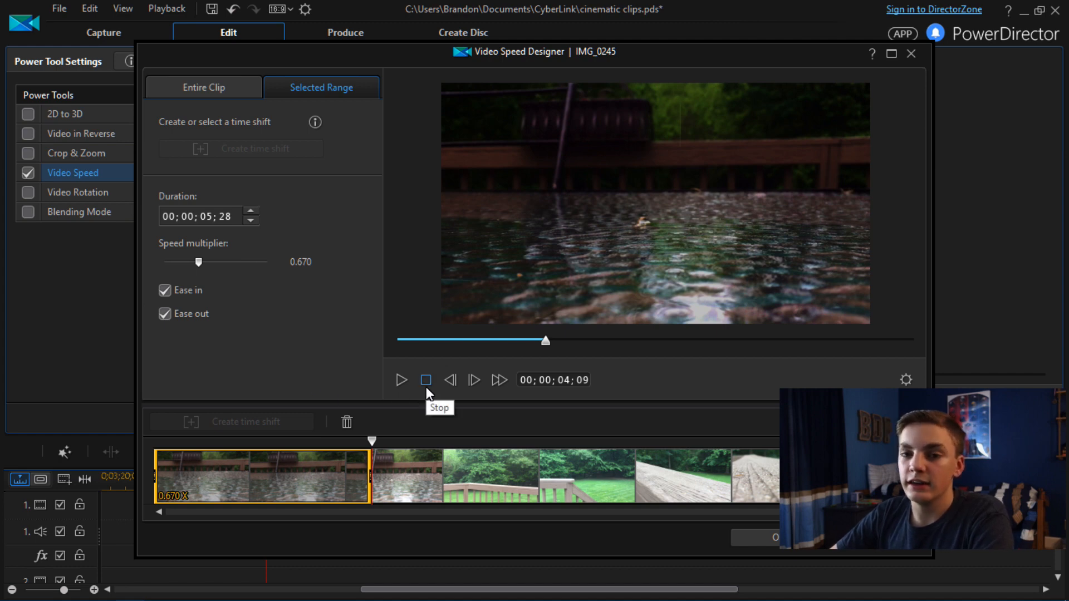
pyautogui.click(425, 379)
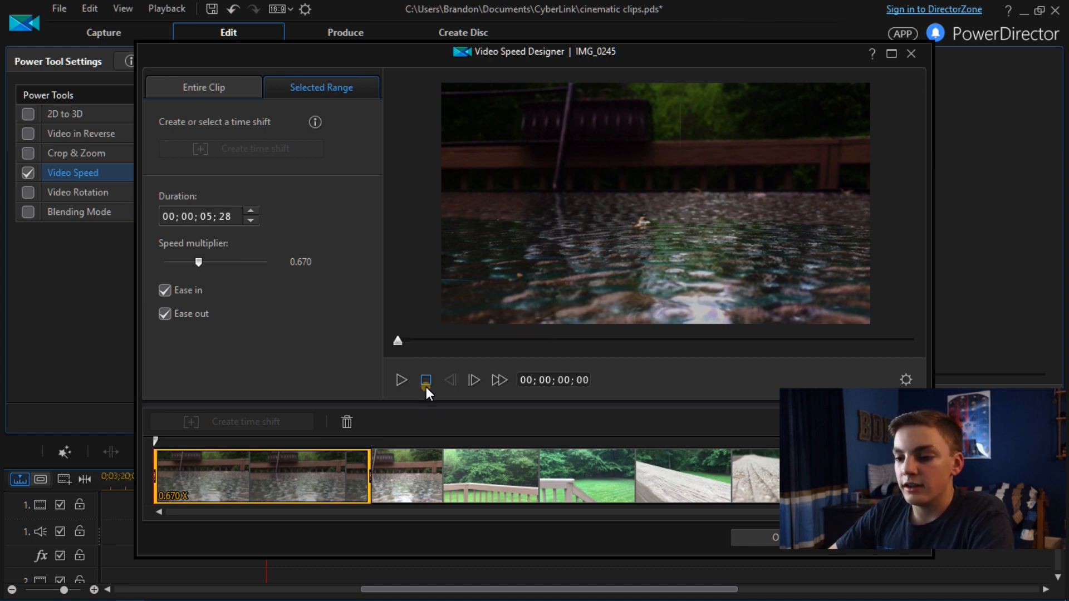
pyautogui.click(401, 380)
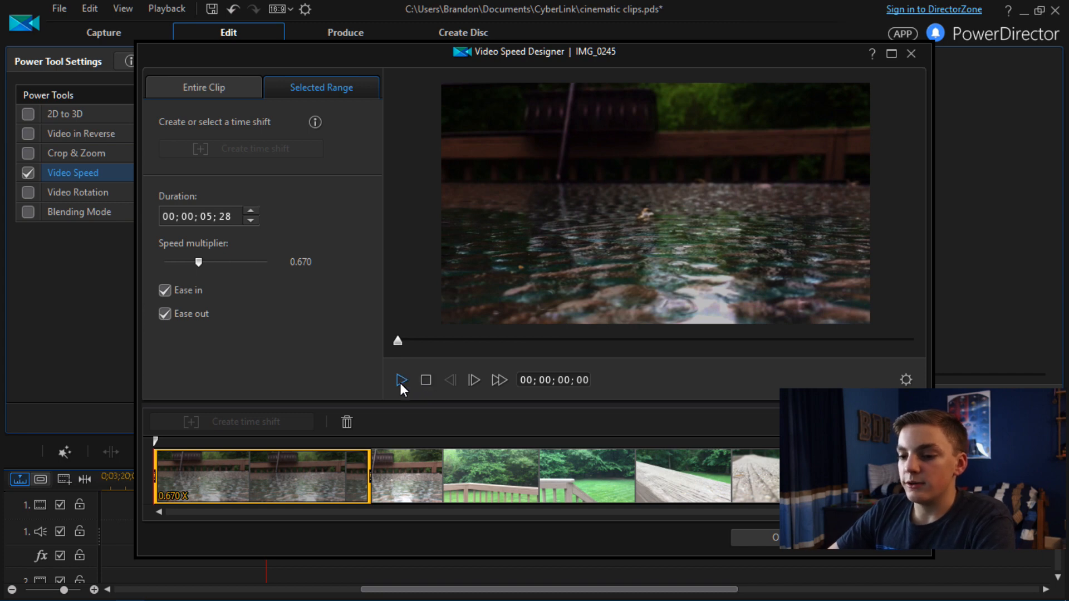
pyautogui.click(402, 380)
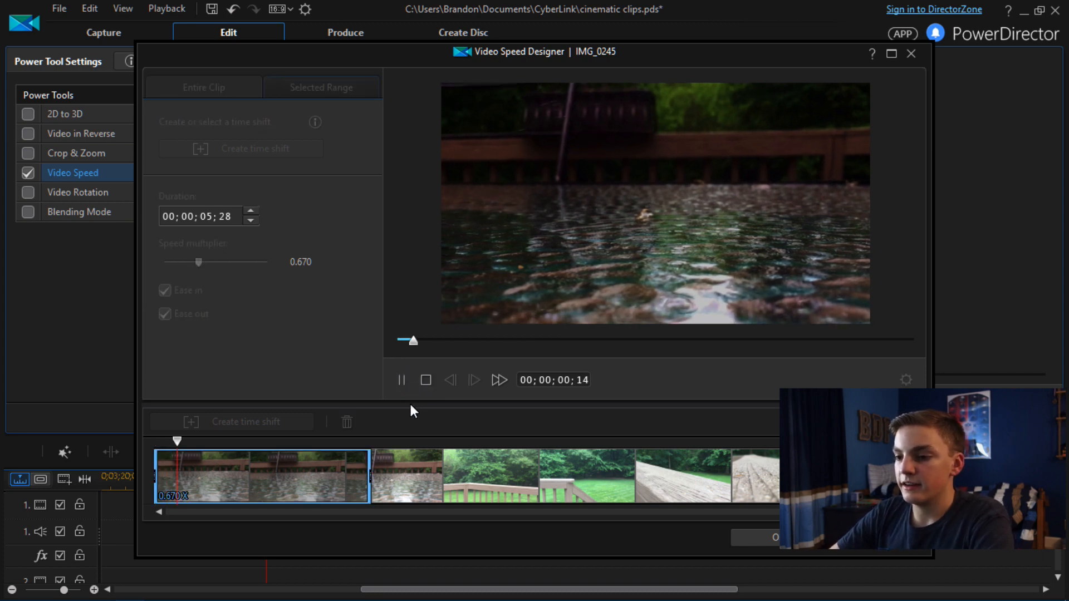
pyautogui.click(401, 380)
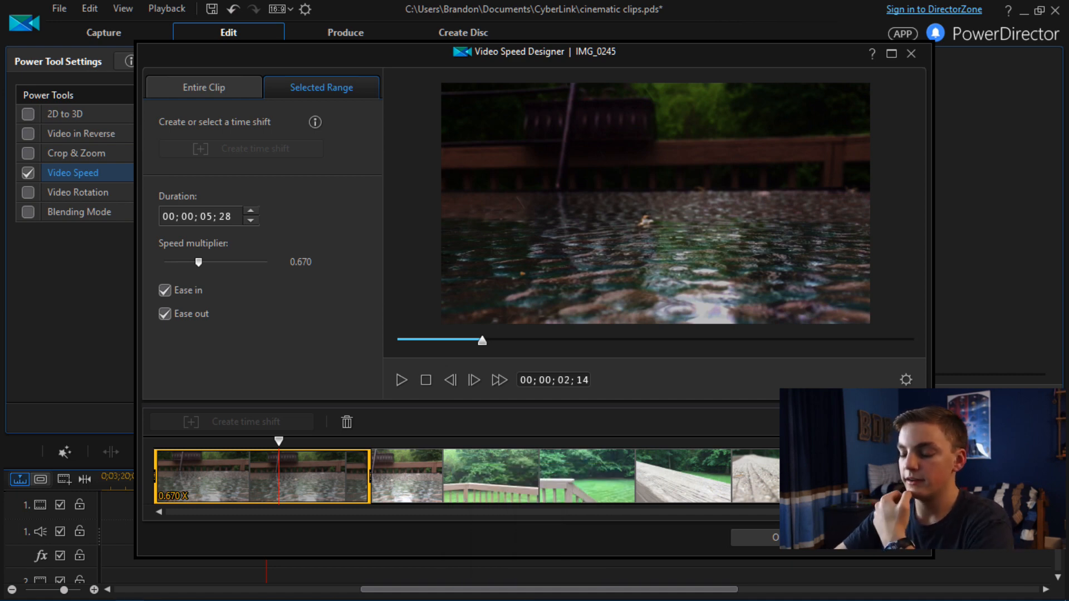
pyautogui.click(425, 380)
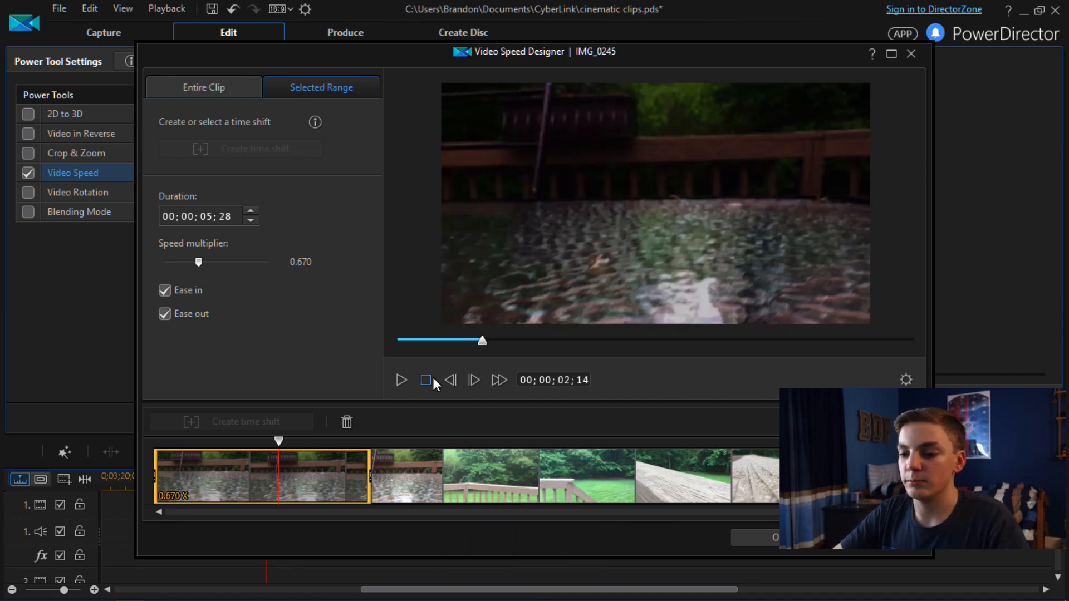
pyautogui.click(425, 380)
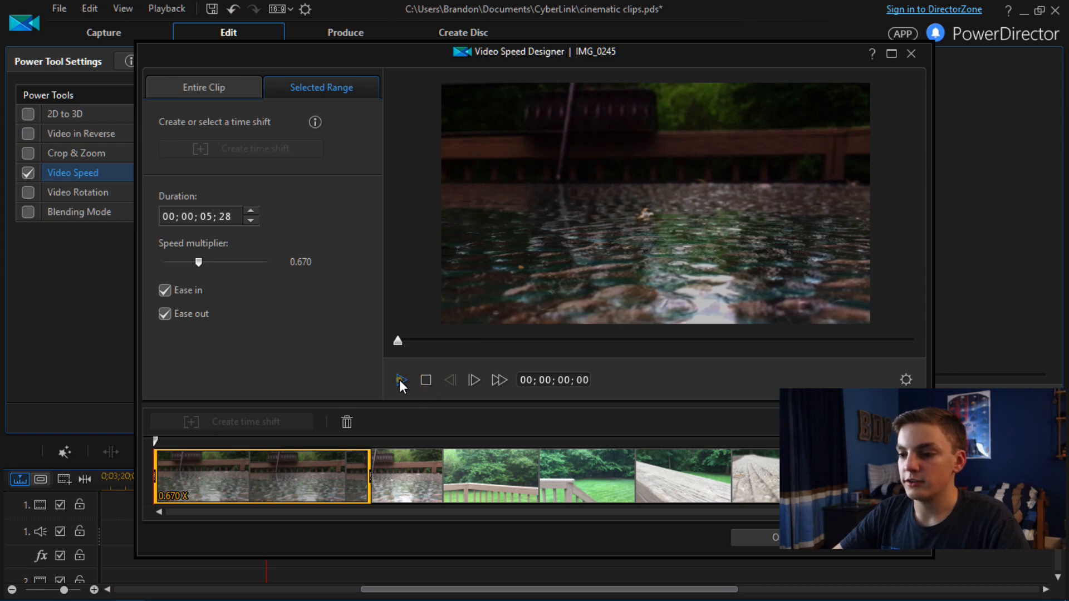
pyautogui.click(400, 380)
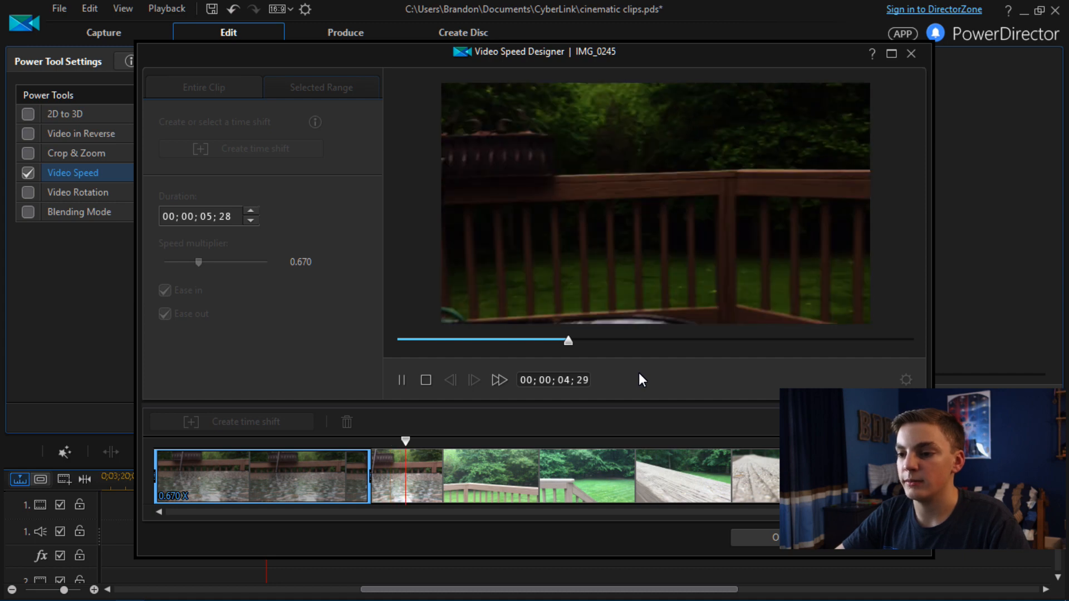
pyautogui.click(401, 379)
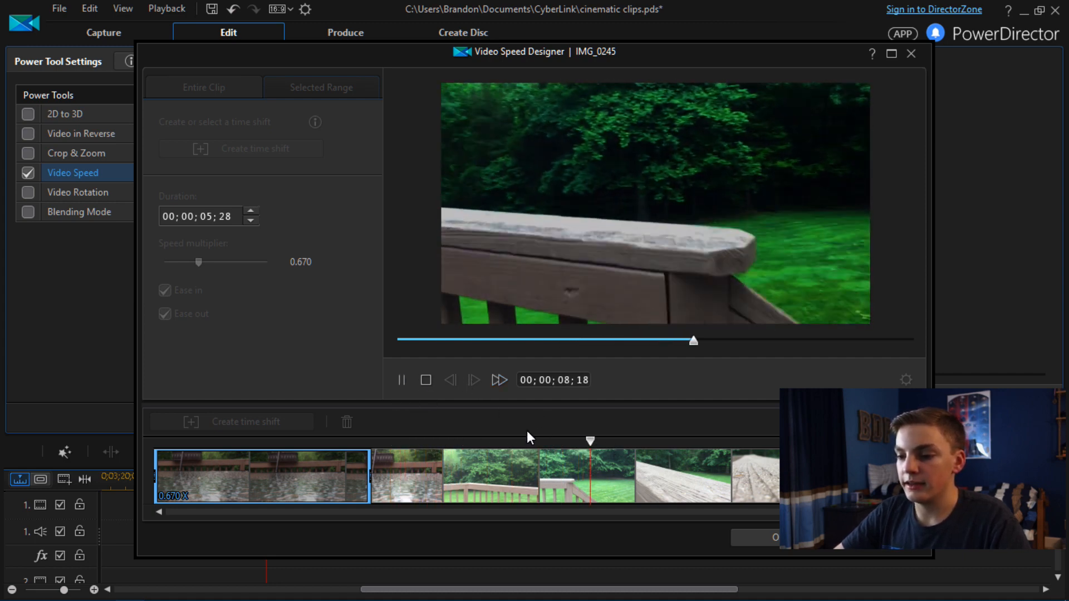
pyautogui.click(321, 87)
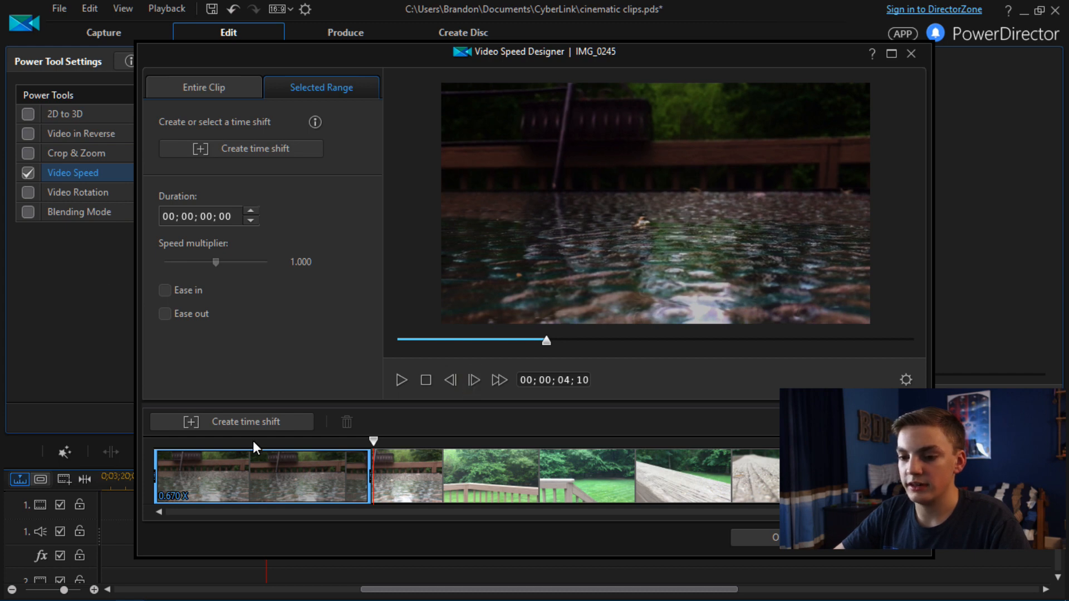
# Create a second time-shift range after the slow section, leaving Ease in unchecked.
pyautogui.click(240, 148)
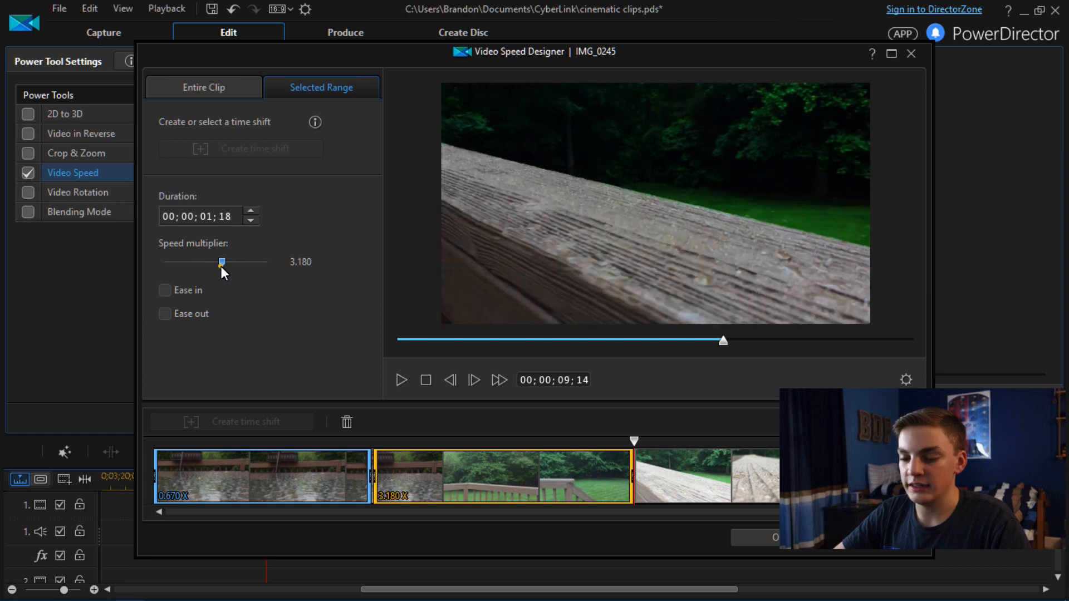
pyautogui.click(165, 289)
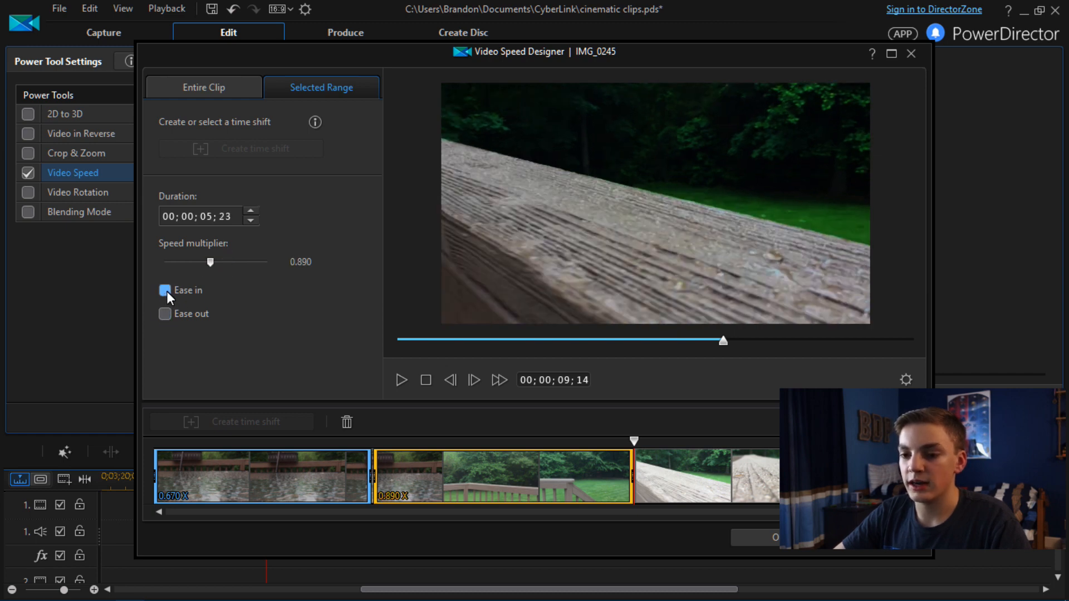
pyautogui.click(165, 290)
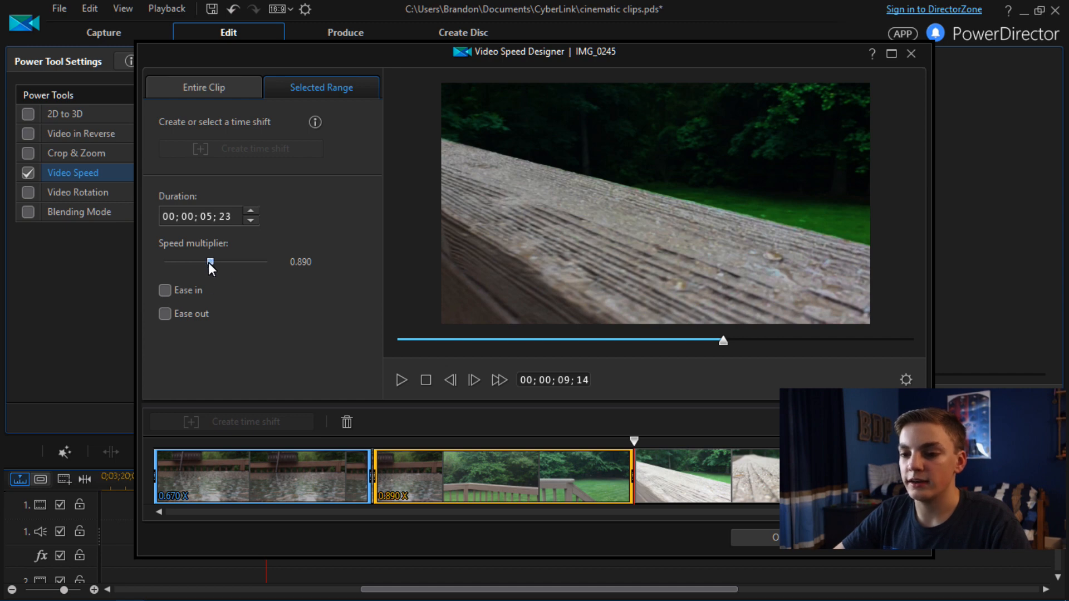
pyautogui.moveTo(225, 266)
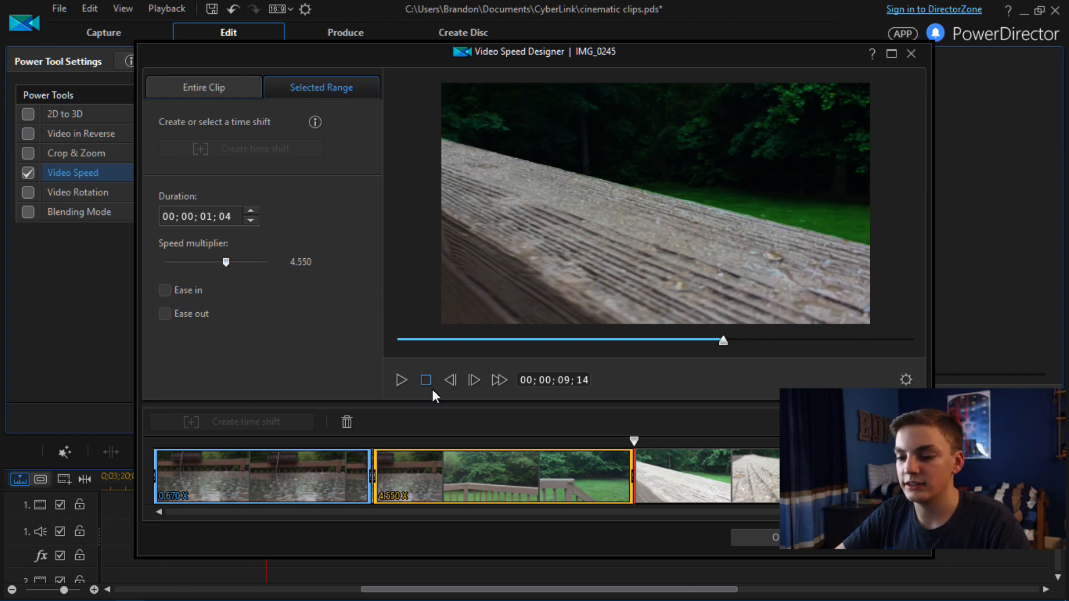
pyautogui.moveTo(427, 394)
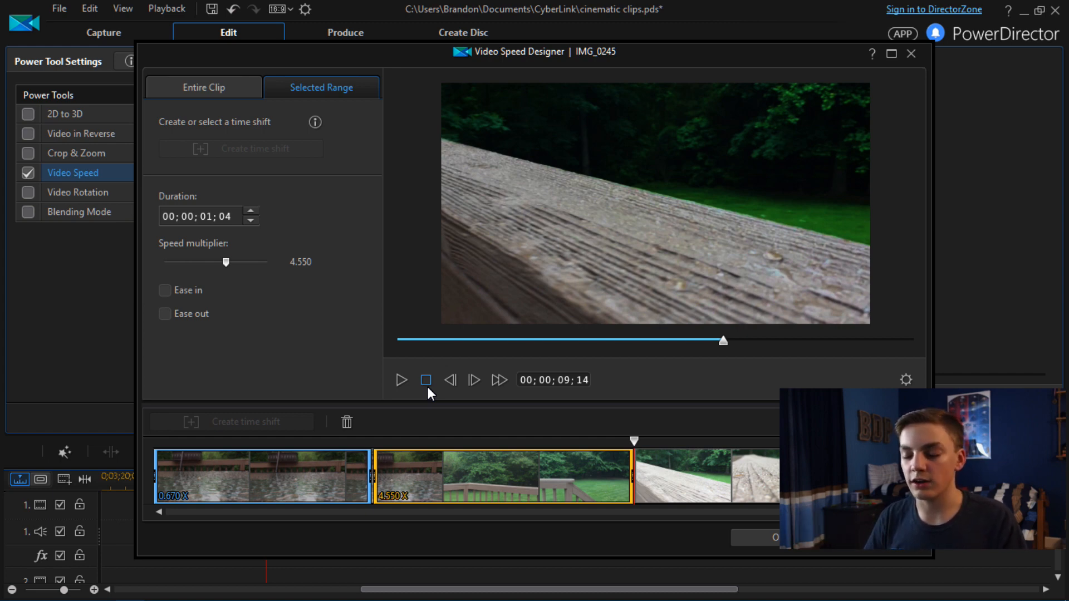
pyautogui.moveTo(456, 333)
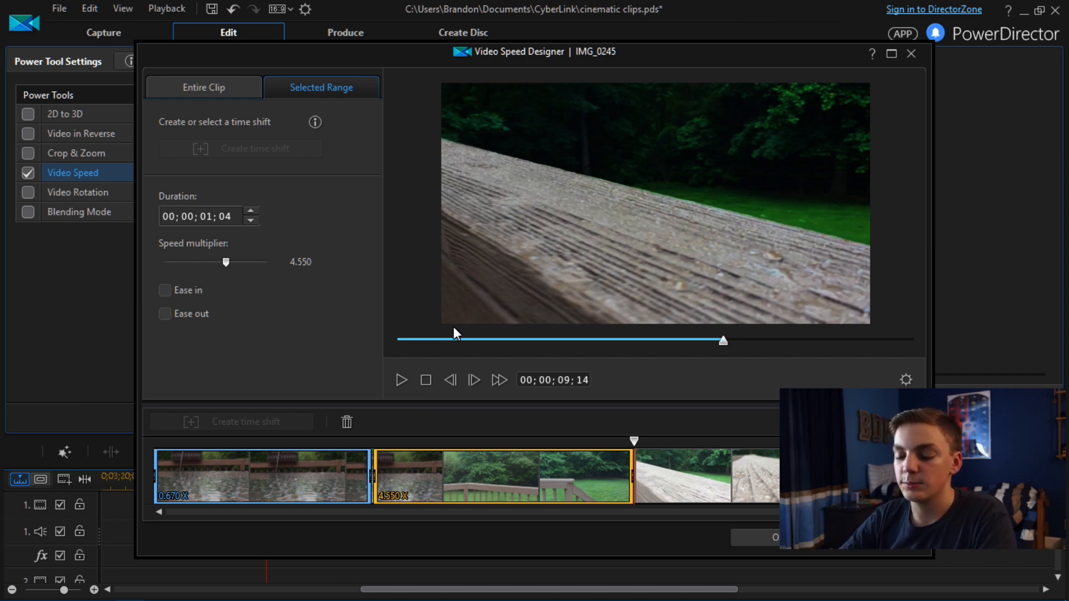
# Preview both speed ranges on IMG_0245, including the 4.550x section, and apply the ramp.
pyautogui.click(259, 475)
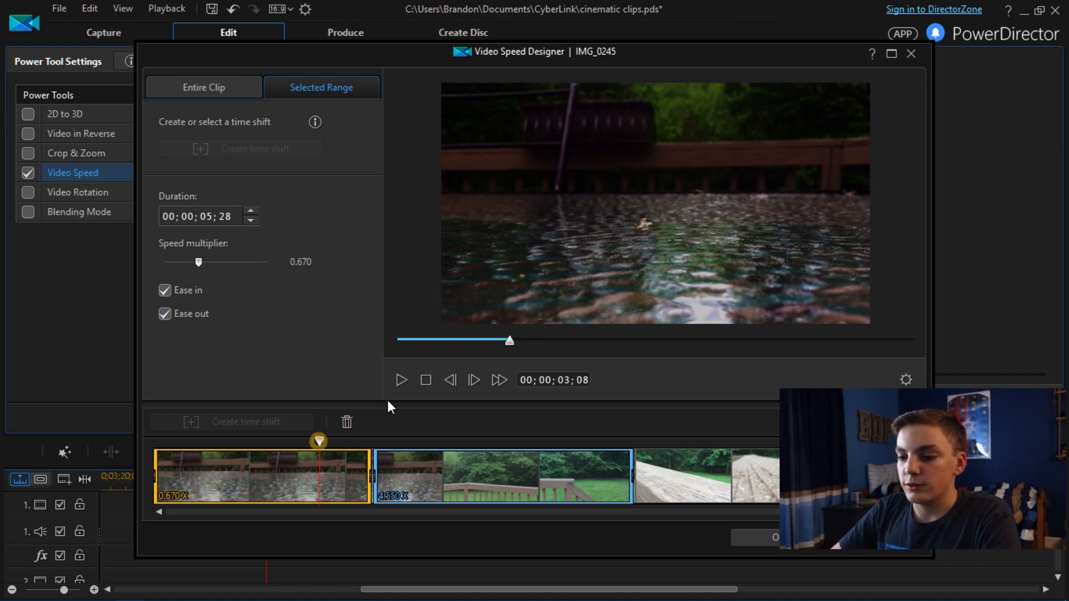
pyautogui.click(400, 380)
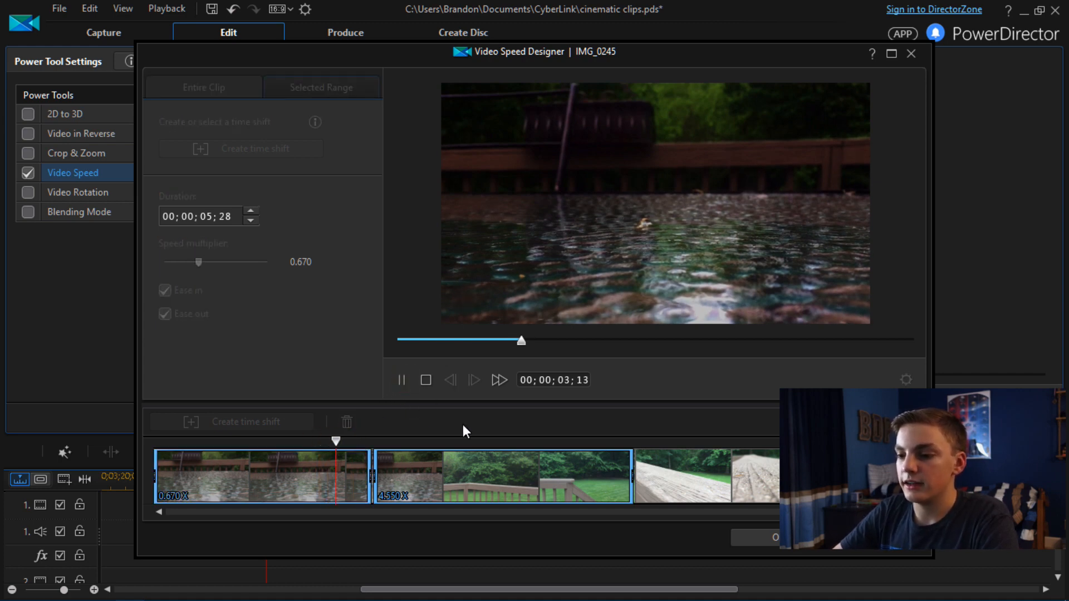
pyautogui.click(401, 380)
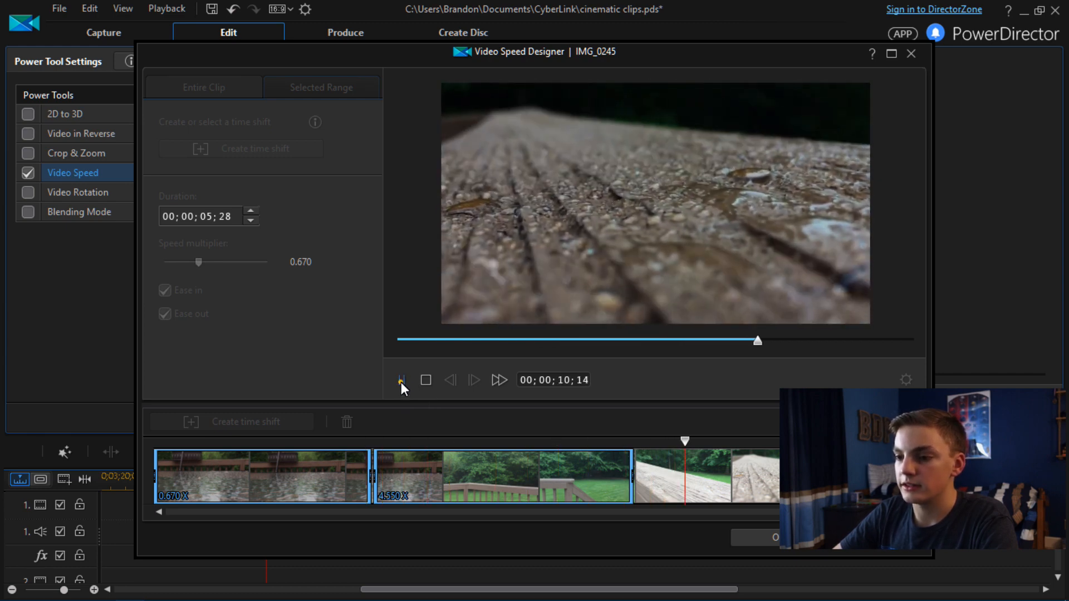
pyautogui.click(321, 86)
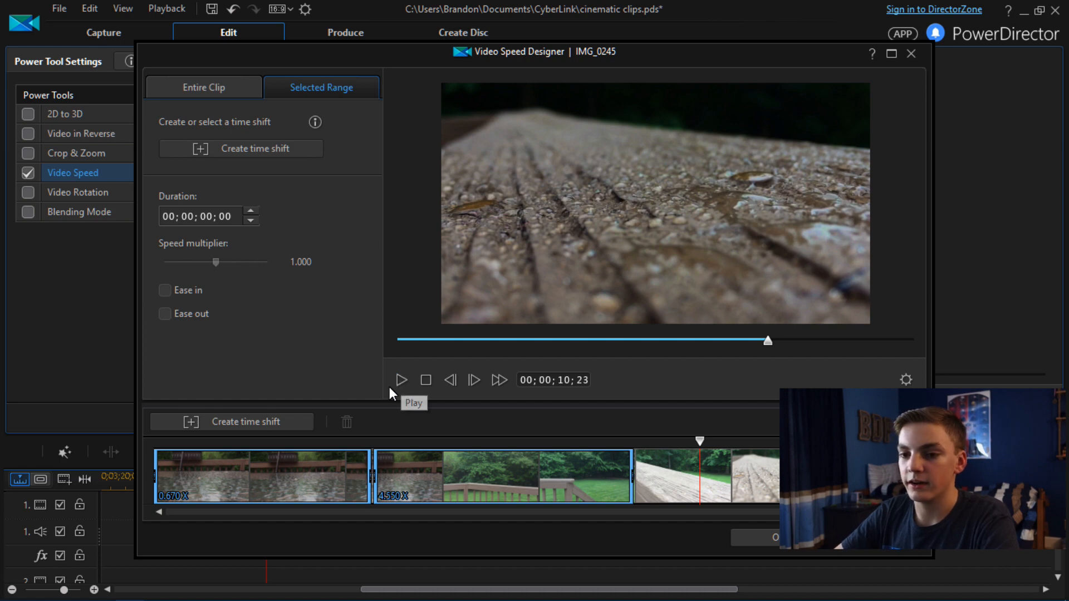
pyautogui.moveTo(698, 447)
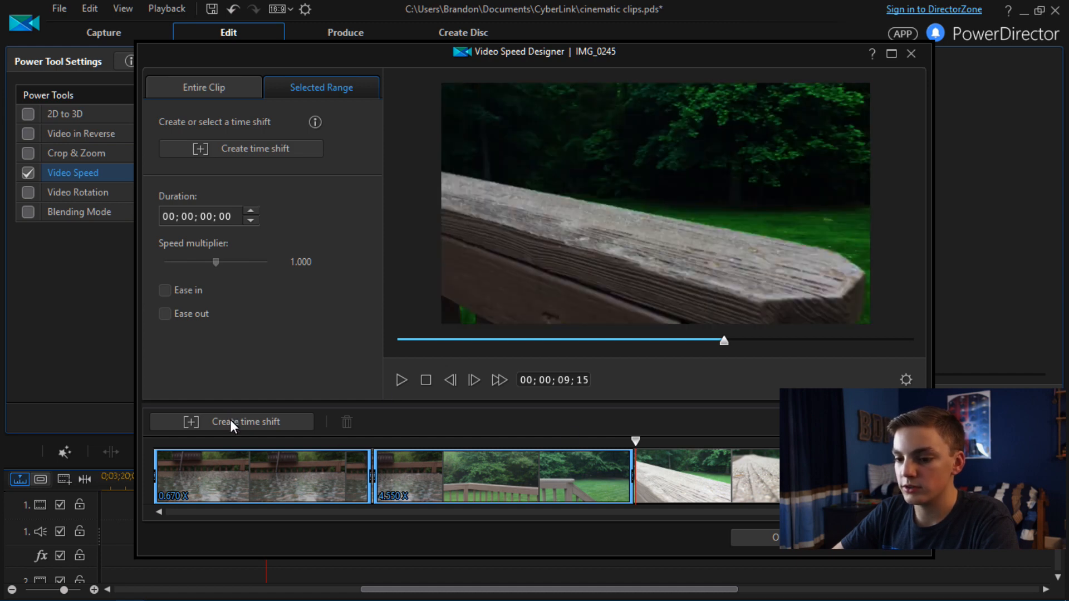
pyautogui.click(681, 476)
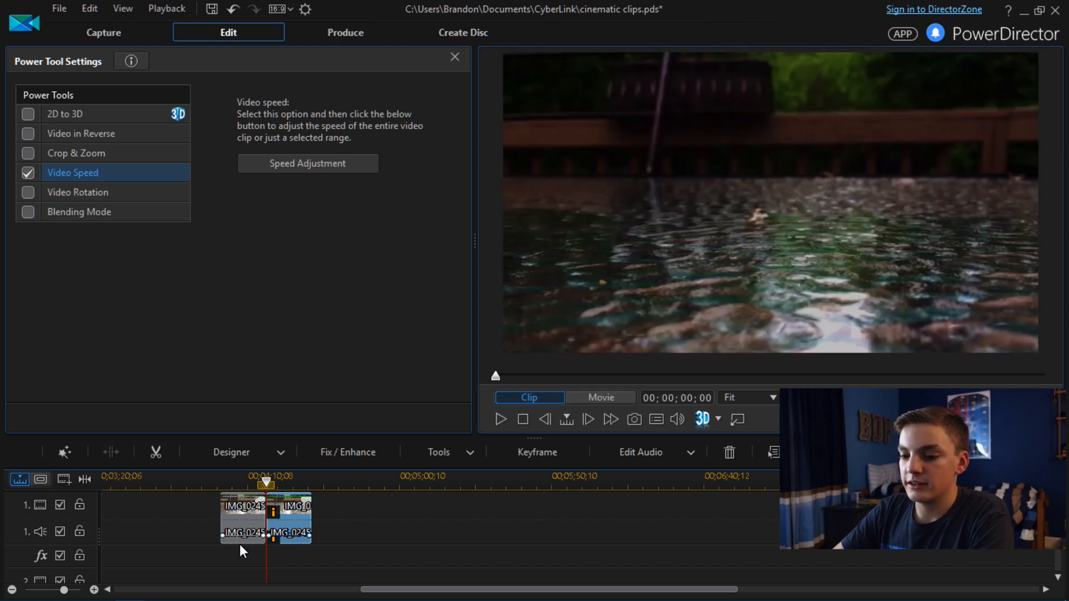
pyautogui.moveTo(285, 528)
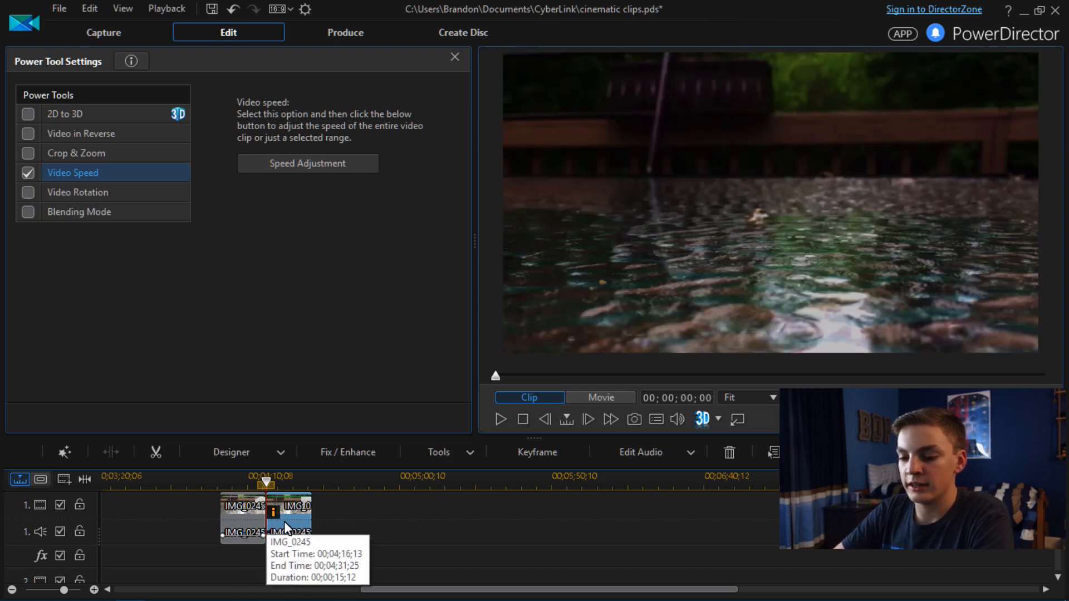
pyautogui.moveTo(200, 528)
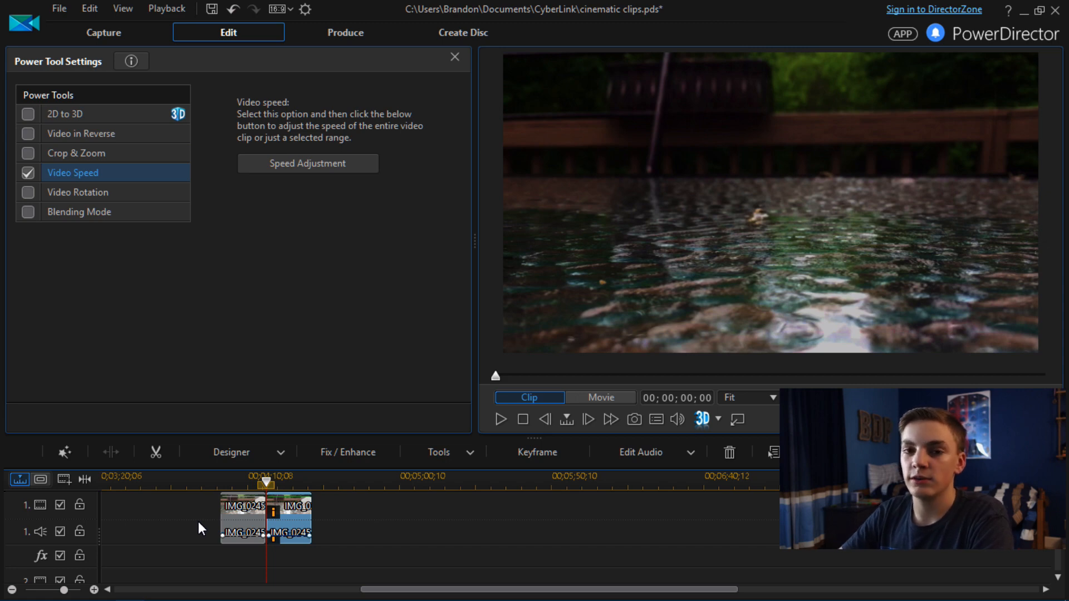
pyautogui.moveTo(383, 530)
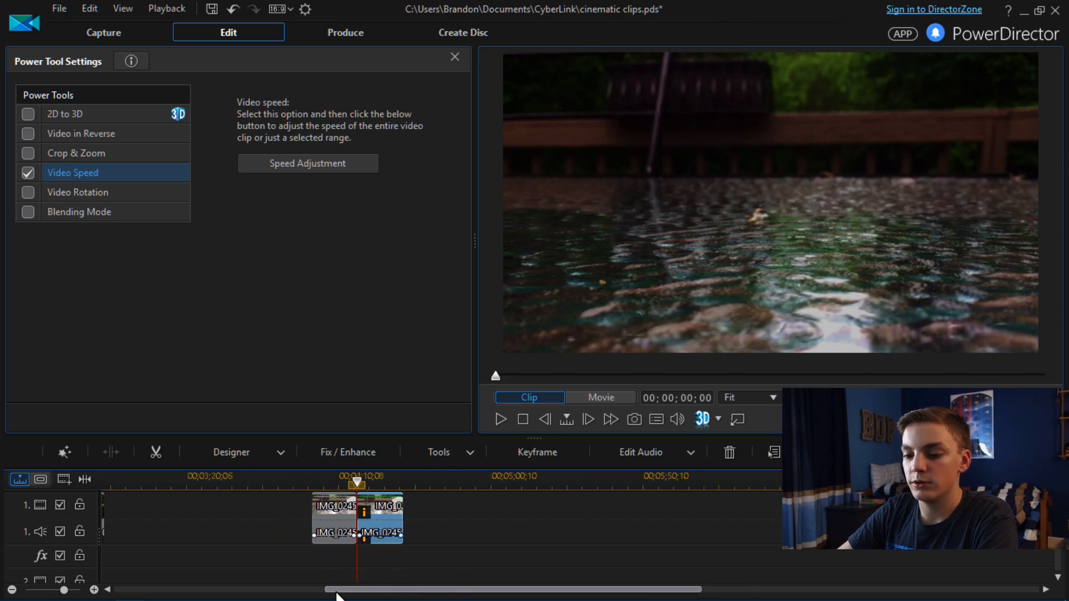
# Close the Power Tool Settings panel to reopen the Media Room library.
pyautogui.click(8, 590)
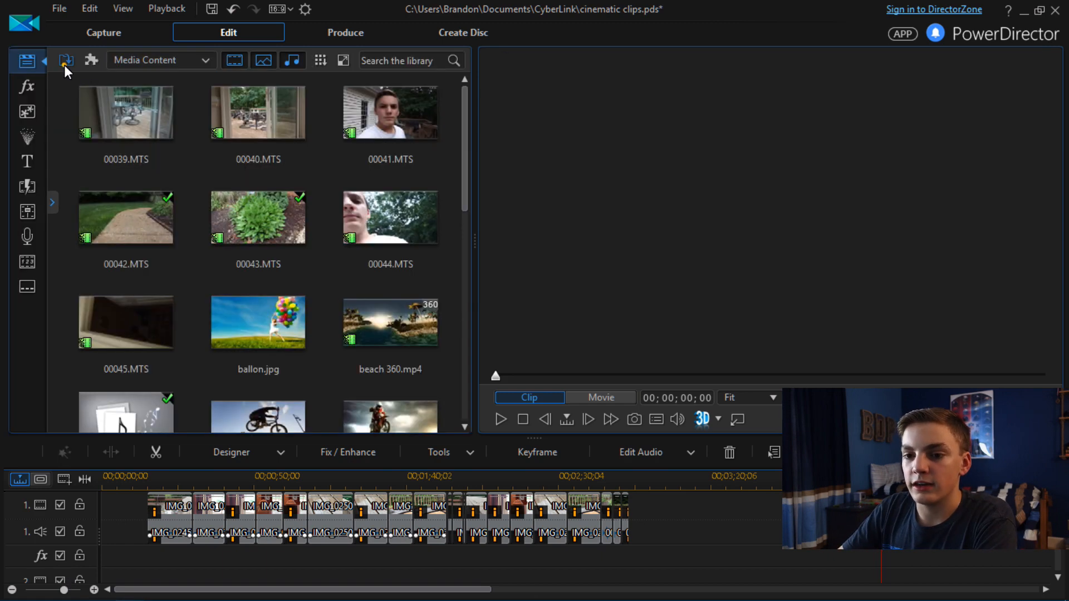
# Search the Downloads folder for .mp3 files and import bop-sunrain.mp3.
pyautogui.click(66, 60)
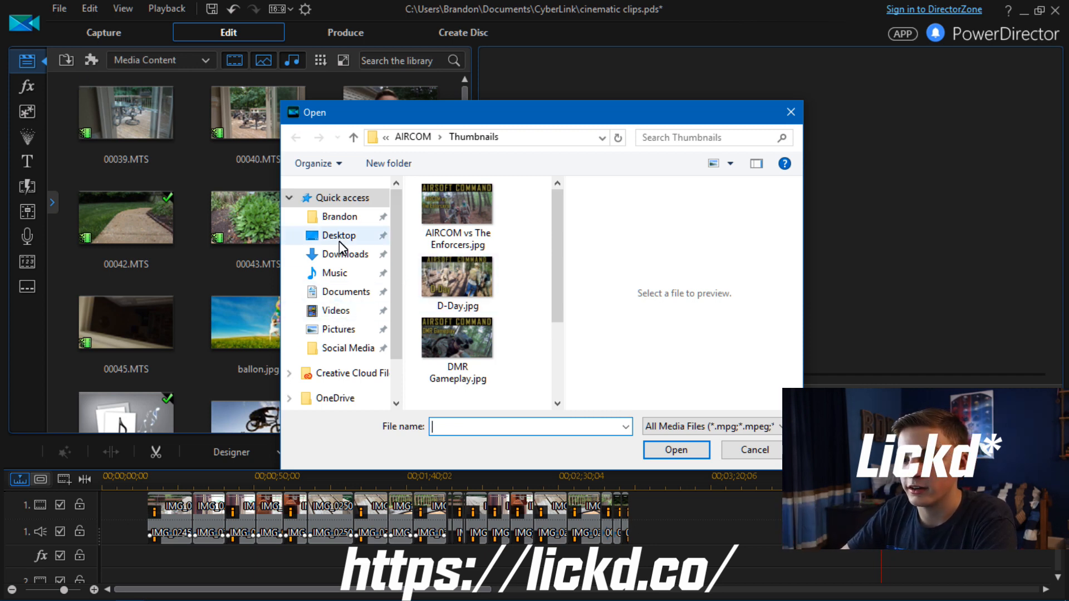
pyautogui.click(345, 253)
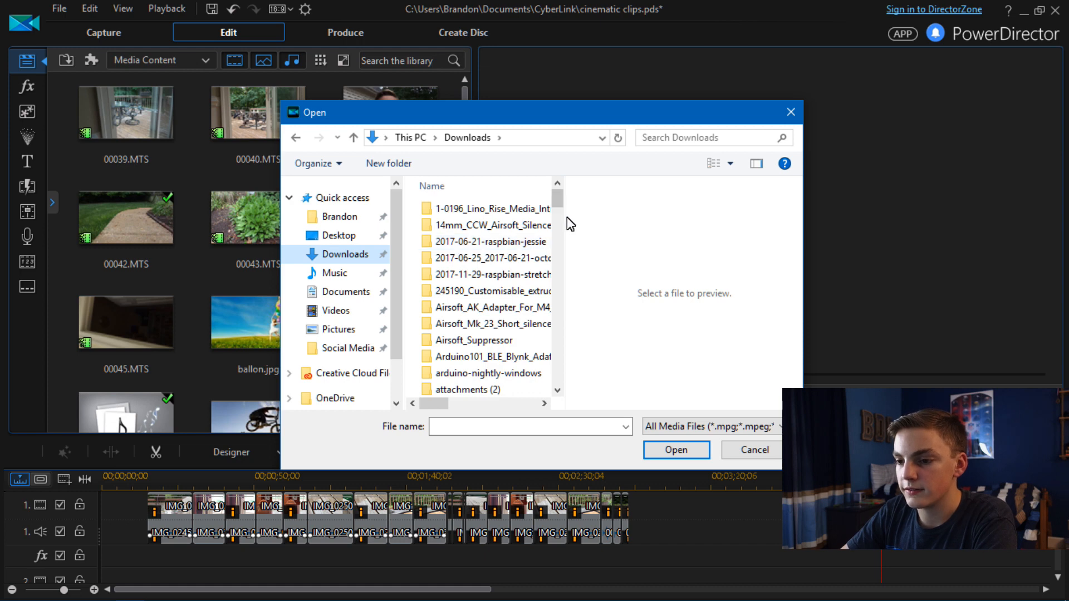
pyautogui.scroll(-3)
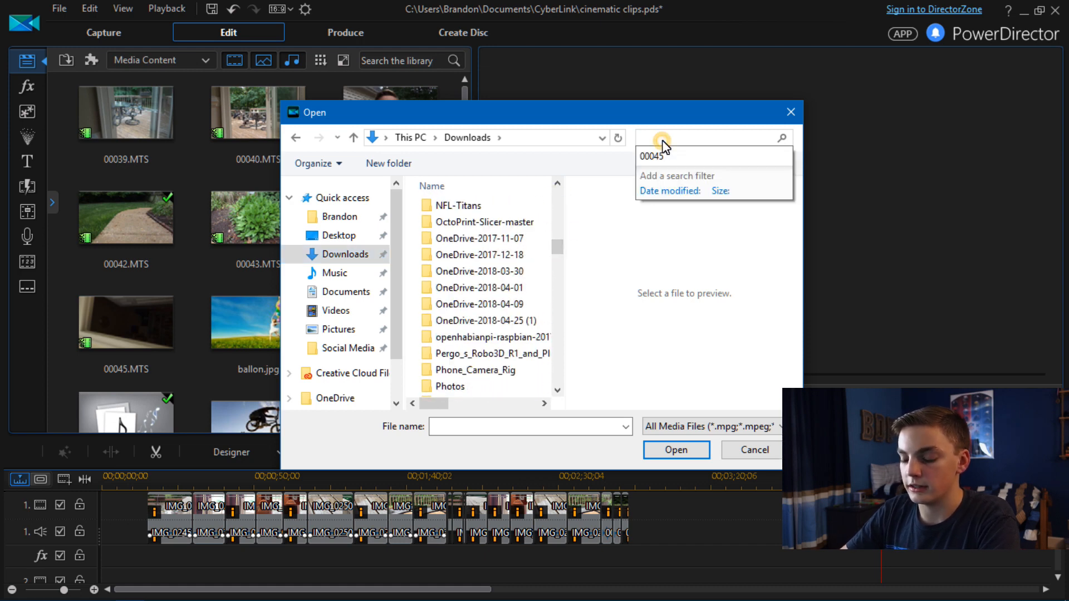
pyautogui.write('.mp3')
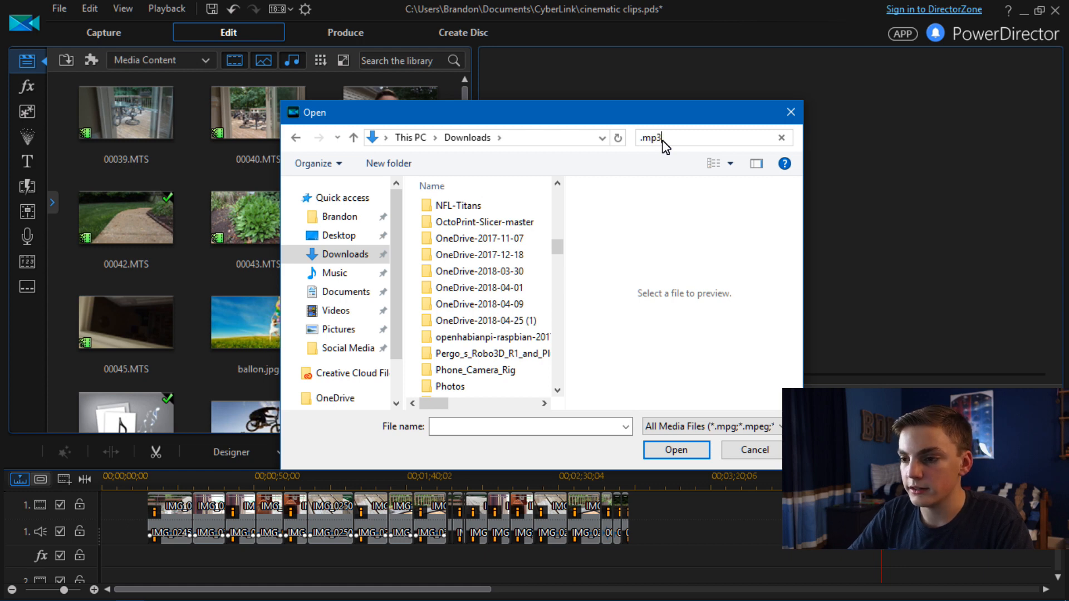
pyautogui.press('Return')
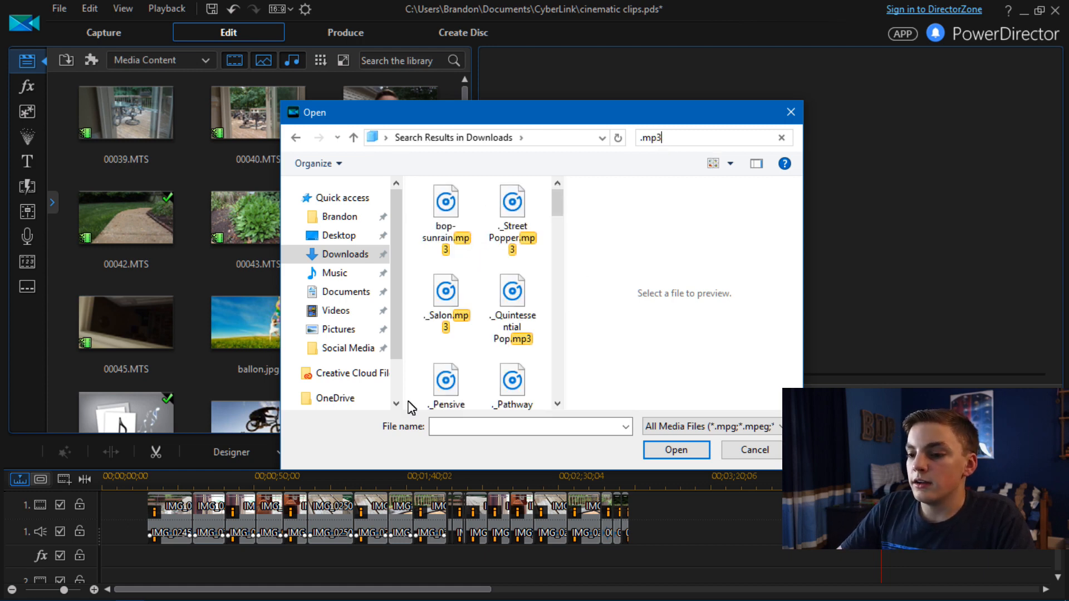
pyautogui.click(445, 211)
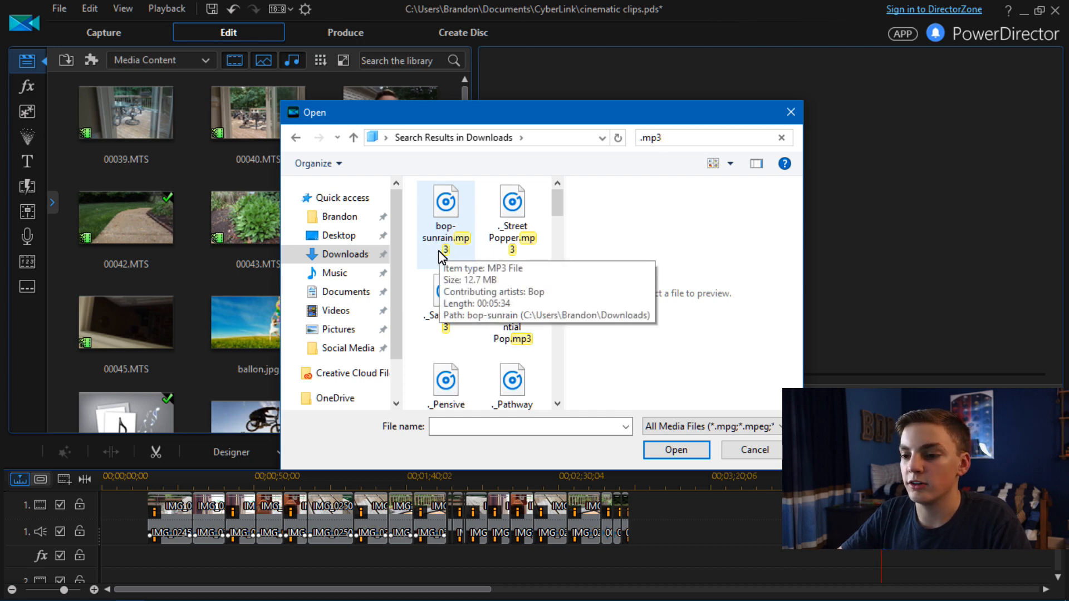
pyautogui.click(751, 450)
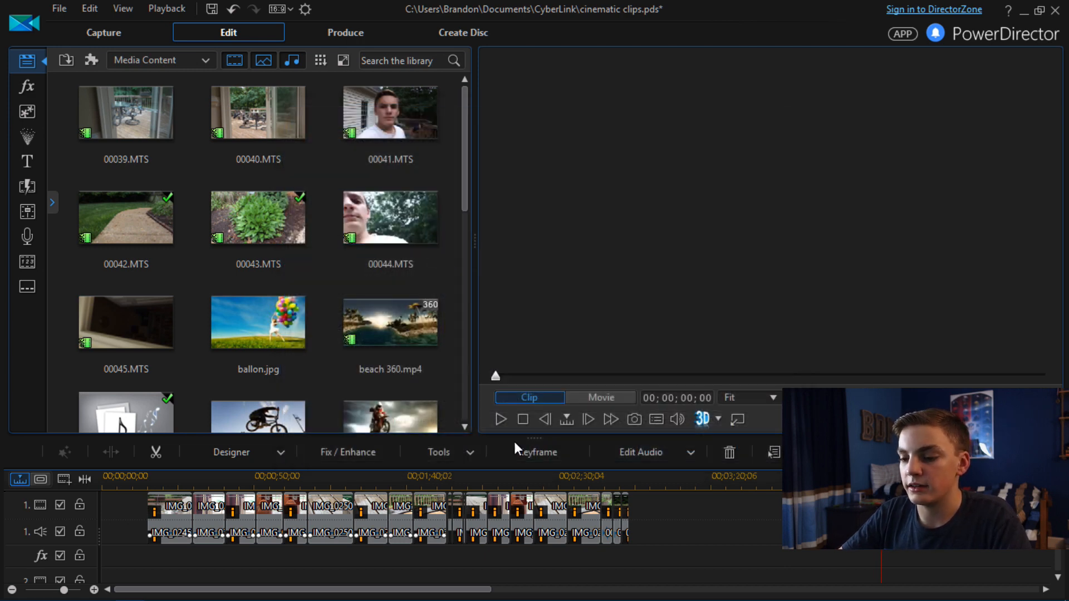
pyautogui.moveTo(457, 344)
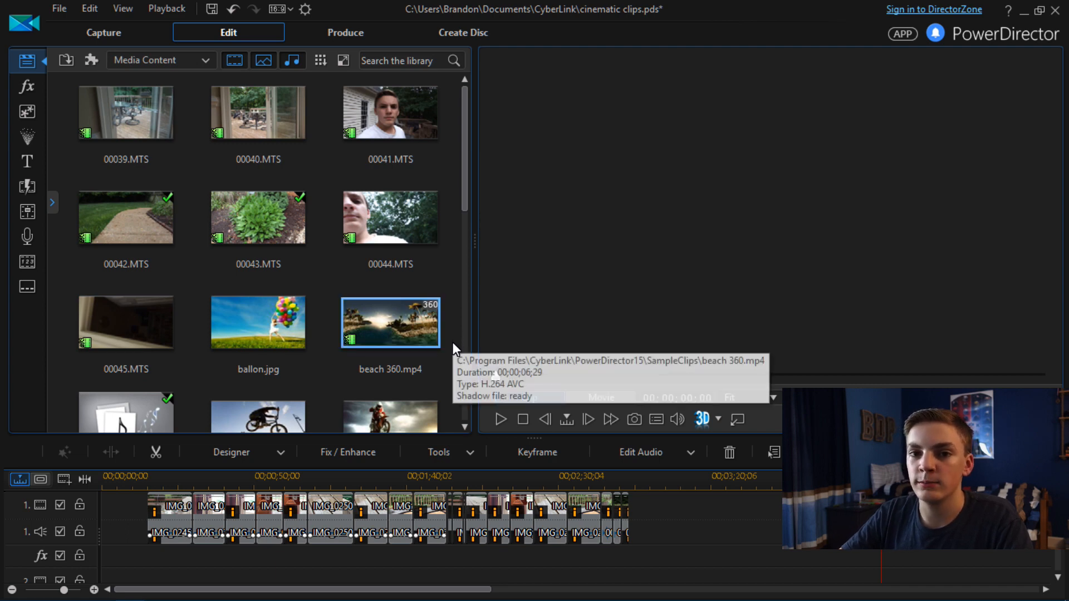
# Filter the library to audio and place bop-sunrain.mp3 on the timeline near IMG_0251.
pyautogui.click(263, 61)
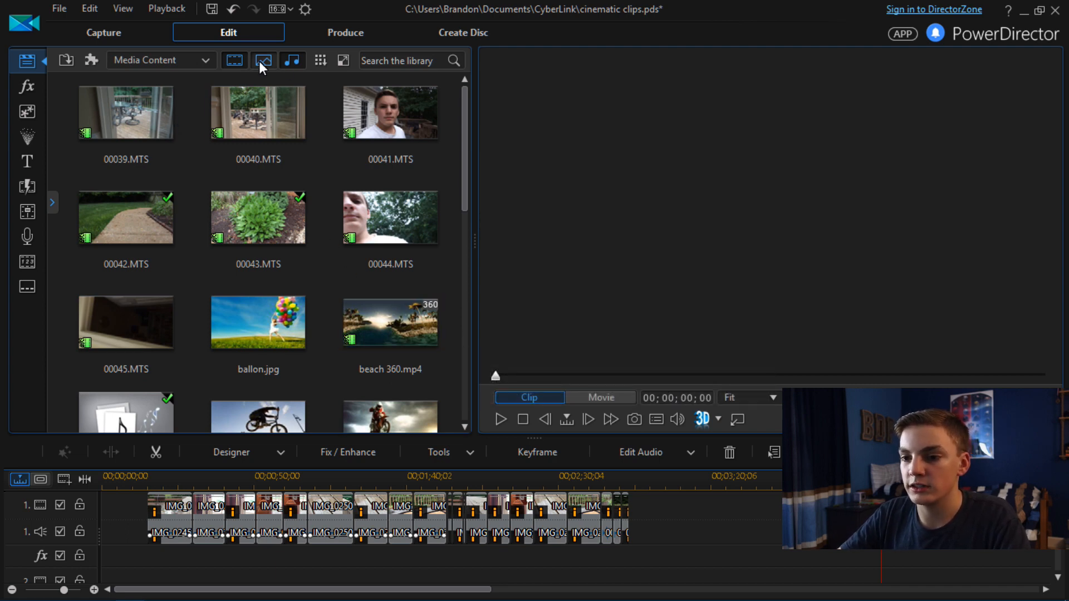
pyautogui.click(291, 60)
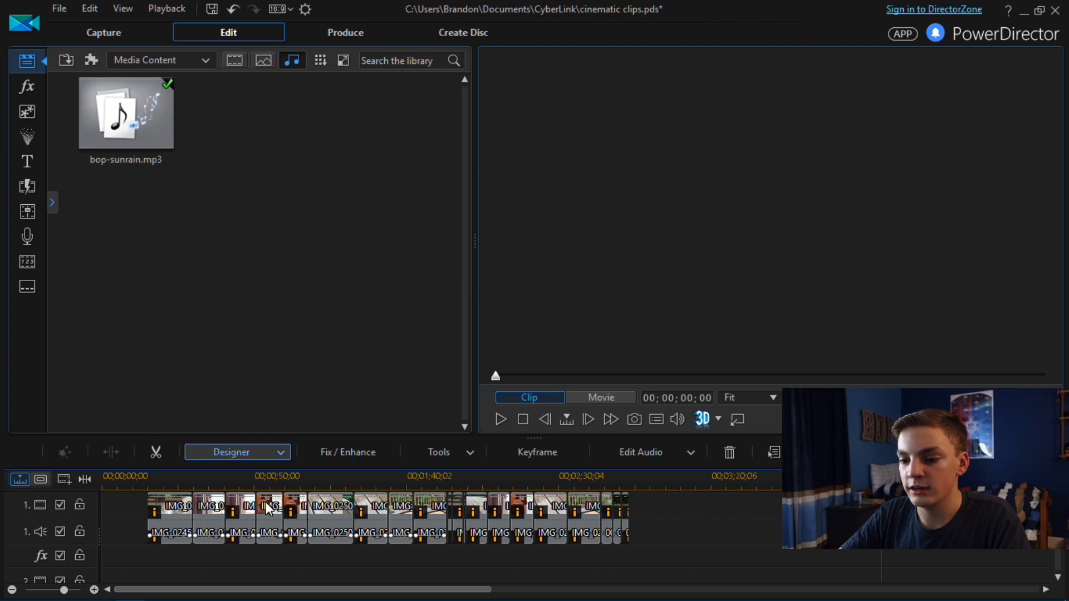
pyautogui.moveTo(174, 522)
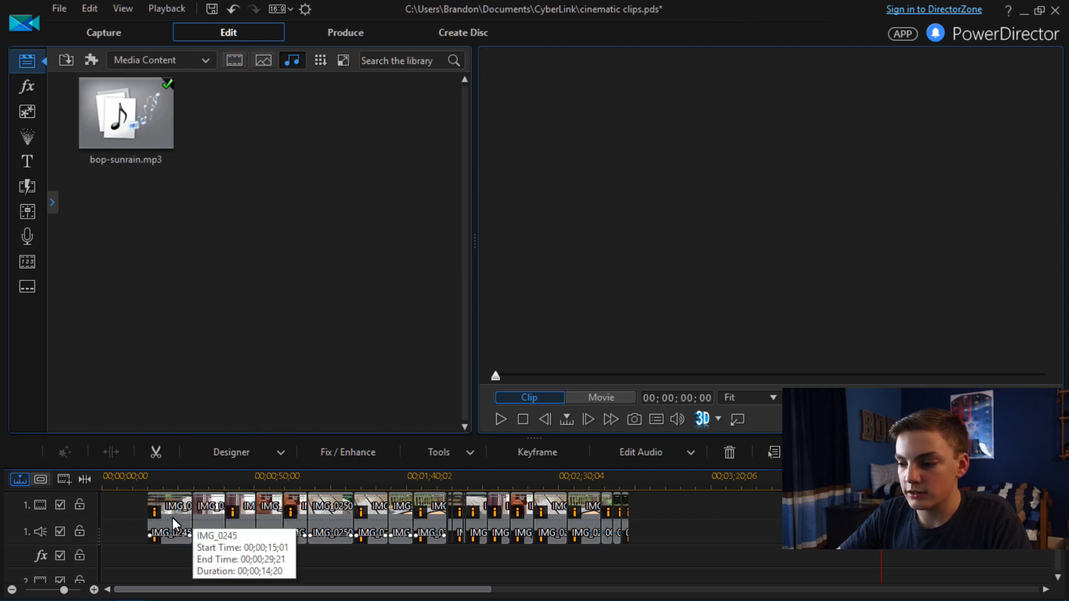
pyautogui.click(225, 508)
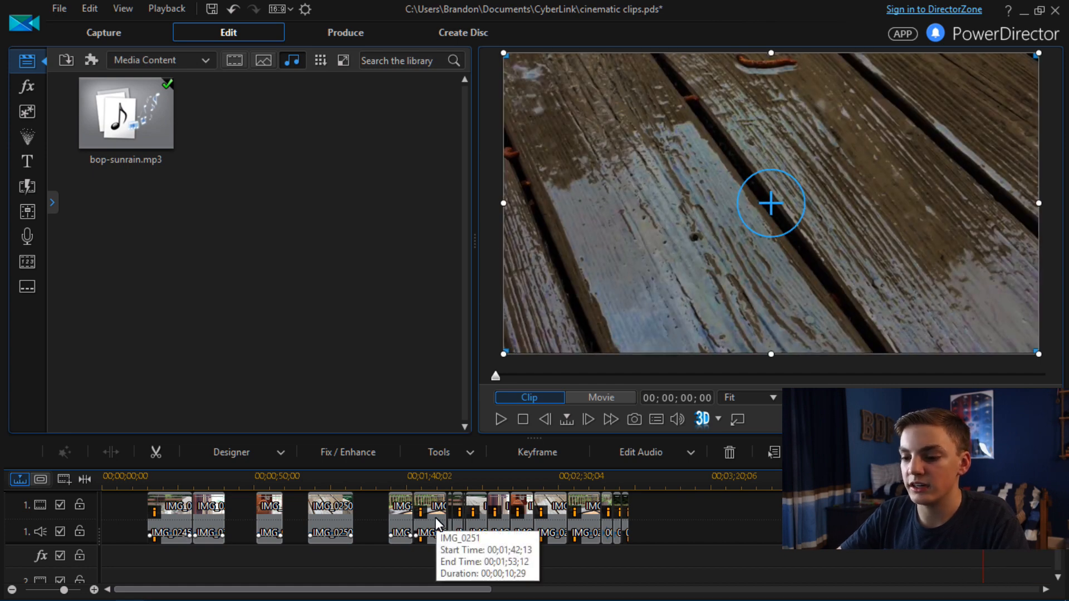
pyautogui.click(412, 476)
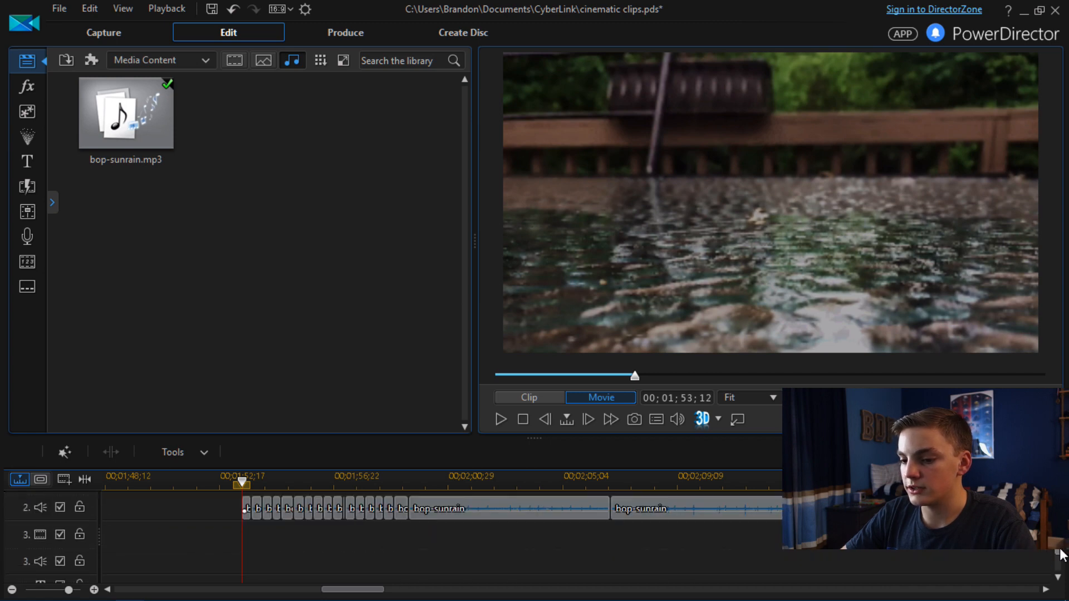
# Scroll the timeline to inspect the bop-sunrain pieces beneath the clips up to IMG_0250.
pyautogui.scroll(-3)
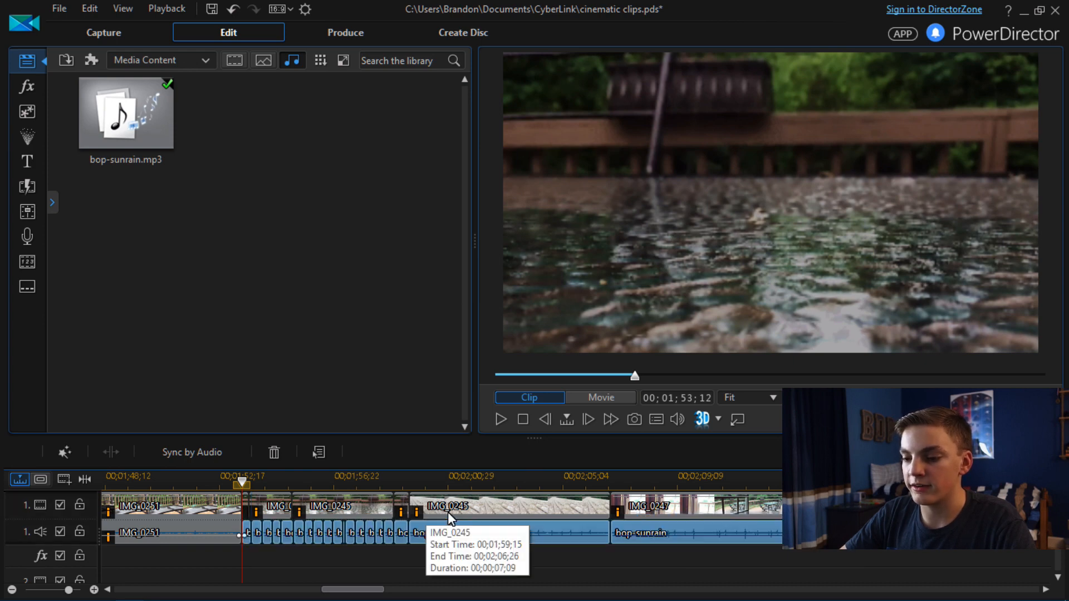
pyautogui.moveTo(261, 528)
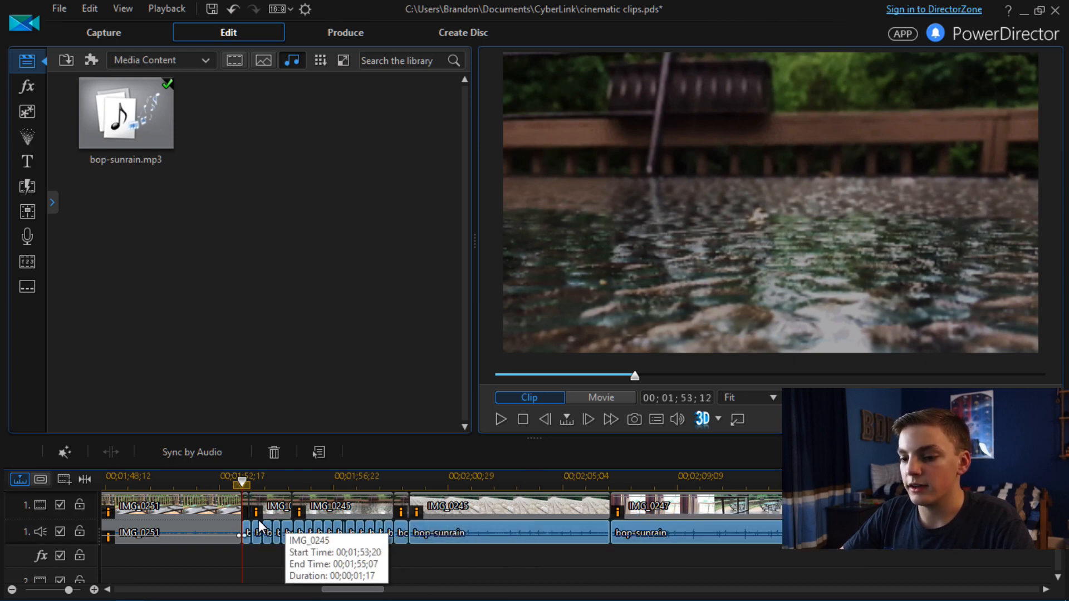
pyautogui.click(94, 590)
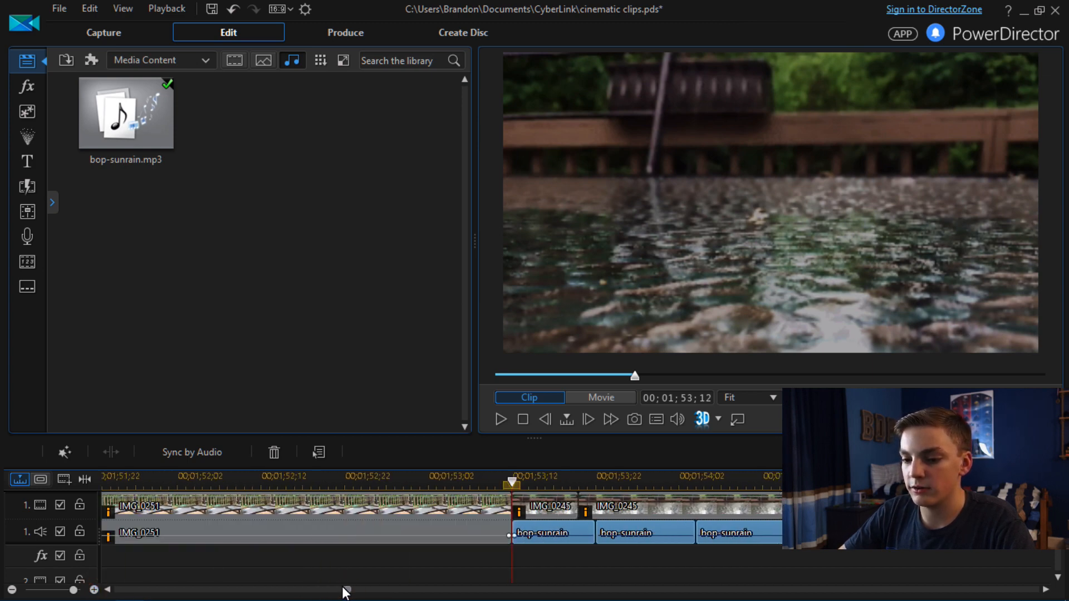
pyautogui.hscroll(3)
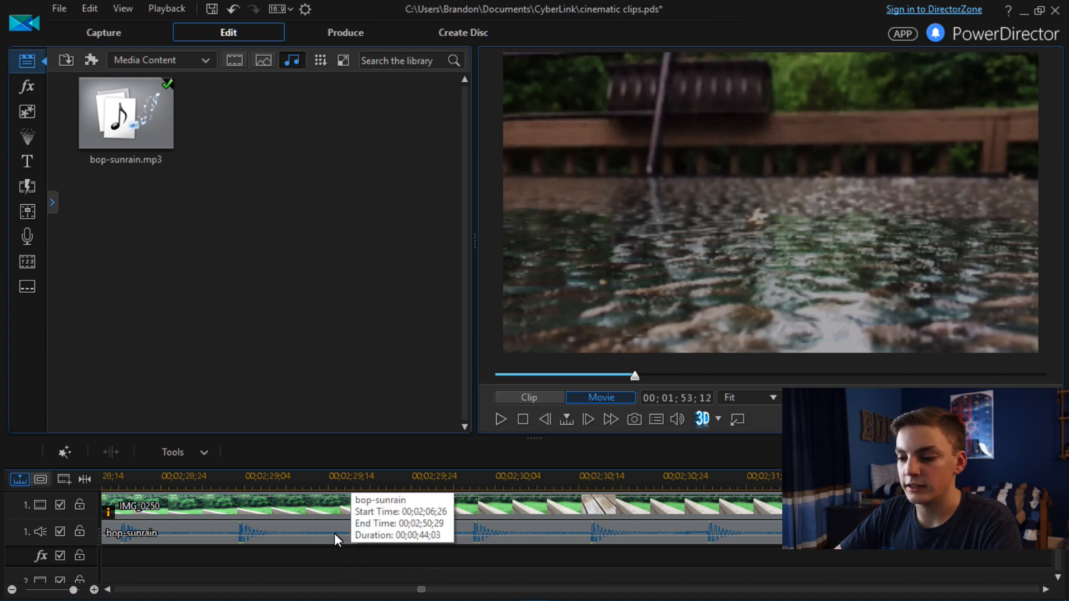
pyautogui.moveTo(382, 488)
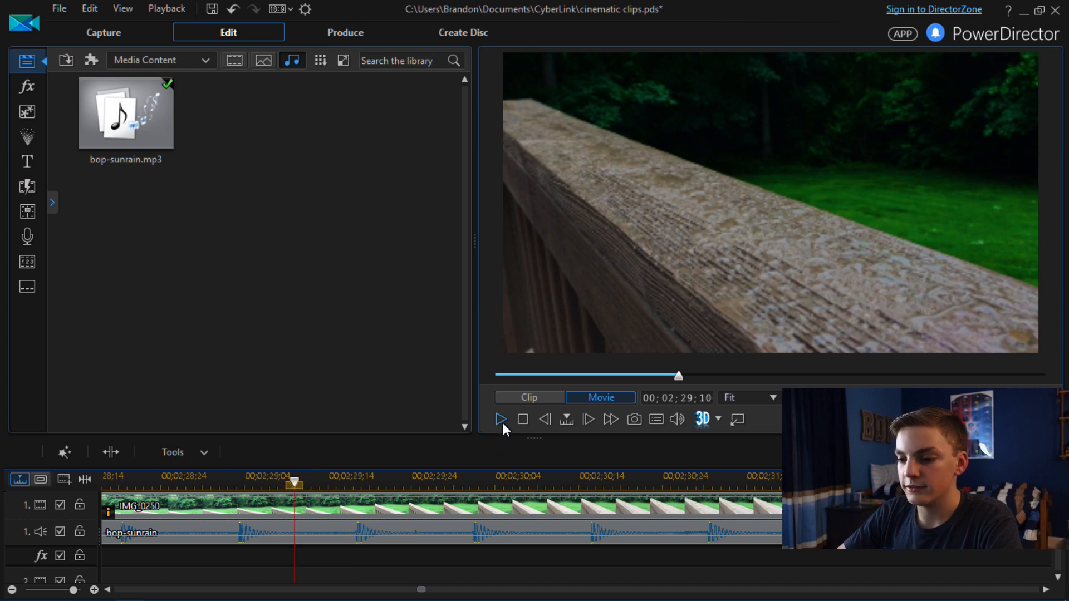
pyautogui.click(501, 419)
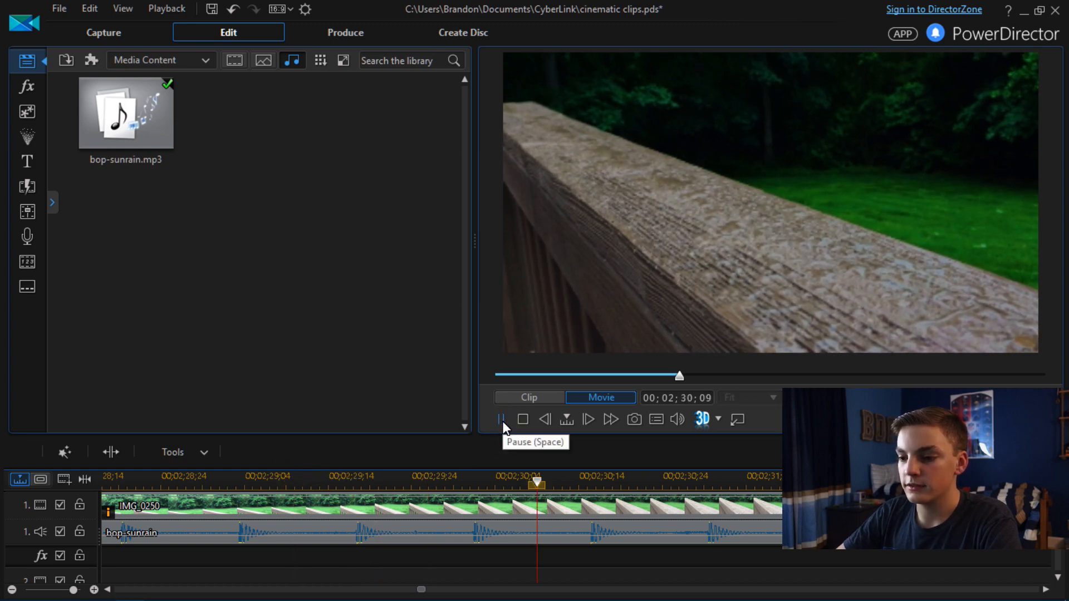
pyautogui.click(501, 420)
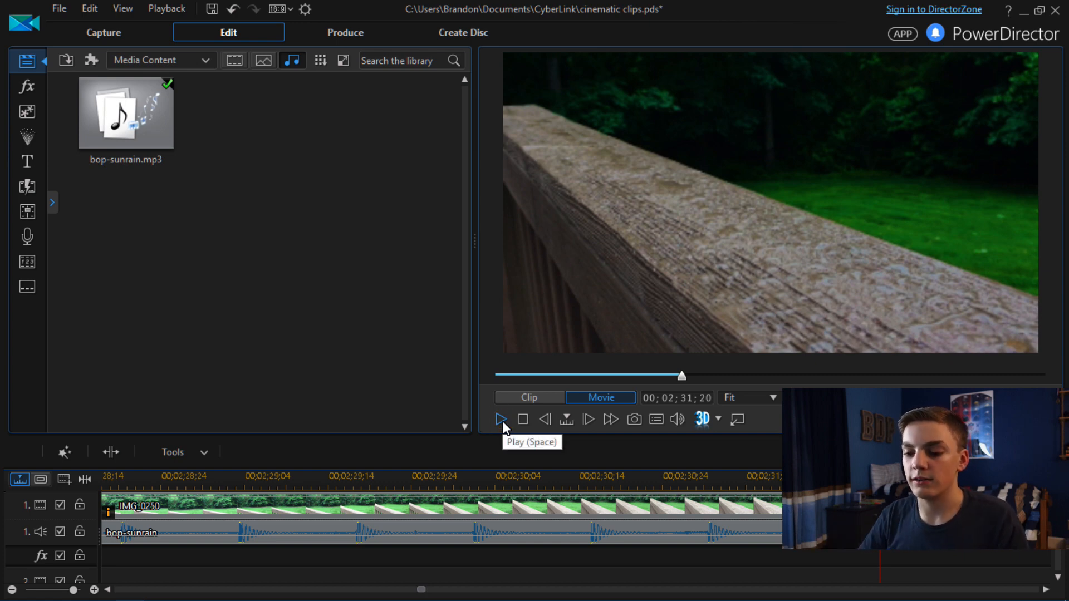
pyautogui.moveTo(353, 481)
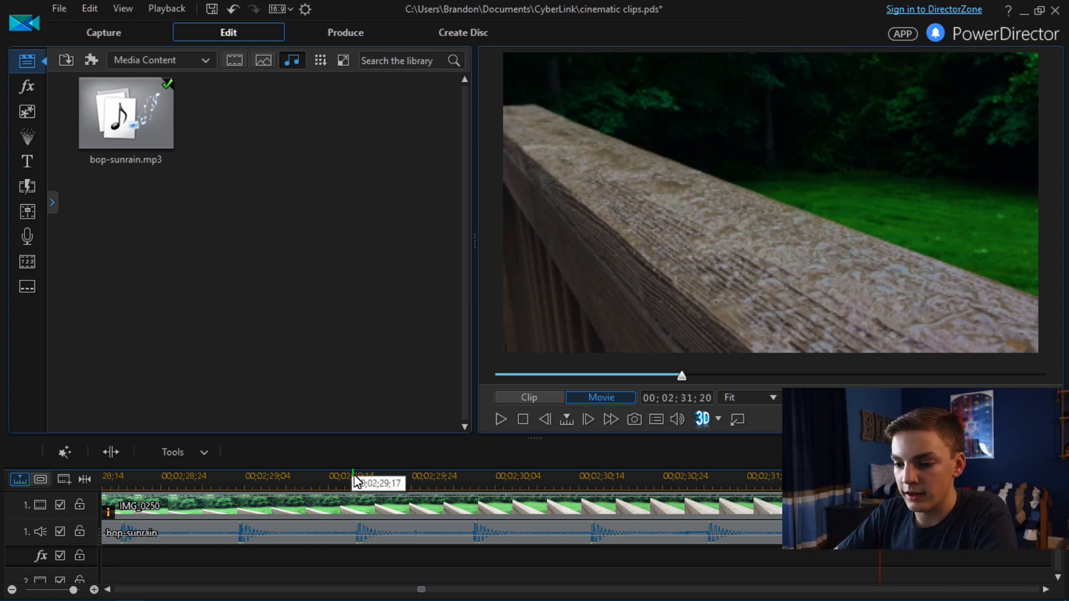
pyautogui.click(353, 483)
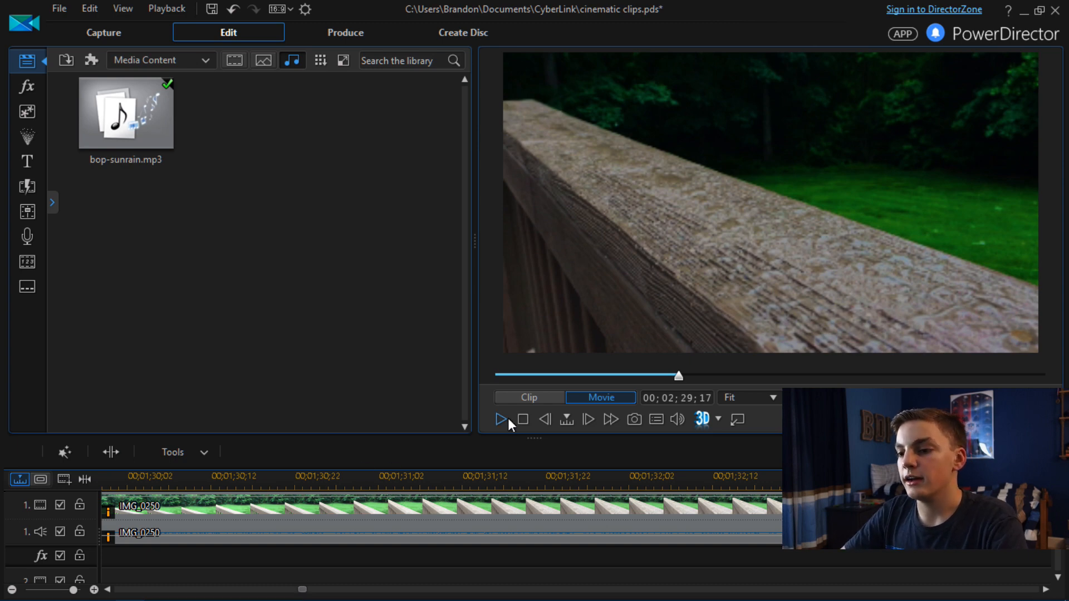
pyautogui.moveTo(550, 367)
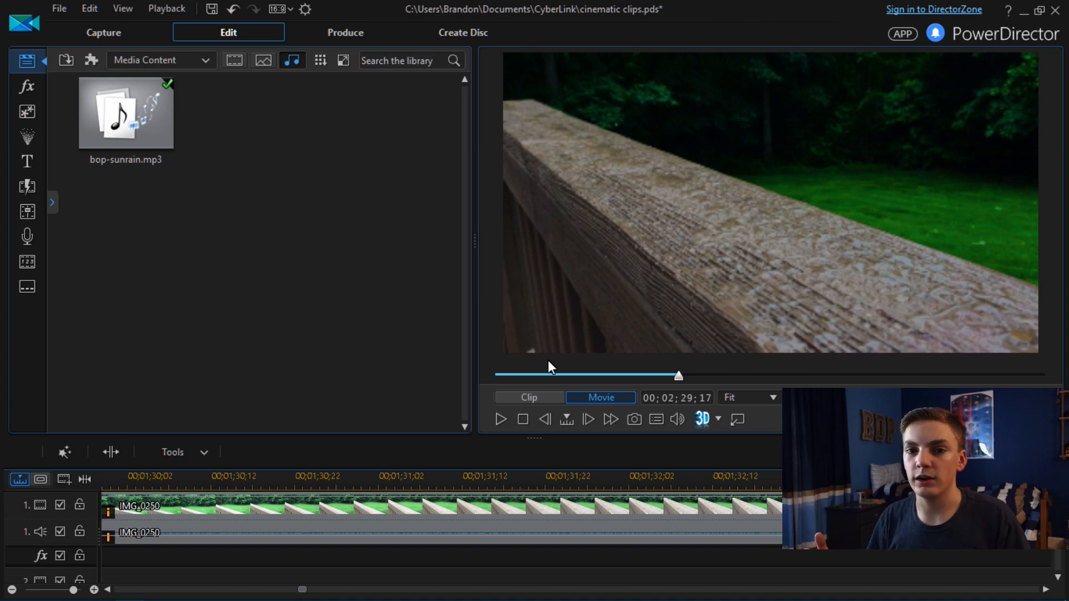
pyautogui.moveTo(532, 303)
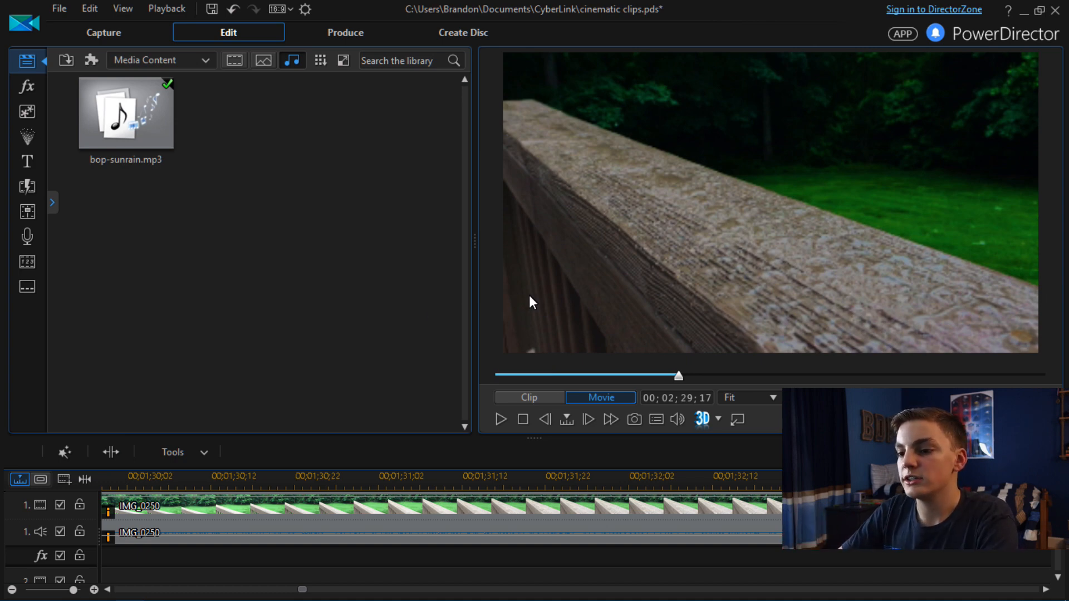
pyautogui.moveTo(395, 361)
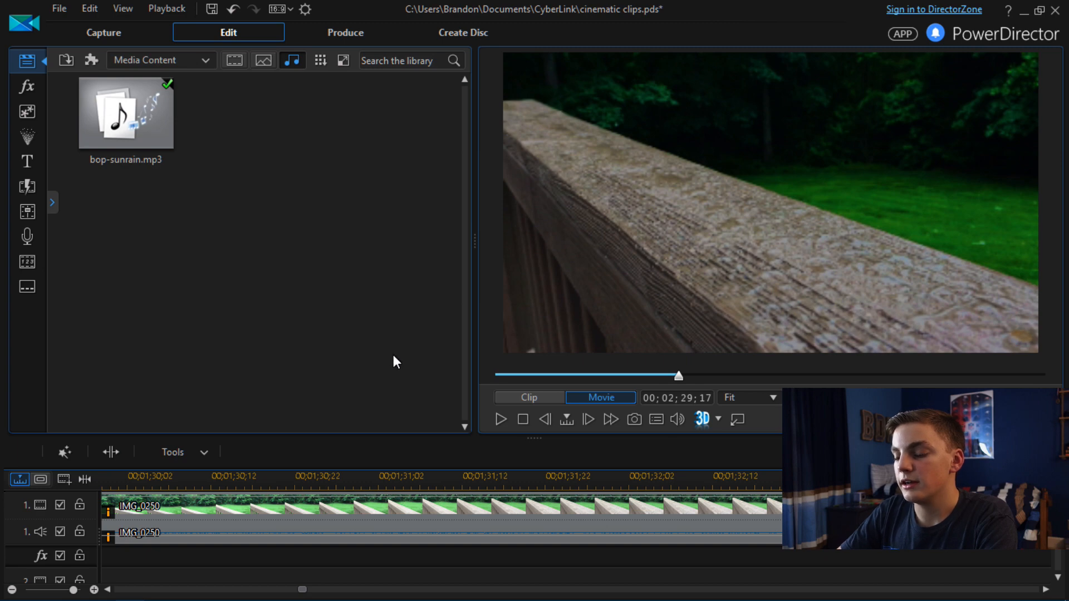
pyautogui.moveTo(276, 320)
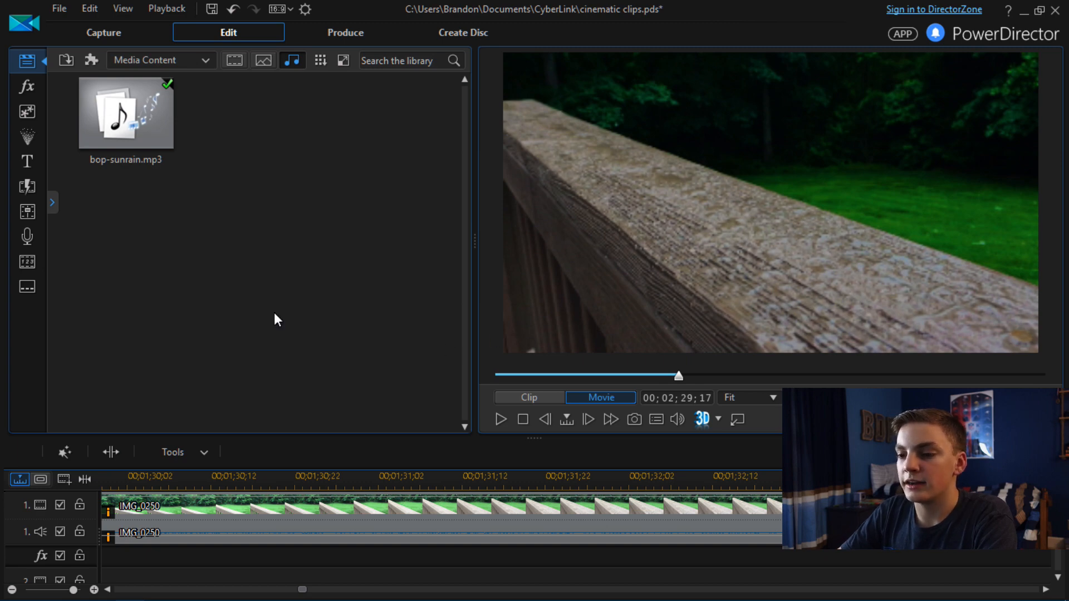
pyautogui.moveTo(909, 319)
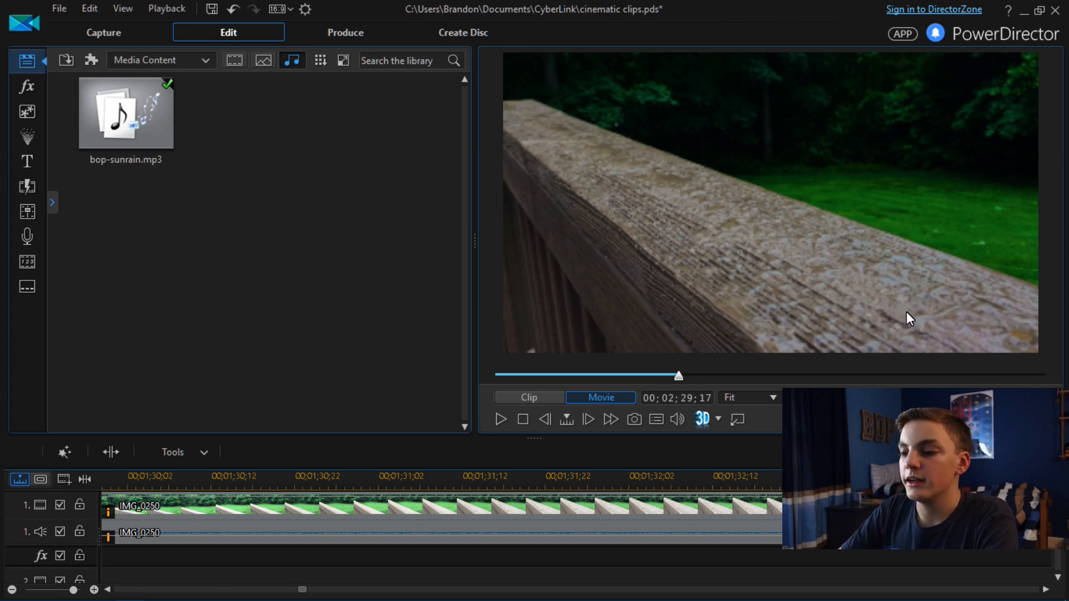
pyautogui.moveTo(802, 311)
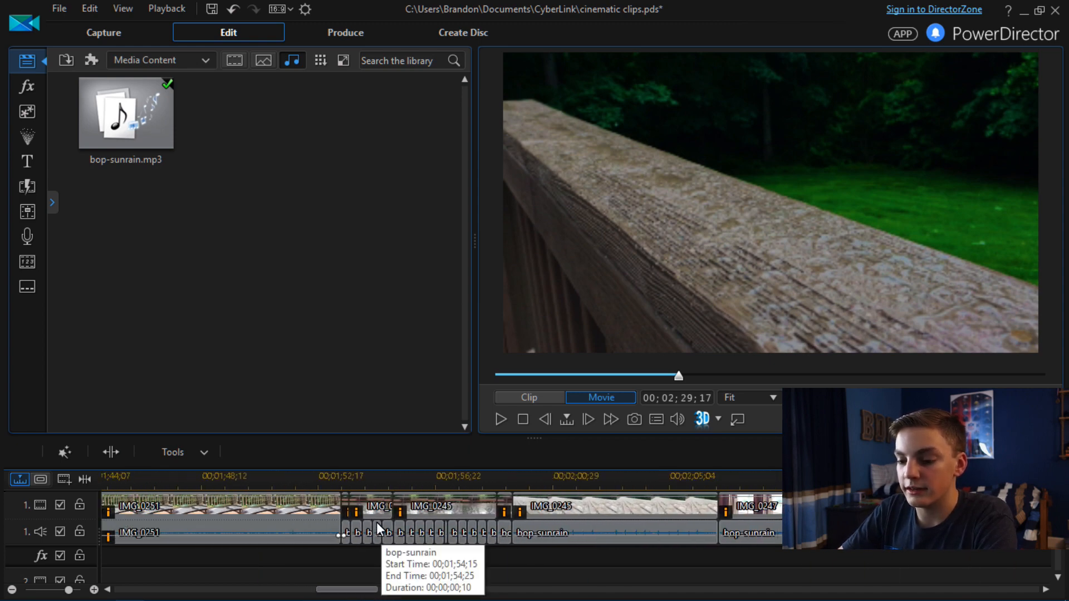
# Move the preview to 01;55;06 among the short bop-sunrain pieces.
pyautogui.click(391, 476)
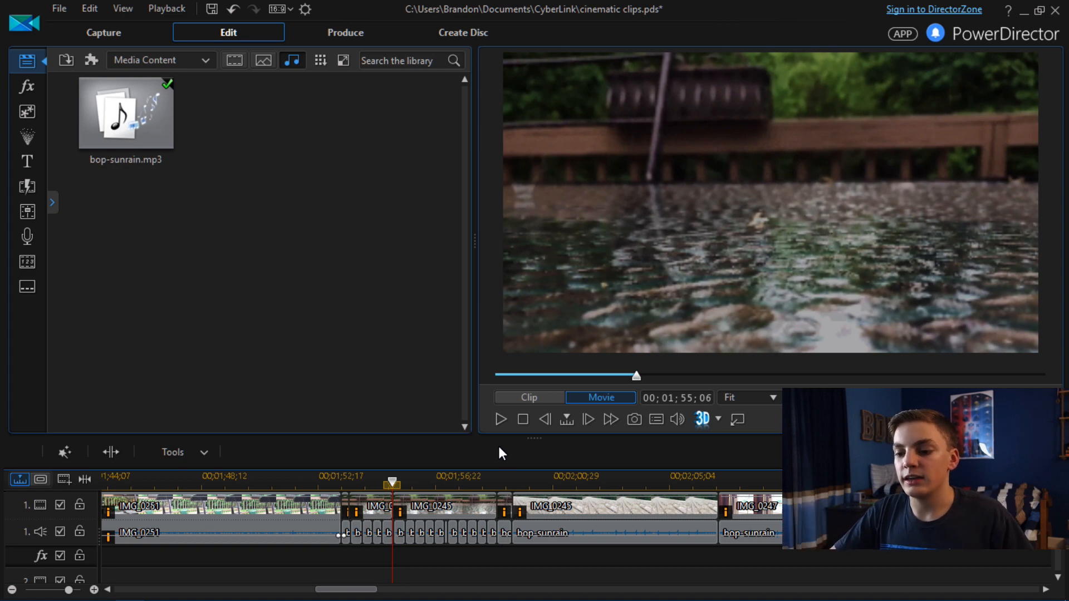
pyautogui.moveTo(487, 450)
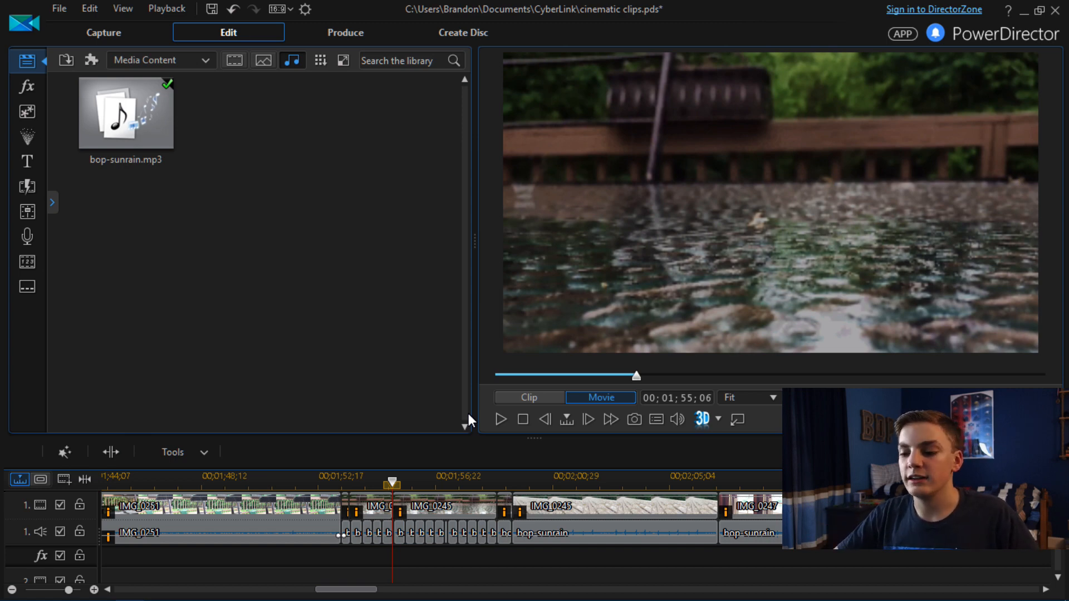
pyautogui.moveTo(344, 480)
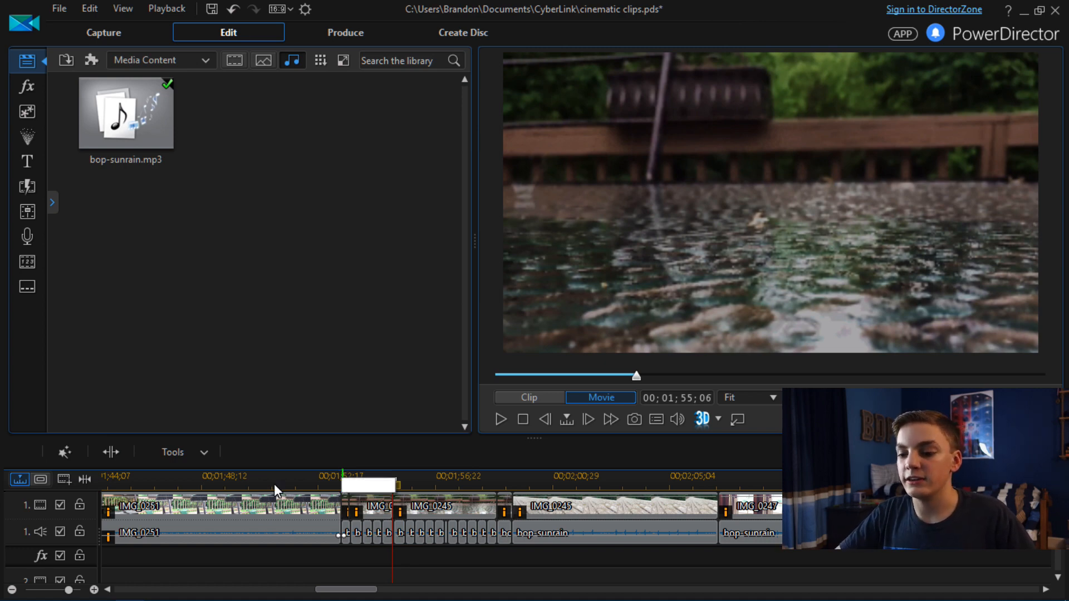
pyautogui.moveTo(285, 534)
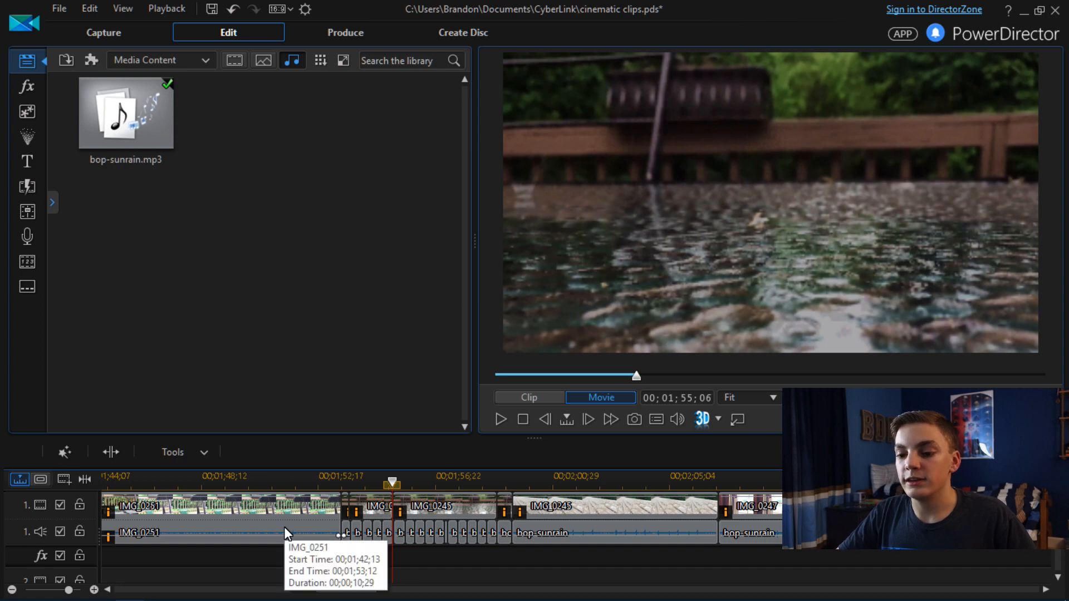